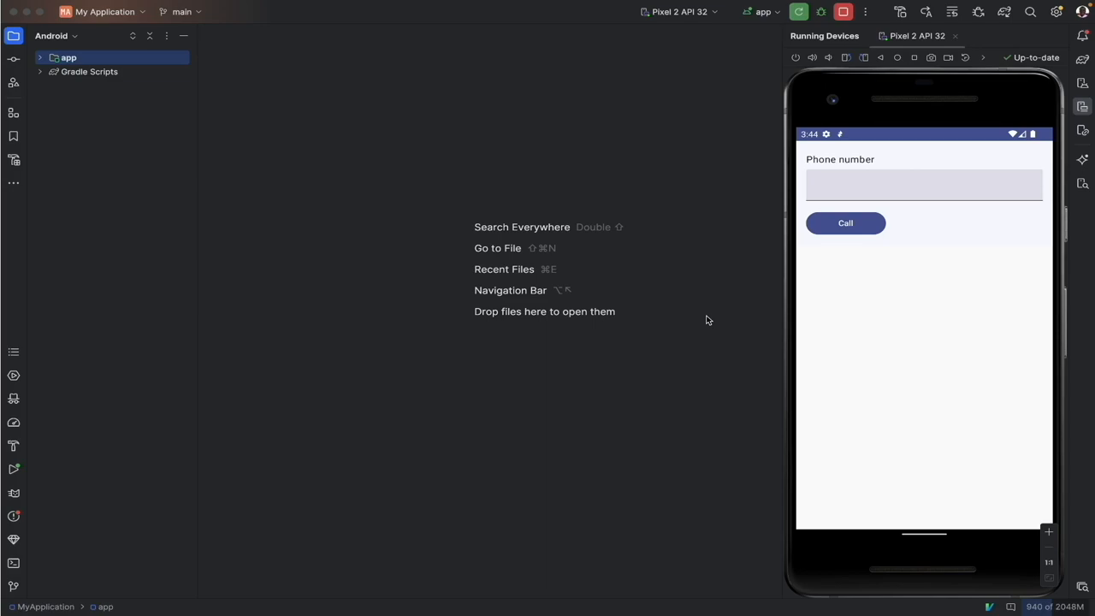
pyautogui.moveTo(109, 99)
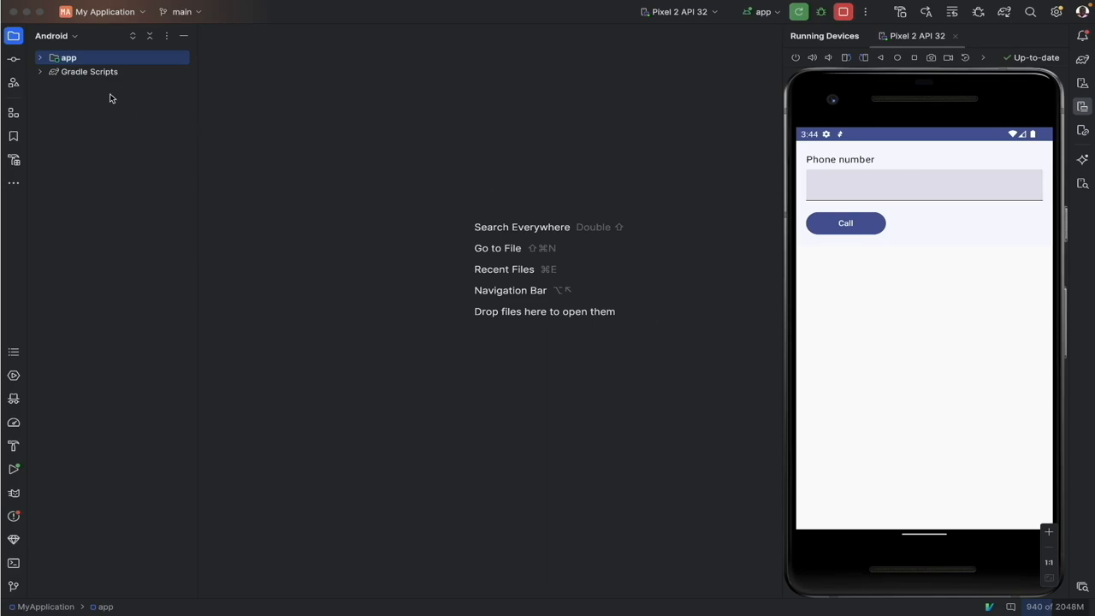
# Expand Gradle Scripts and review the app module's dependencies block.
pyautogui.click(89, 71)
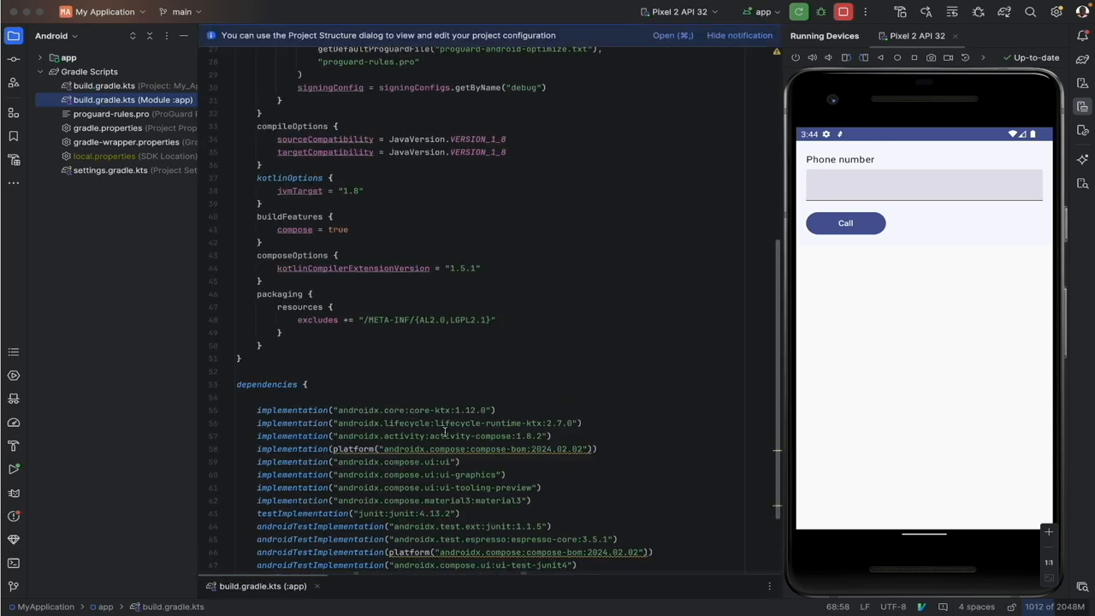
pyautogui.scroll(-3)
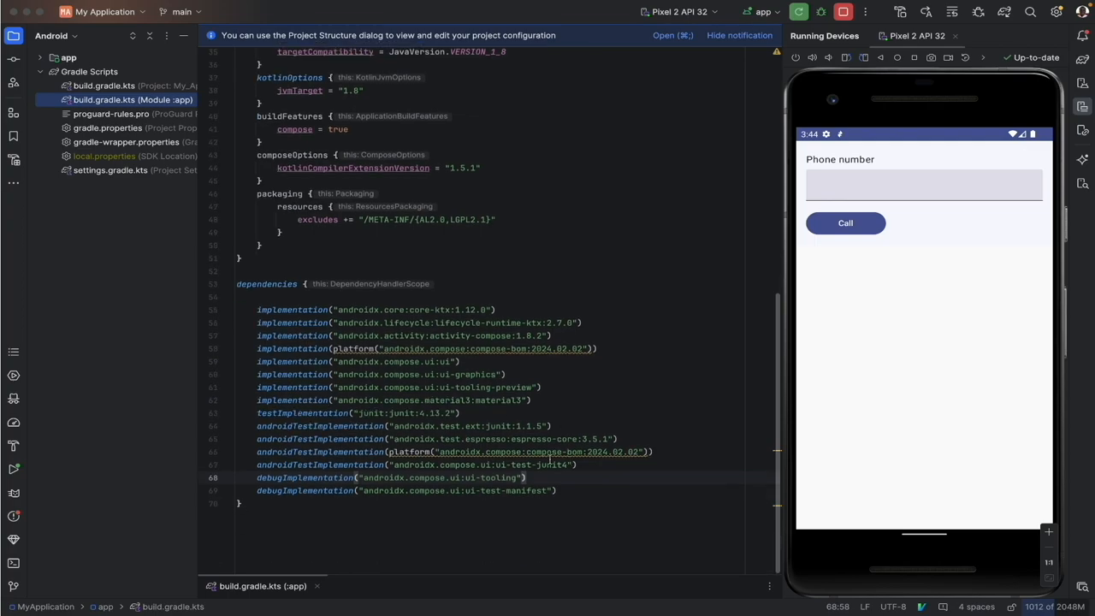
pyautogui.scroll(3)
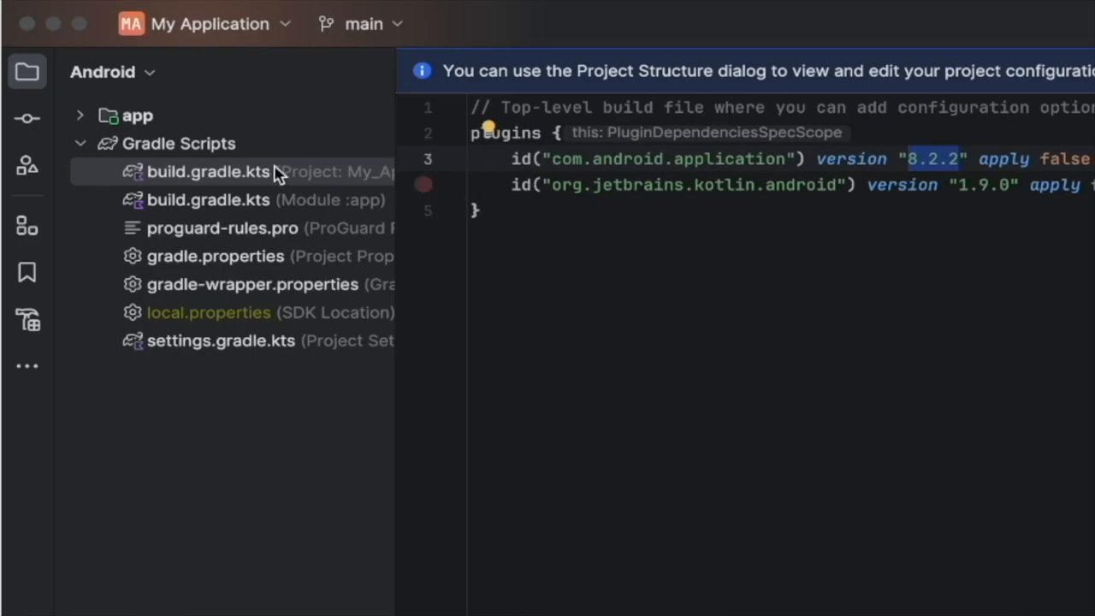
# Switch to Project view and create libs.versions.toml inside the gradle folder.
pyautogui.click(112, 72)
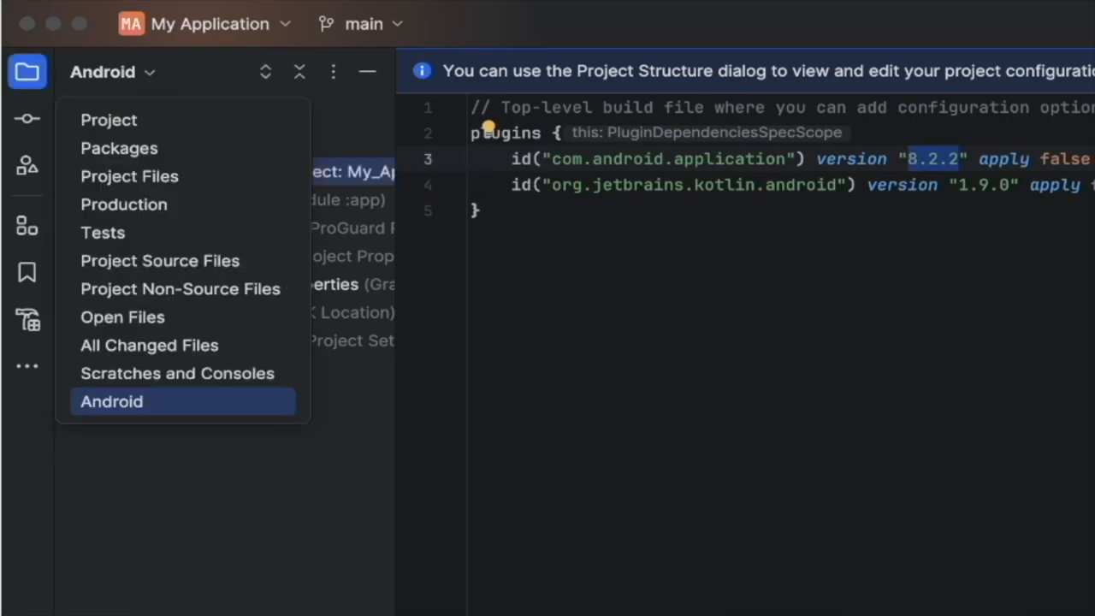
pyautogui.click(109, 120)
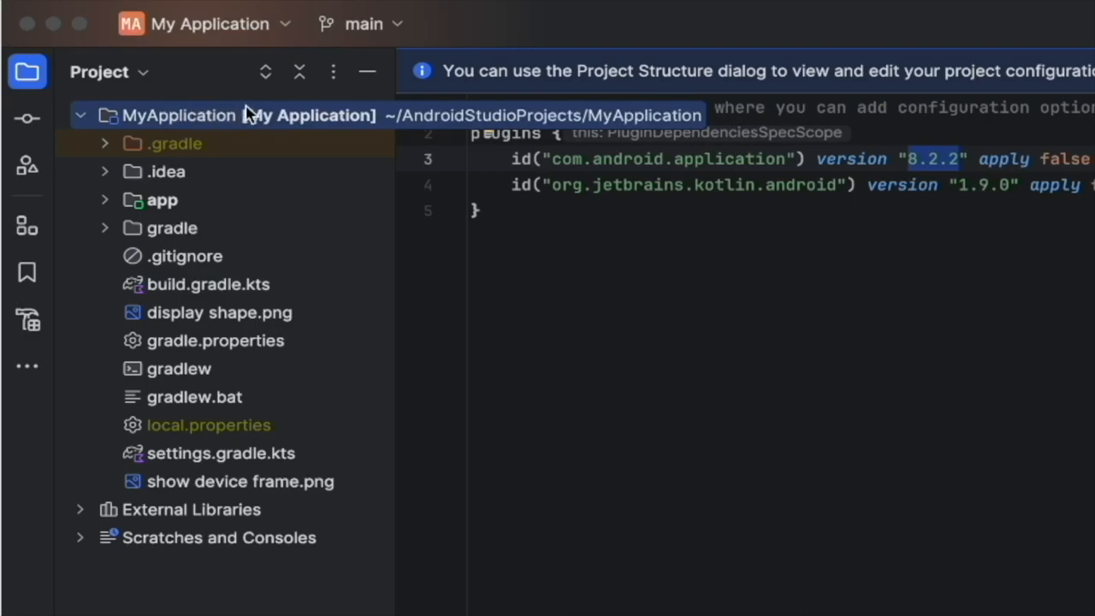
pyautogui.moveTo(225, 119)
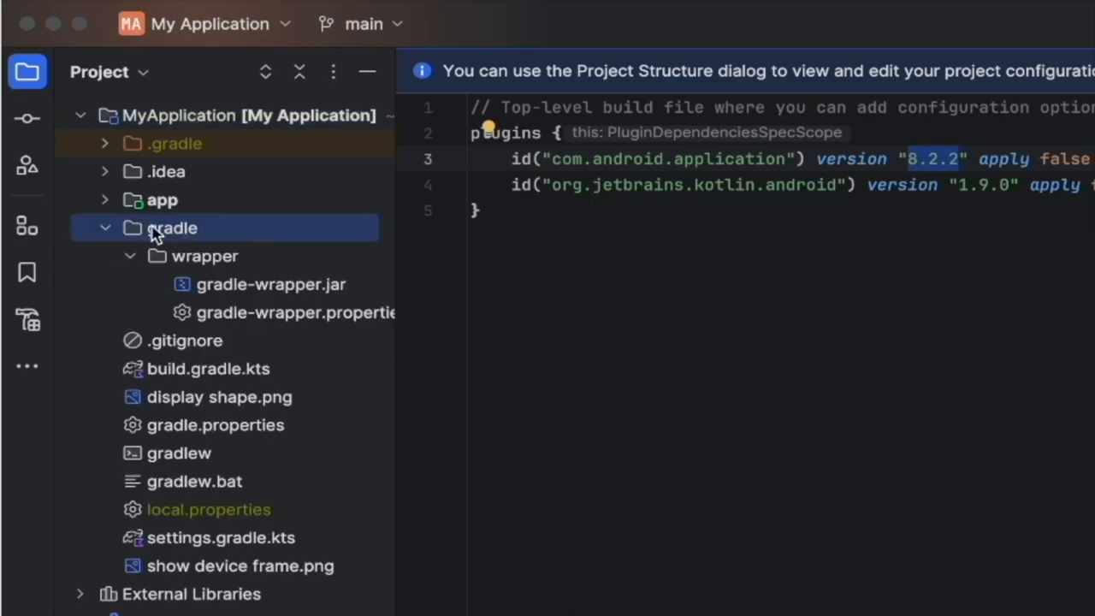
pyautogui.rightClick(172, 227)
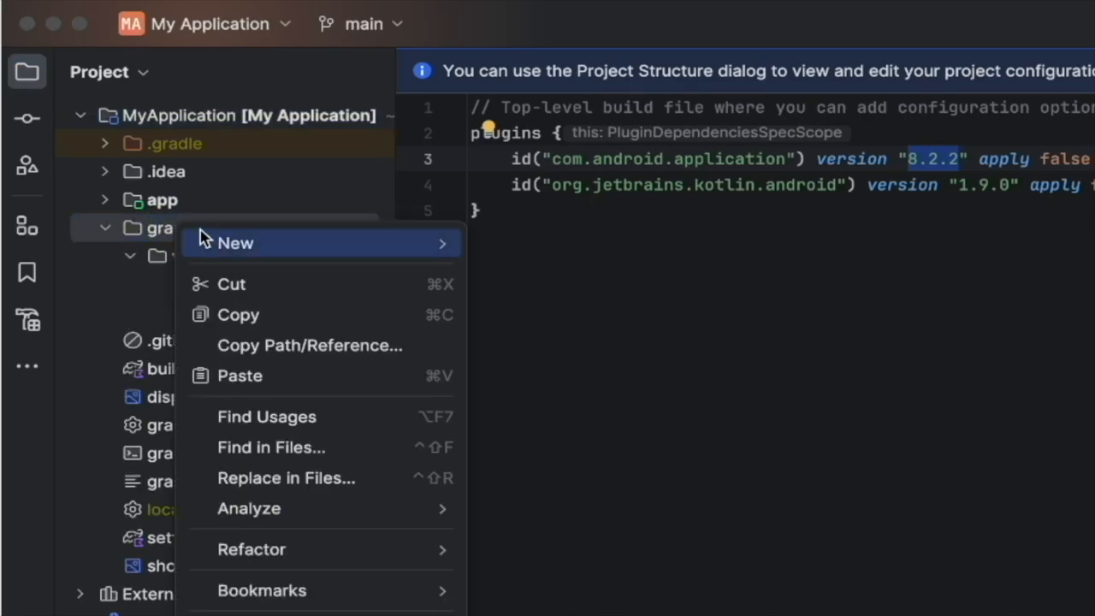
pyautogui.click(236, 242)
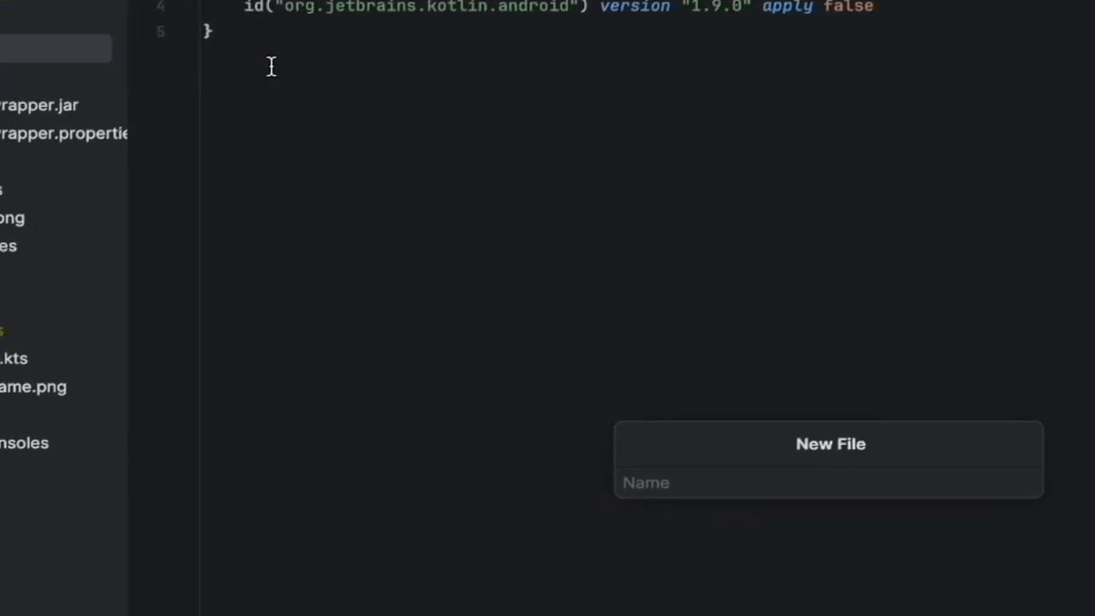
pyautogui.write('libs.')
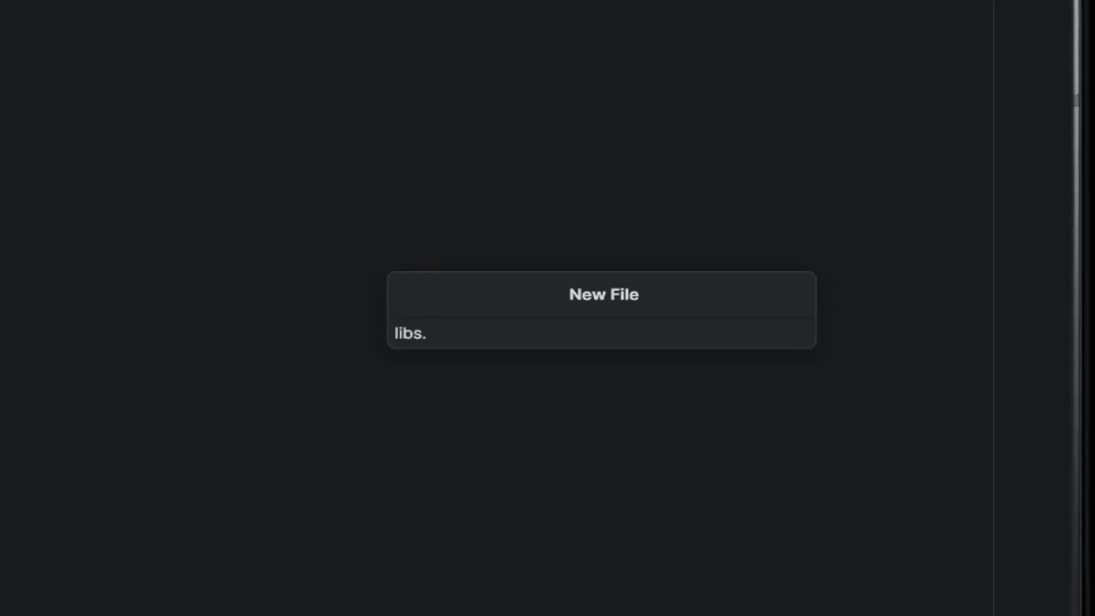
pyautogui.write('version')
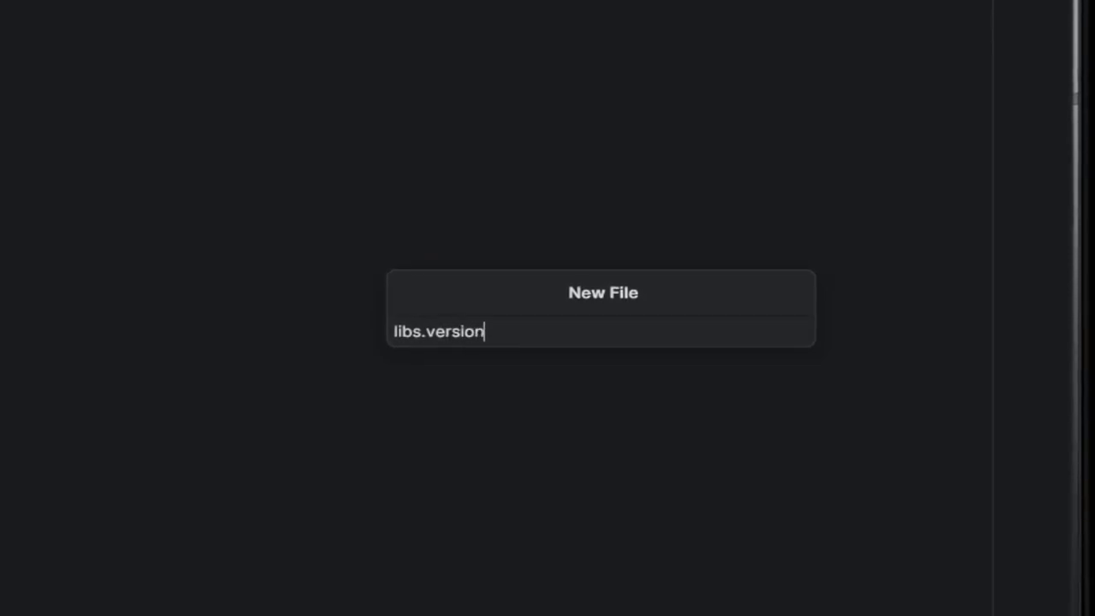
pyautogui.write('s.tom')
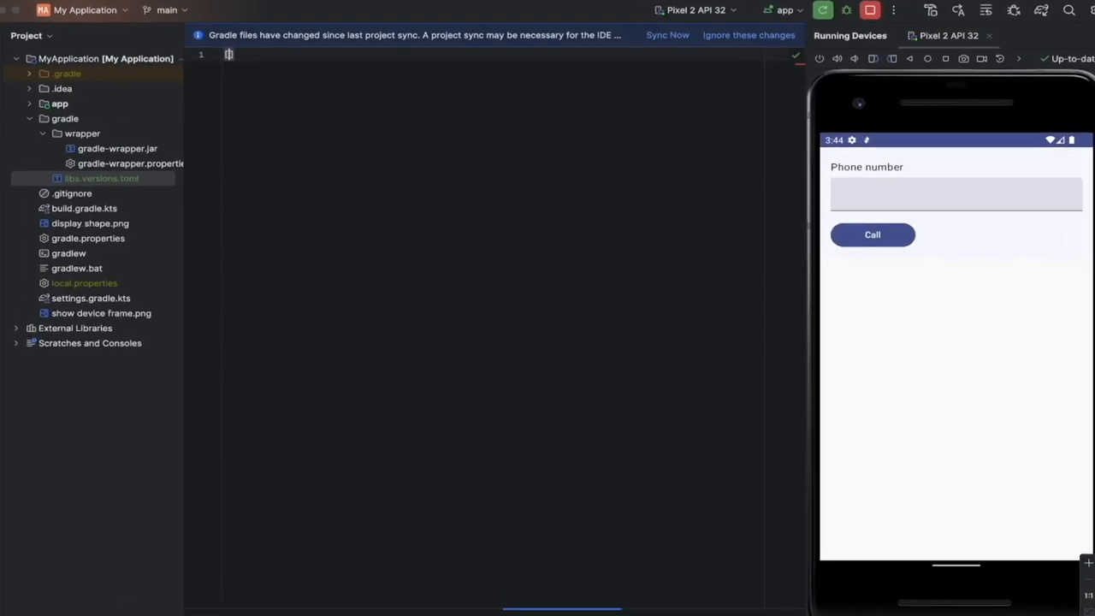
# Add empty [versions], [libraries] and [plugins] headers to libs.versions.toml.
pyautogui.write('[versions')
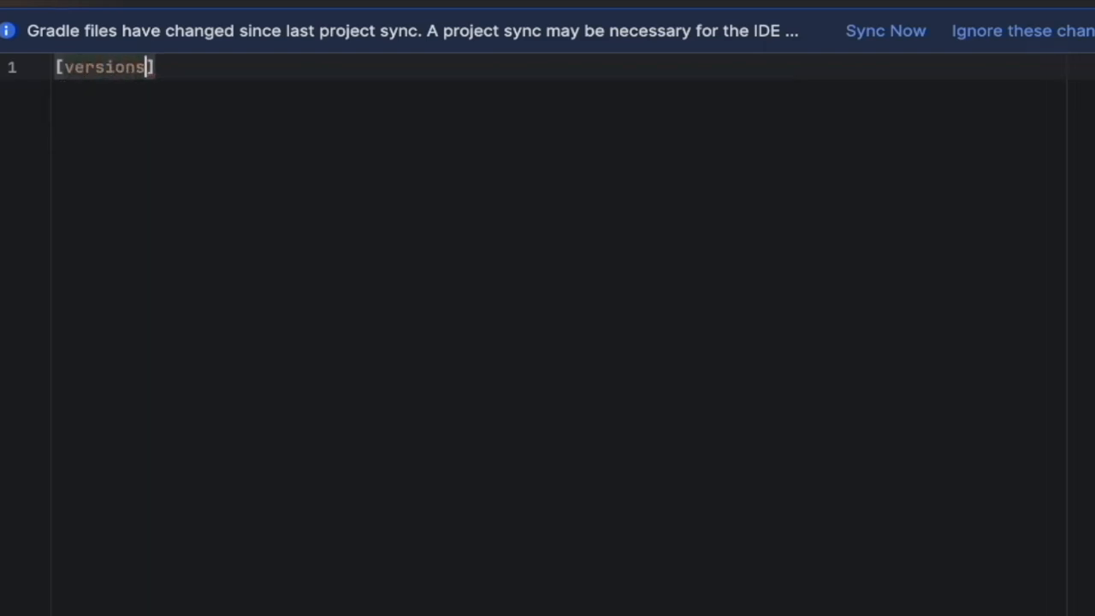
pyautogui.write('[')
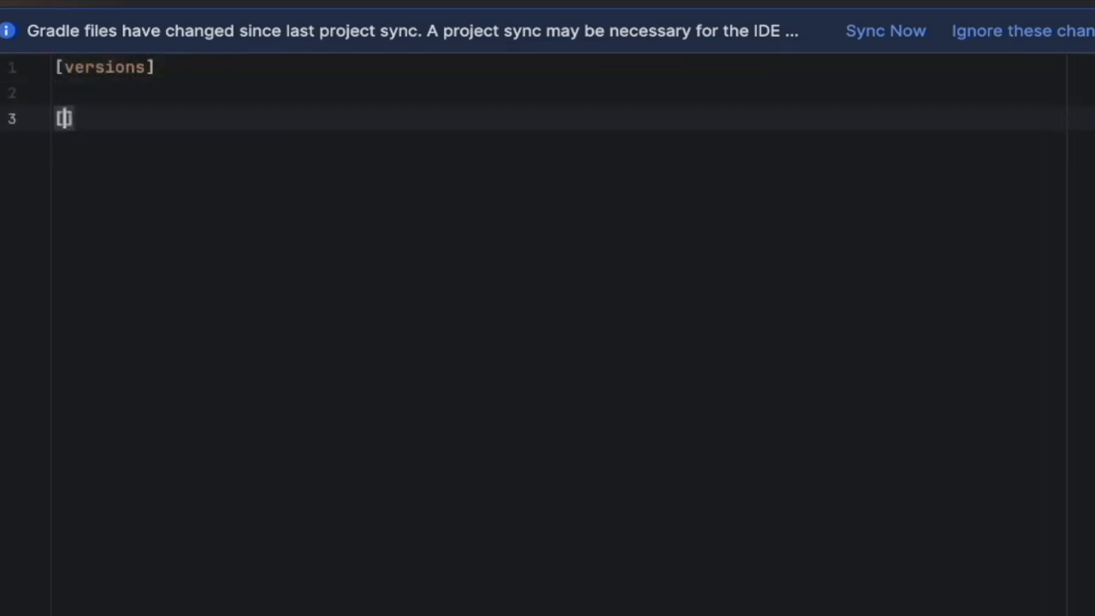
pyautogui.write('libraries]')
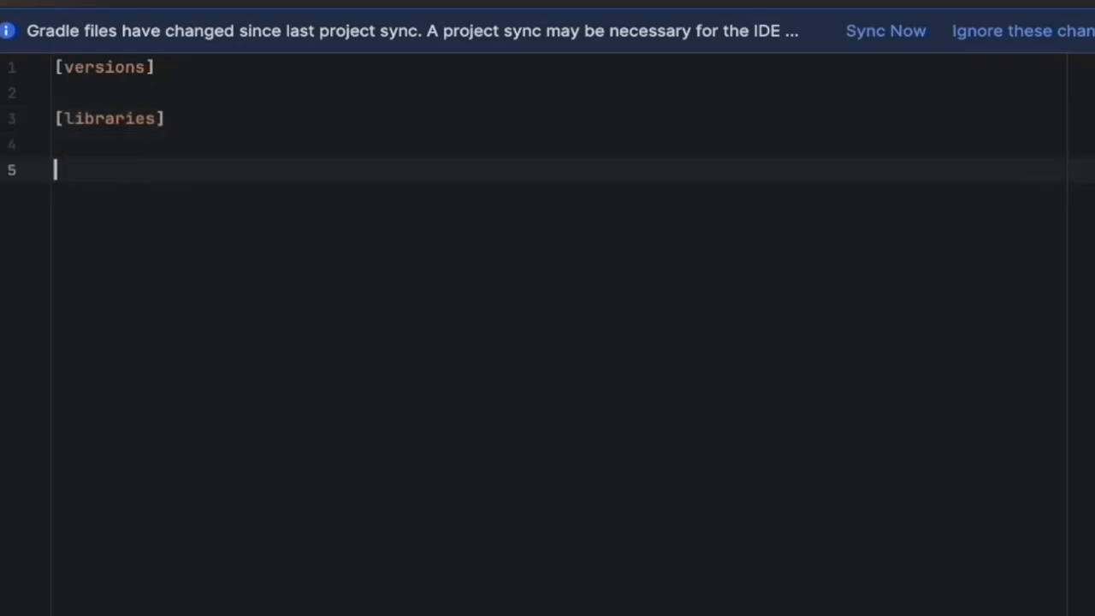
pyautogui.write('[]')
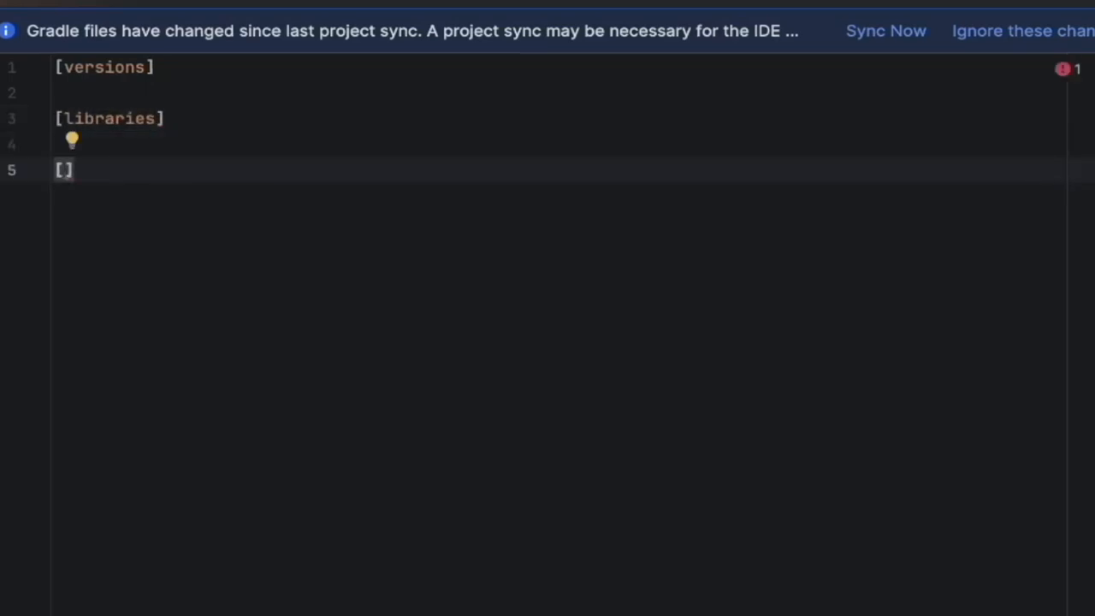
pyautogui.write('plugins')
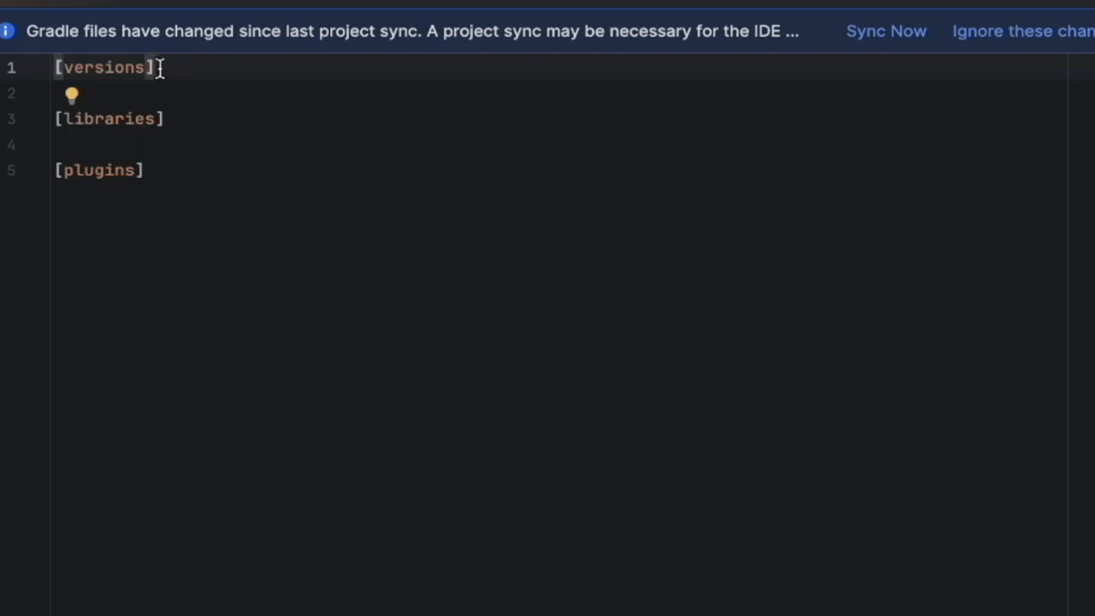
pyautogui.moveTo(169, 72)
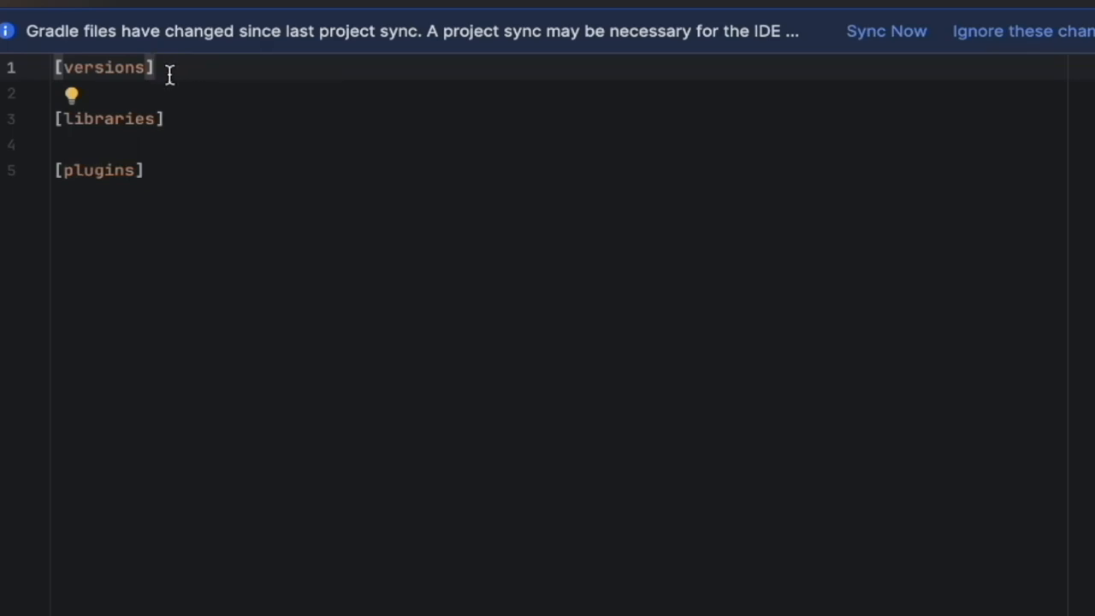
pyautogui.click(175, 119)
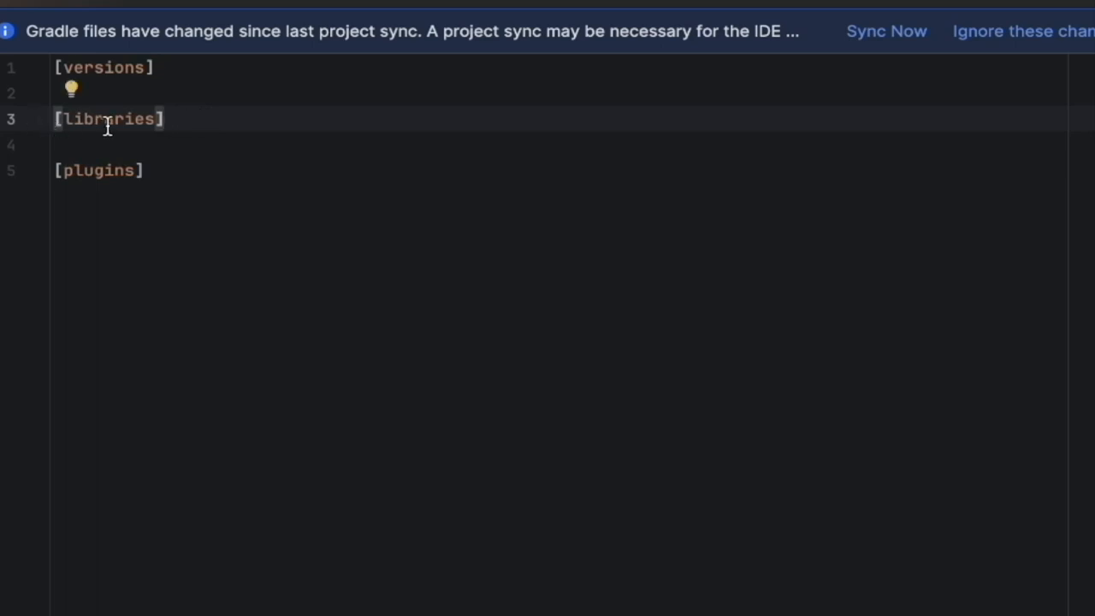
pyautogui.moveTo(216, 112)
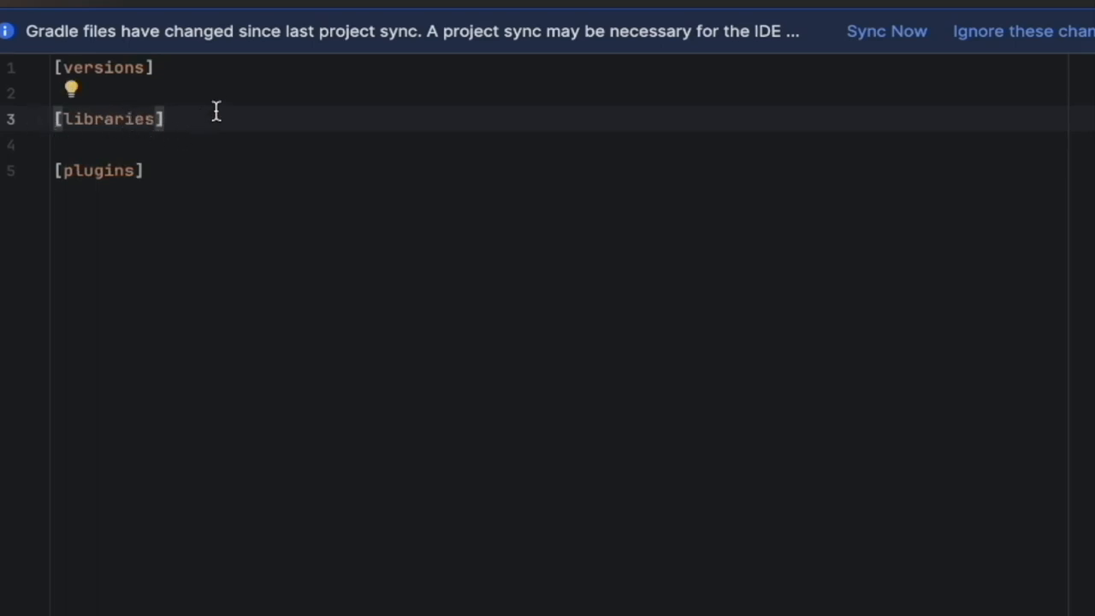
pyautogui.moveTo(141, 77)
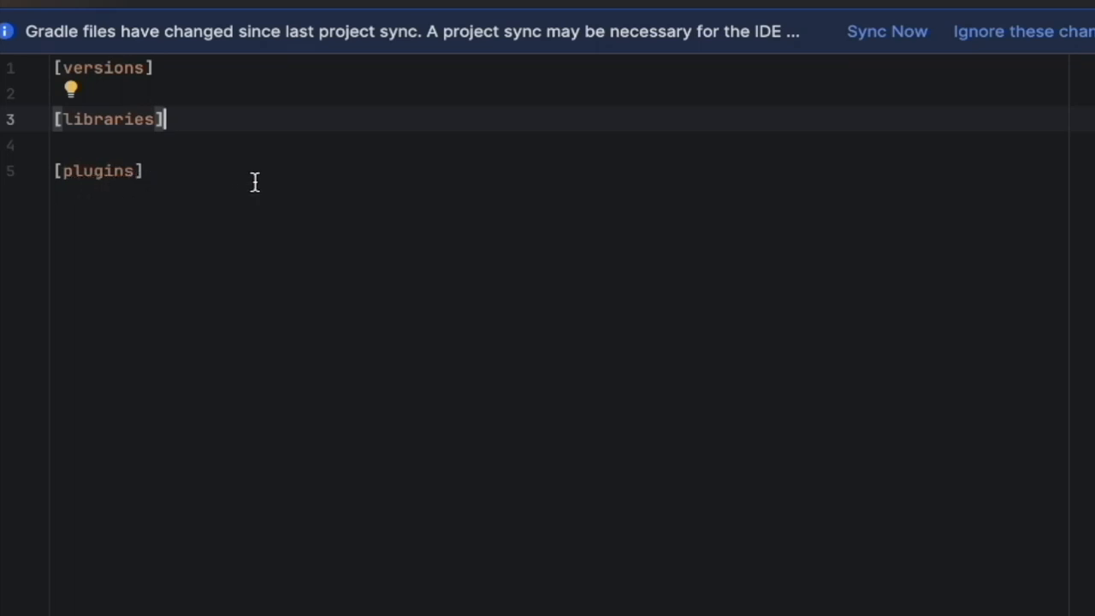
pyautogui.moveTo(152, 194)
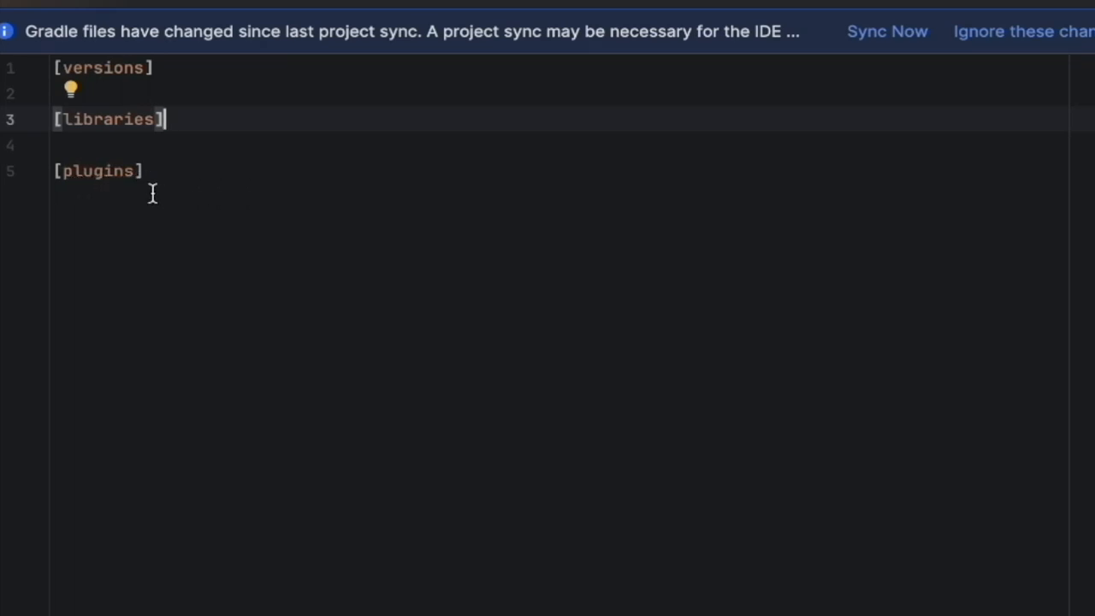
pyautogui.moveTo(169, 67)
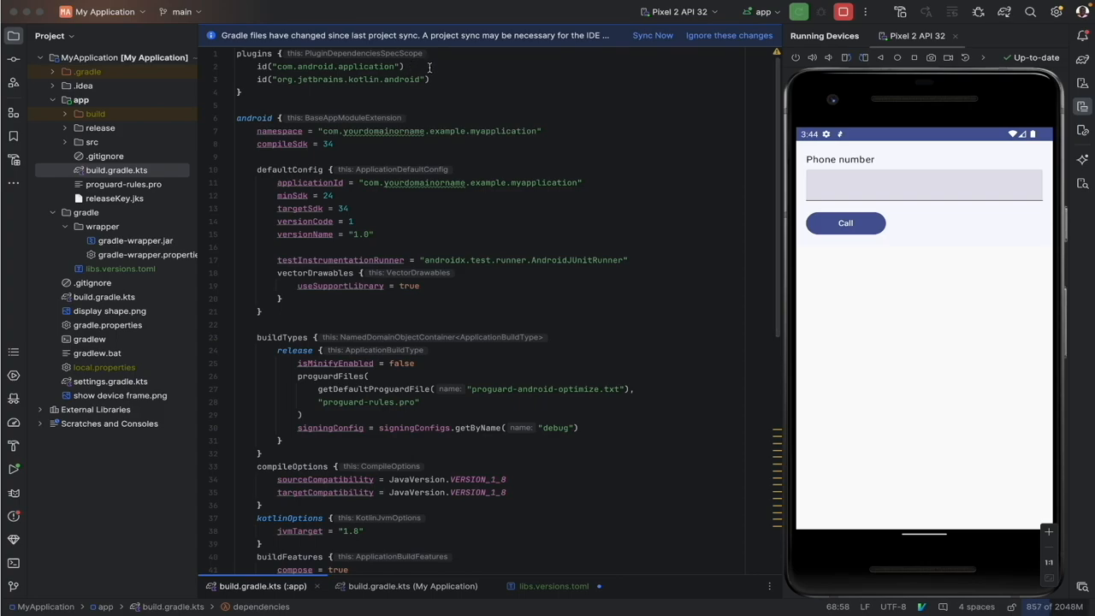
# Bring up the project-level build.gradle.kts to read the plugin versions.
pyautogui.click(428, 80)
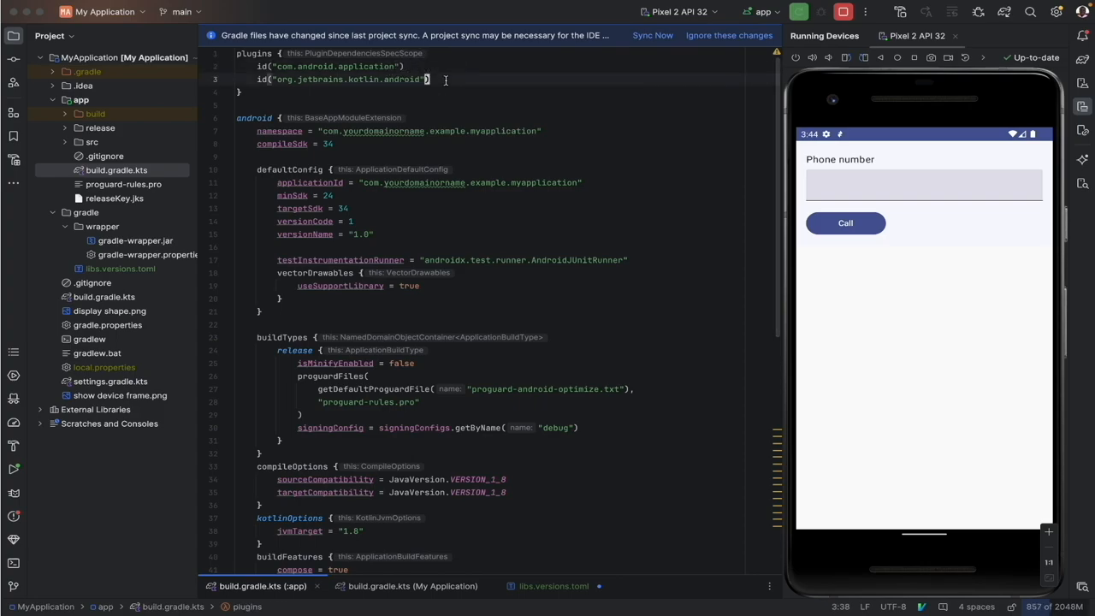
pyautogui.moveTo(436, 586)
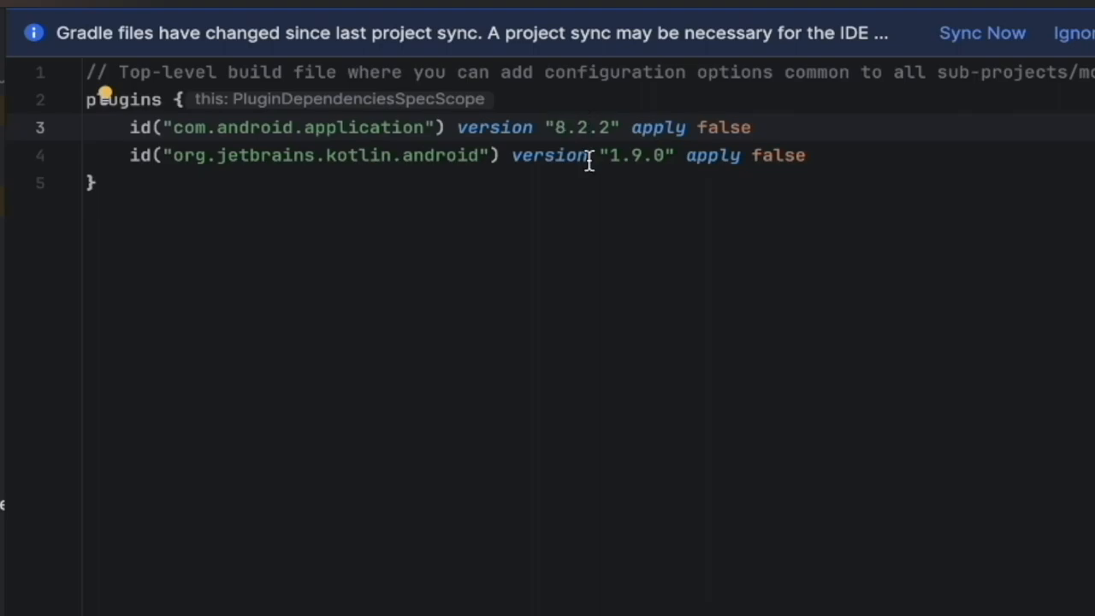
pyautogui.moveTo(758, 306)
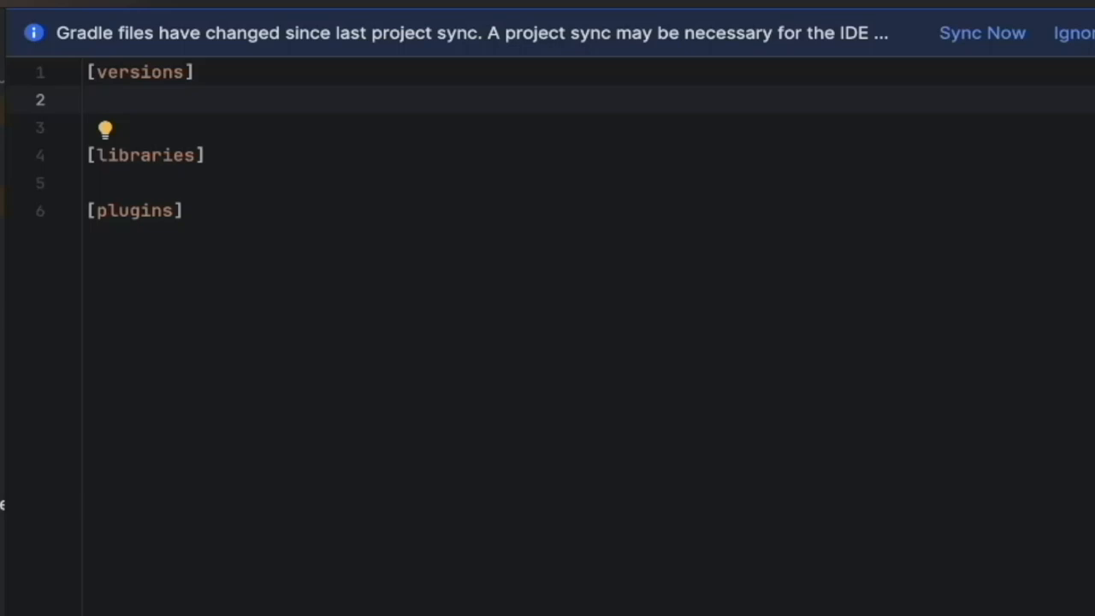
# Add androidGradlePlugin = "8.2.2" under the catalog's [versions] section.
pyautogui.write('a')
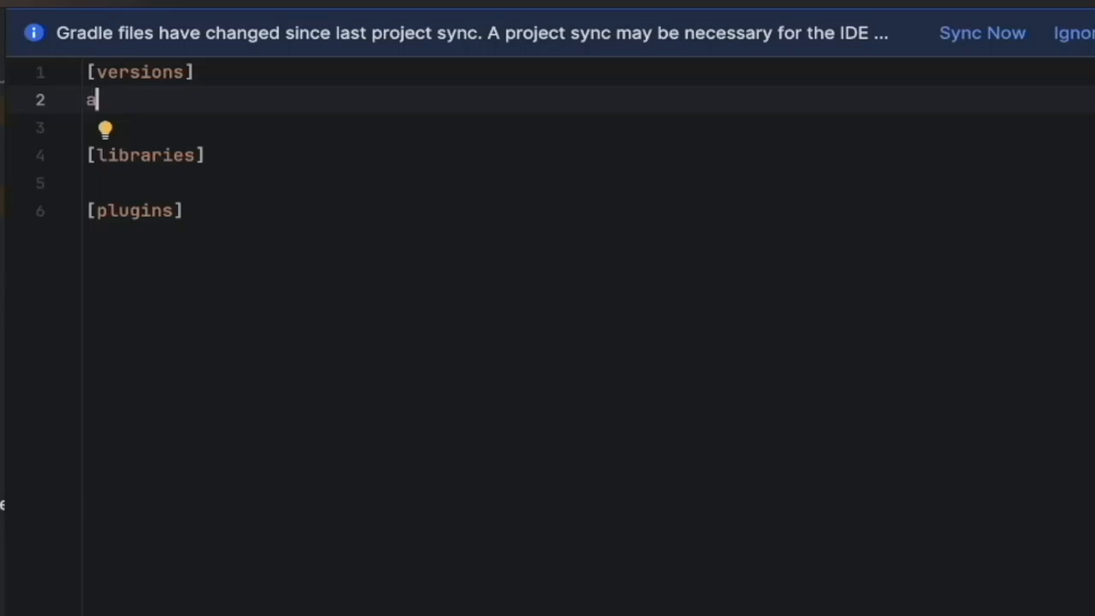
pyautogui.write('ndroidGradlePlugin')
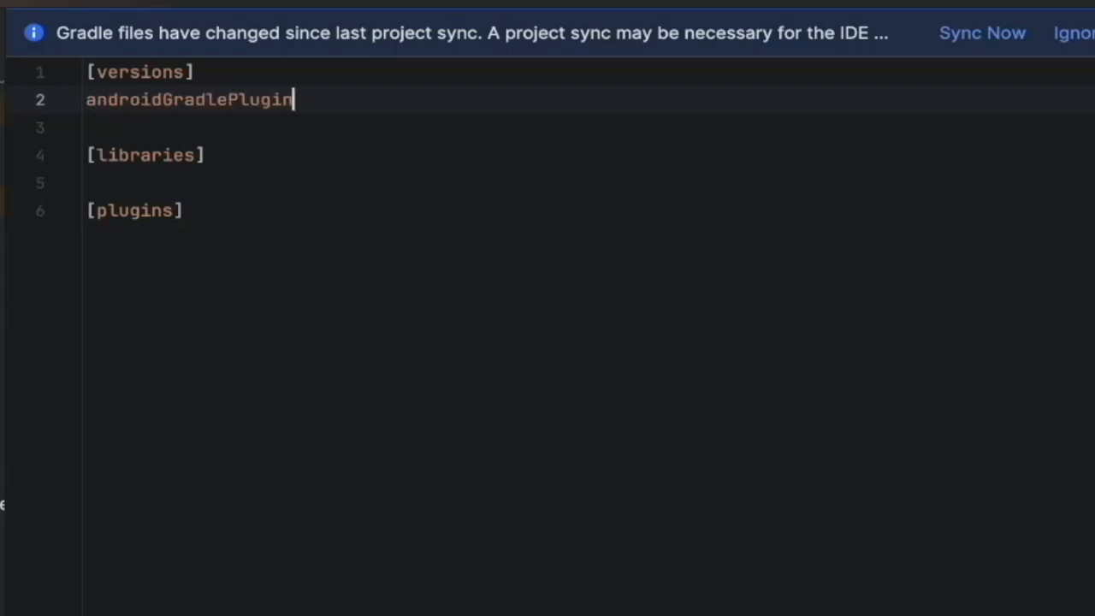
pyautogui.write('= ""')
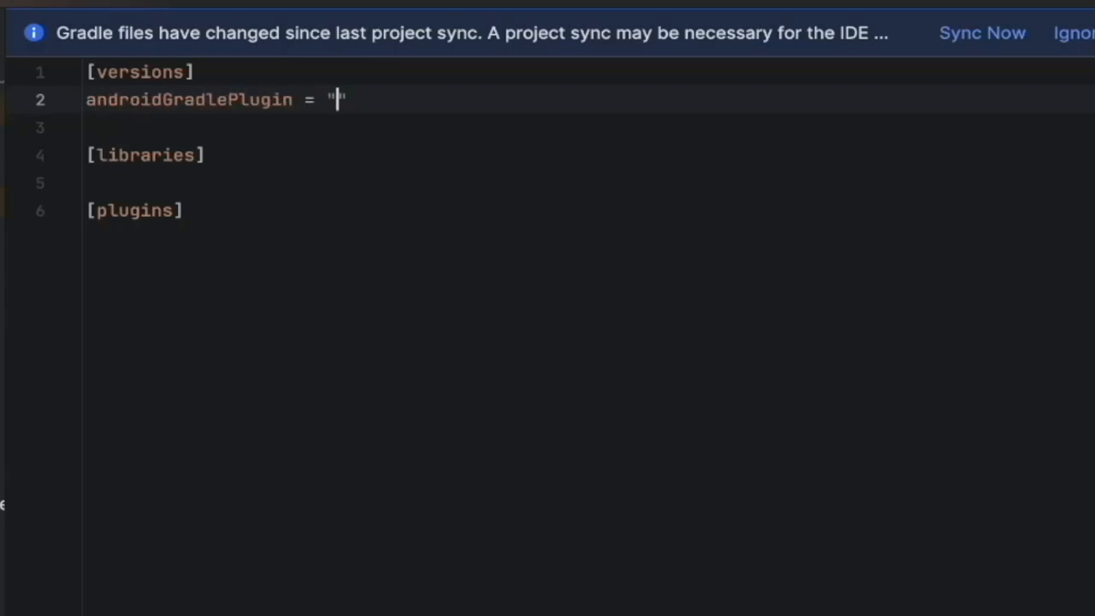
pyautogui.write('8.2.2')
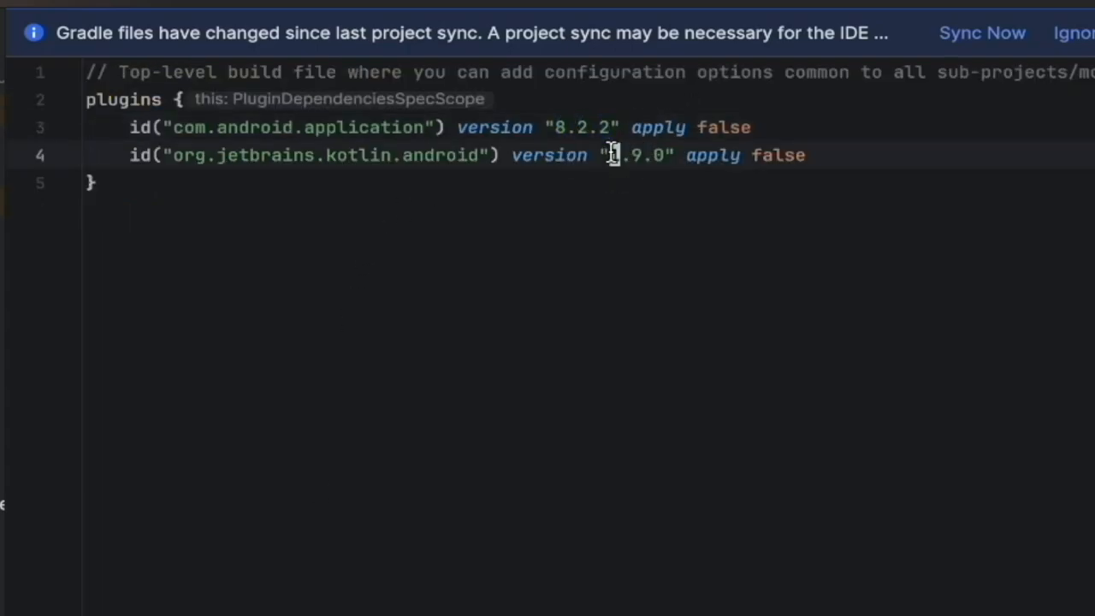
pyautogui.moveTo(594, 417)
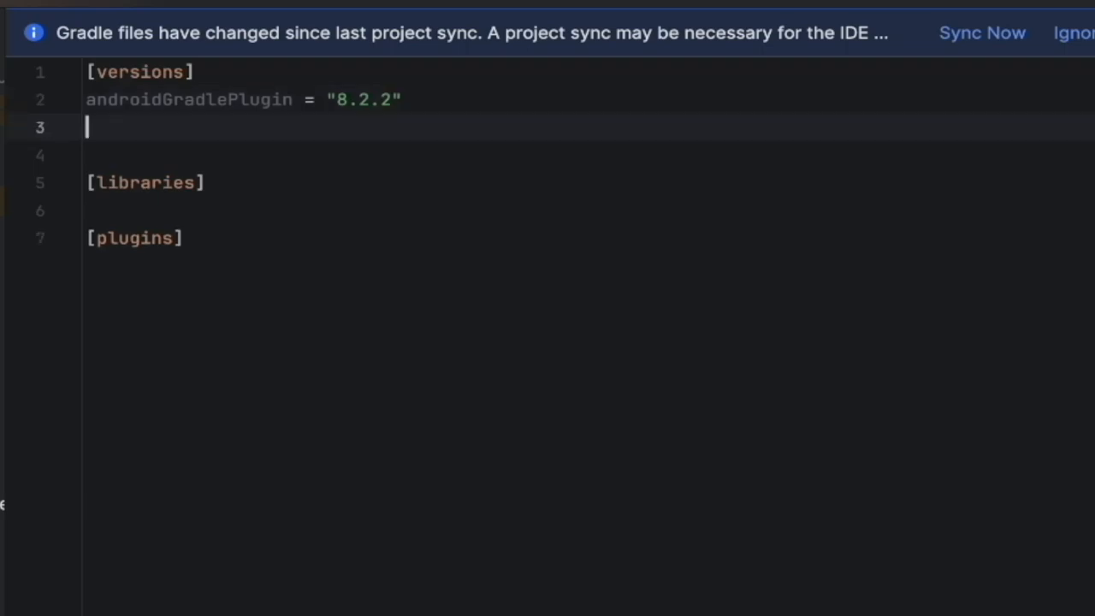
# Add kotlinGradlePlugin = "1.9.0" under the catalog's [versions] section.
pyautogui.write('ko')
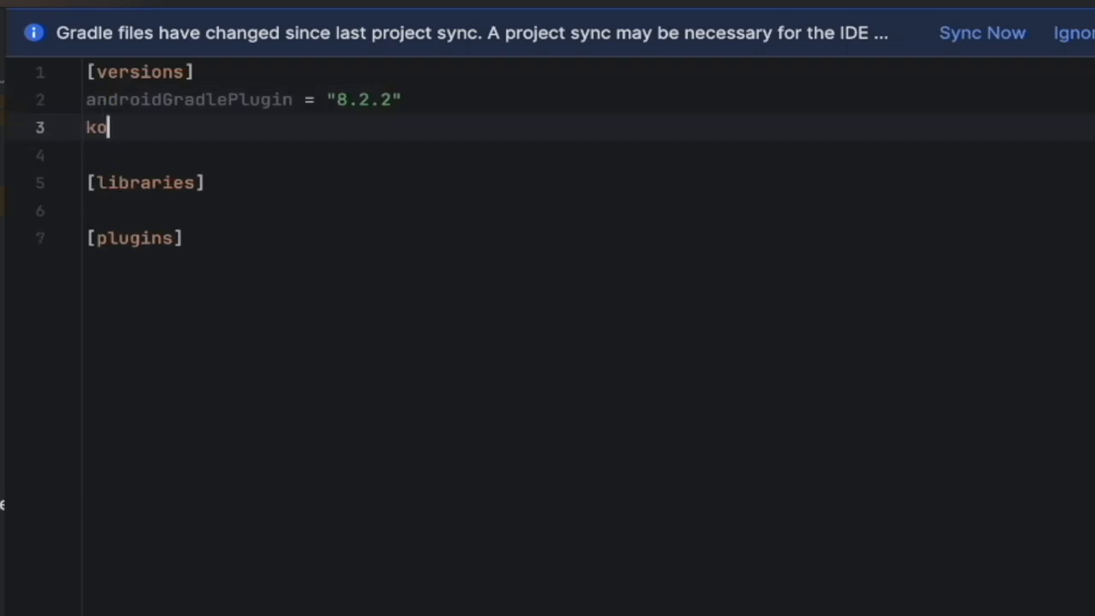
pyautogui.write('tling')
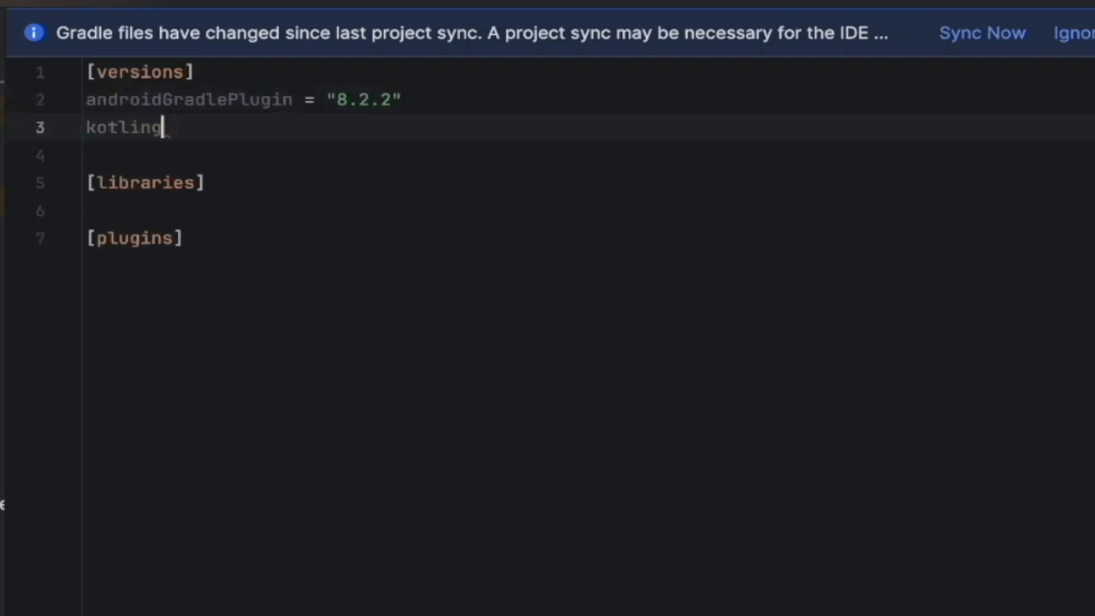
pyautogui.write('Gra')
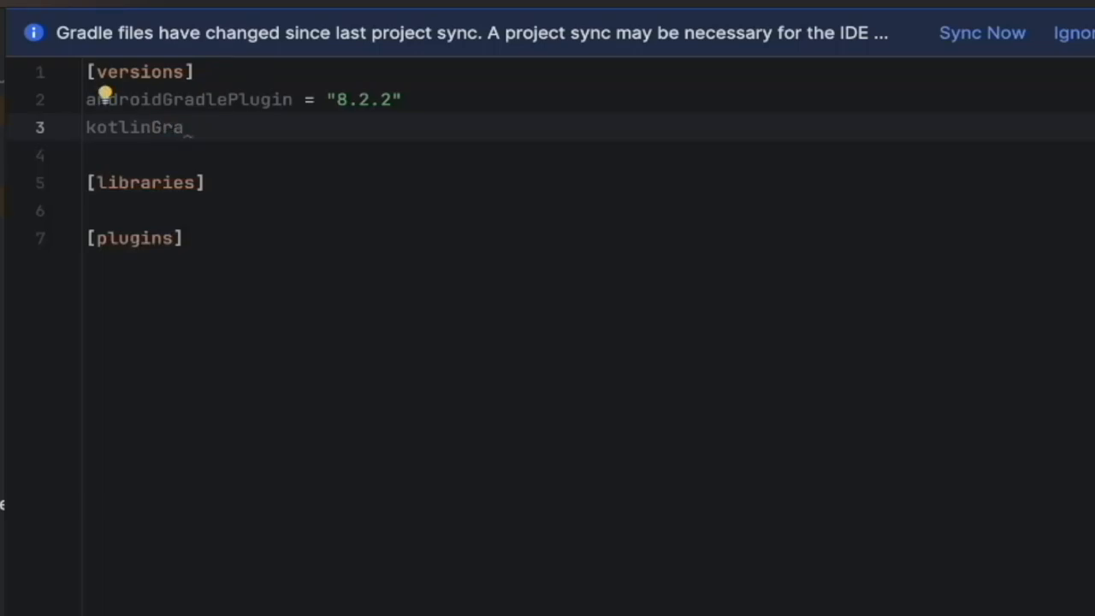
pyautogui.write('dle')
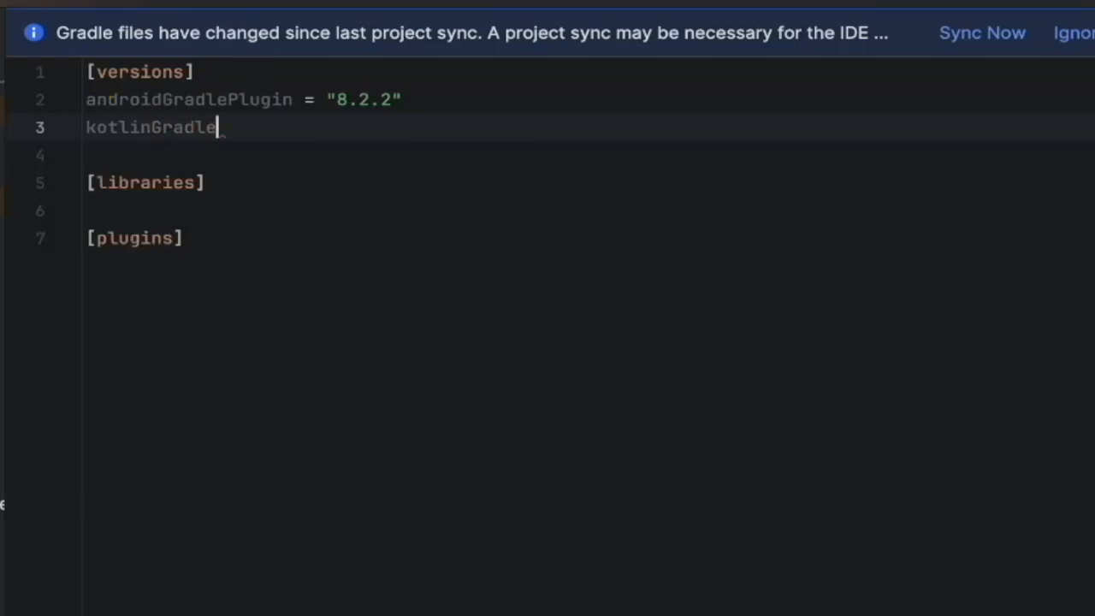
pyautogui.write('Plugin = ""')
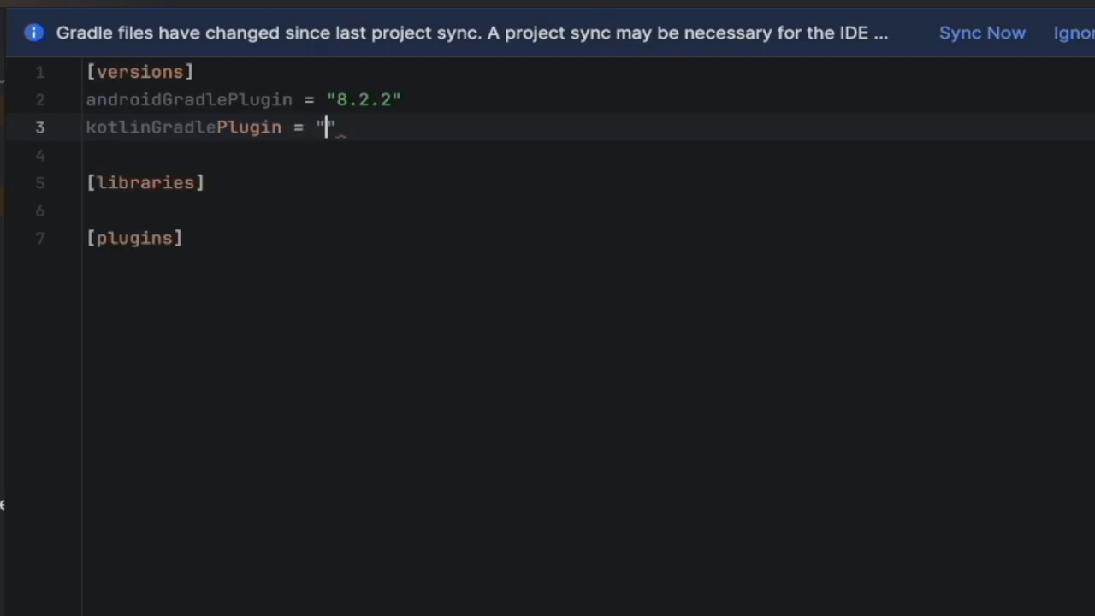
pyautogui.write('1.9.0')
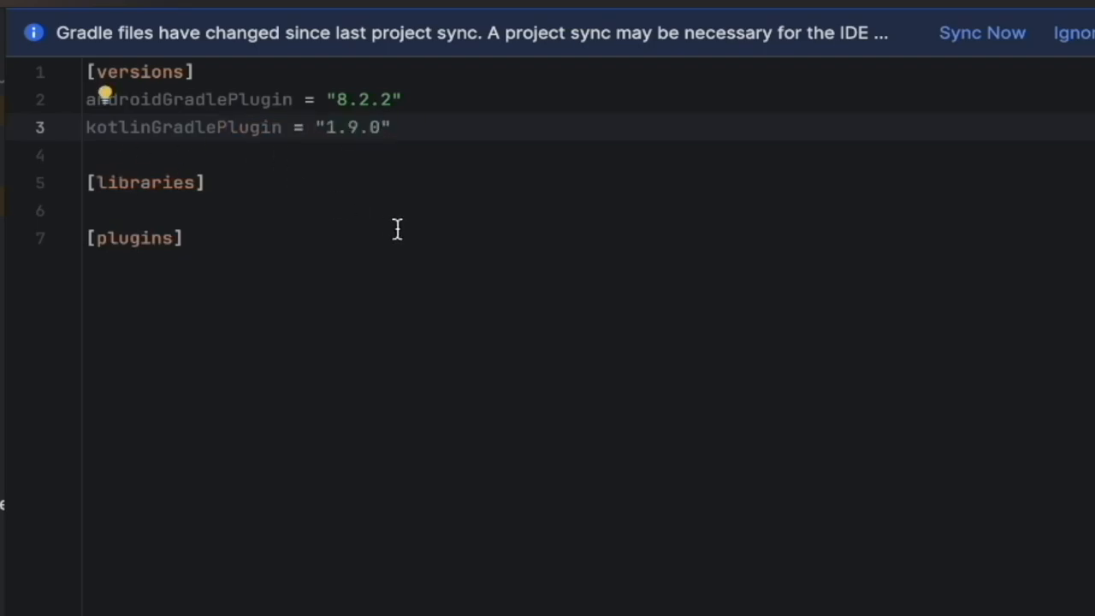
pyautogui.moveTo(241, 111)
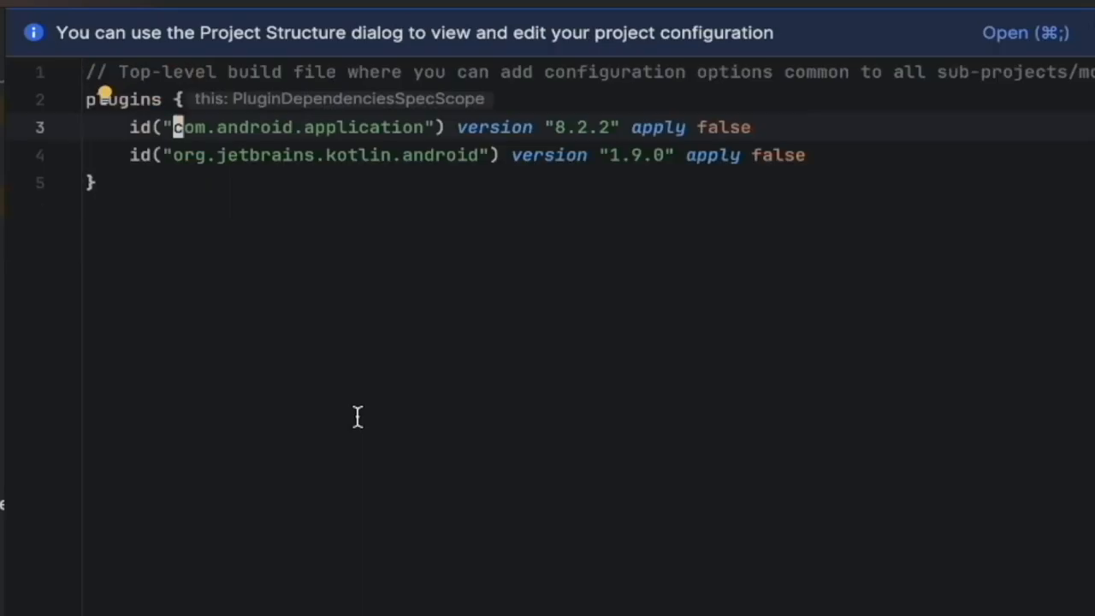
pyautogui.moveTo(221, 96)
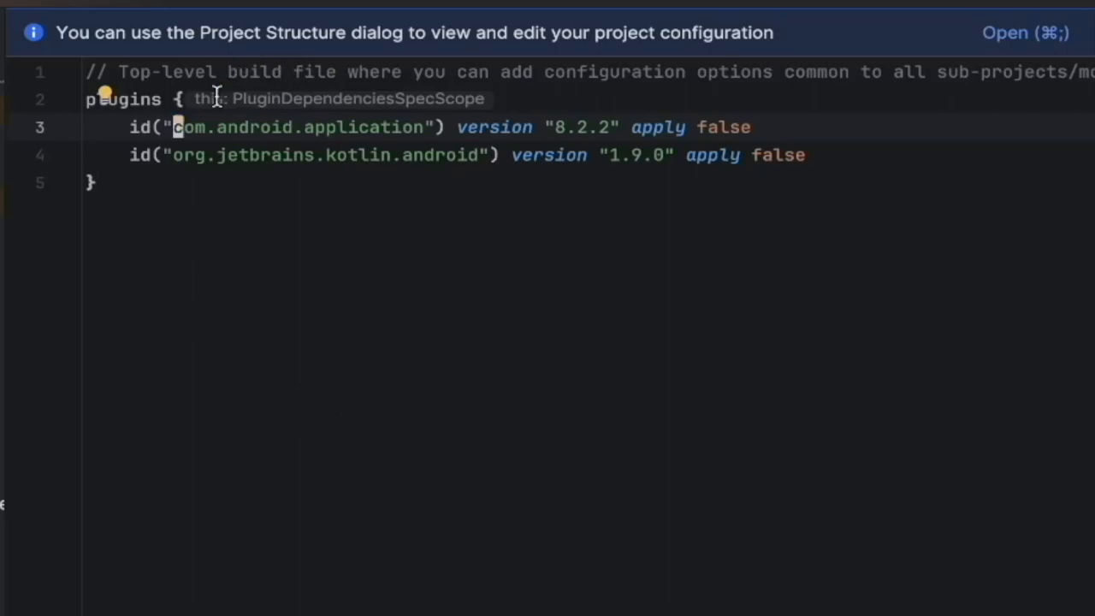
pyautogui.moveTo(274, 278)
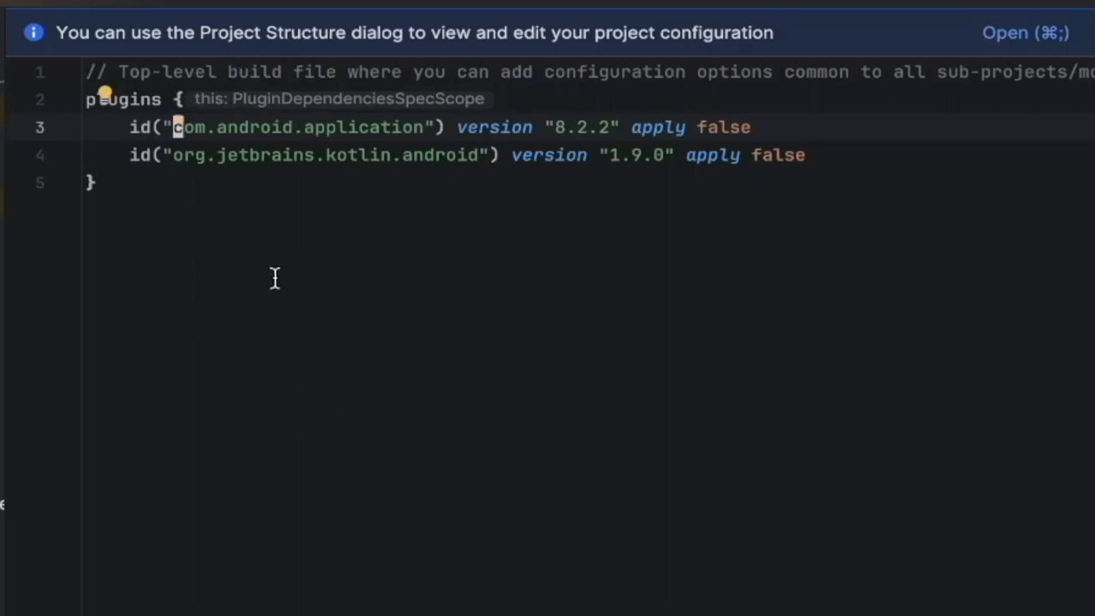
# Return to libs.versions.toml with the caret on a new line under [plugins].
pyautogui.doubleClick(300, 127)
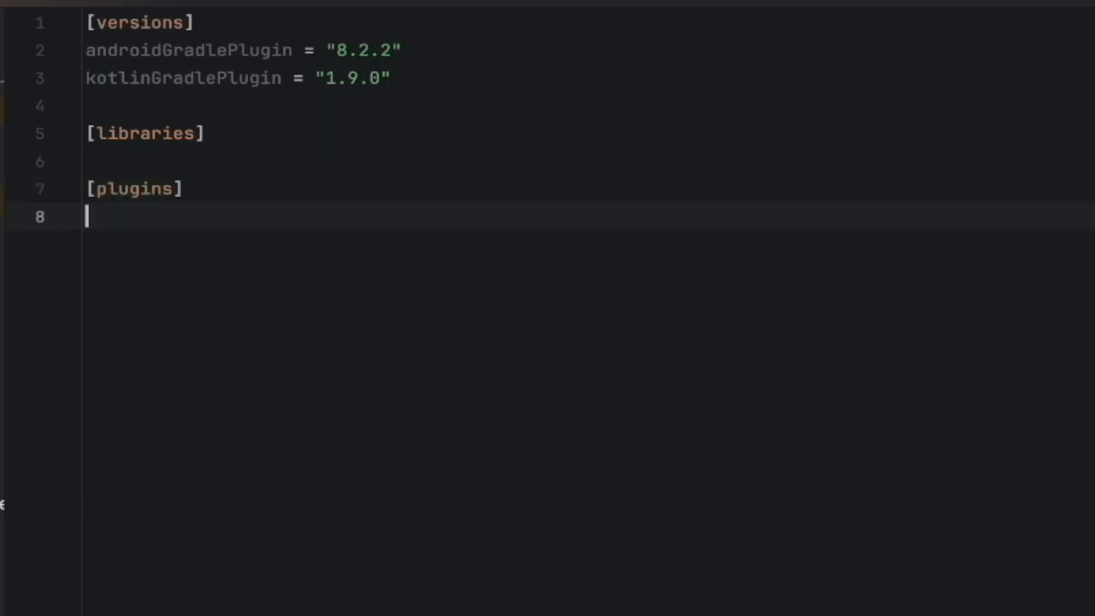
# Add android-application = {id = "com.android.application", version.ref = "androidGradlePlugin"} under [plugins].
pyautogui.write('an')
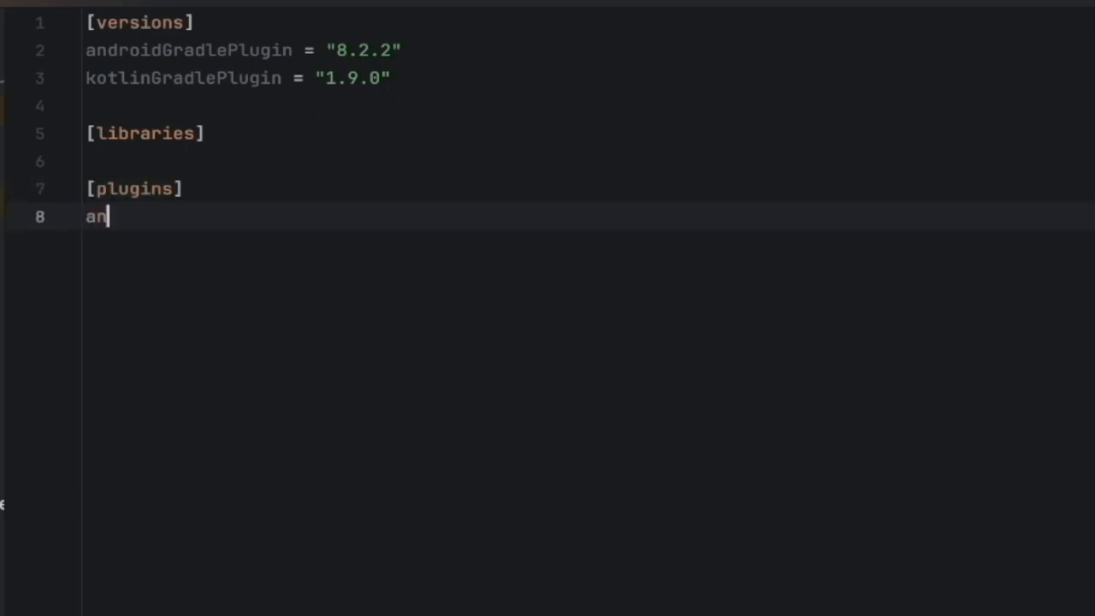
pyautogui.press('backspace')
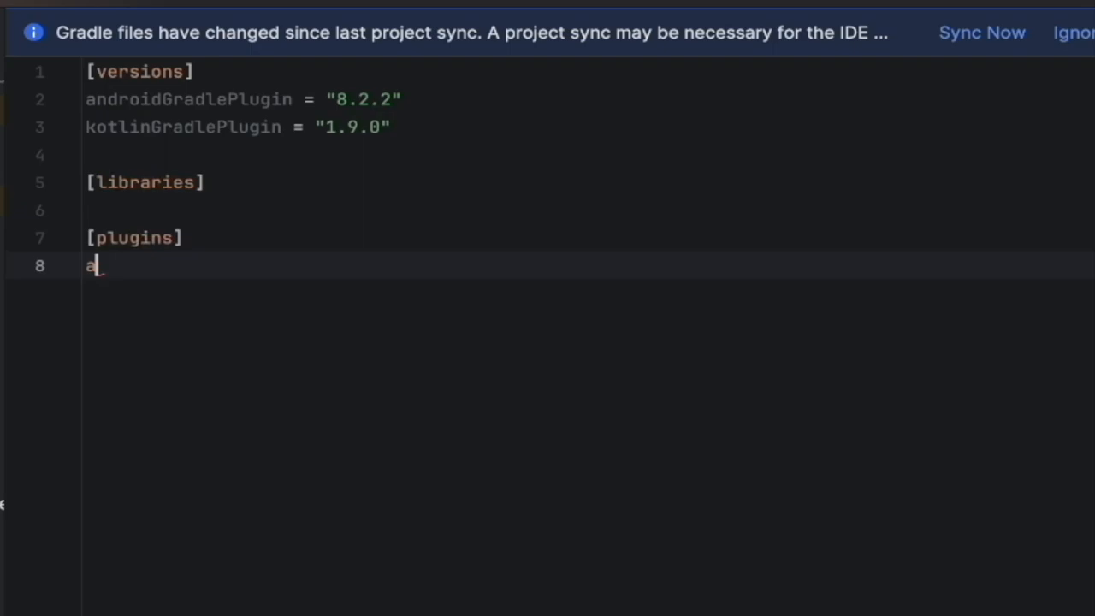
pyautogui.write('ndroid')
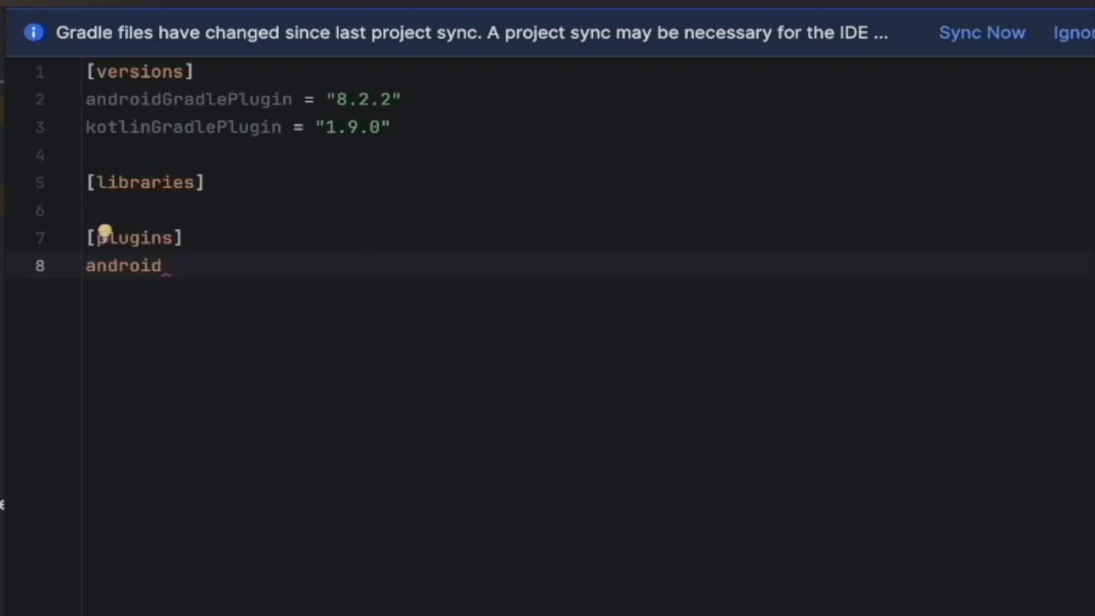
pyautogui.write('-application')
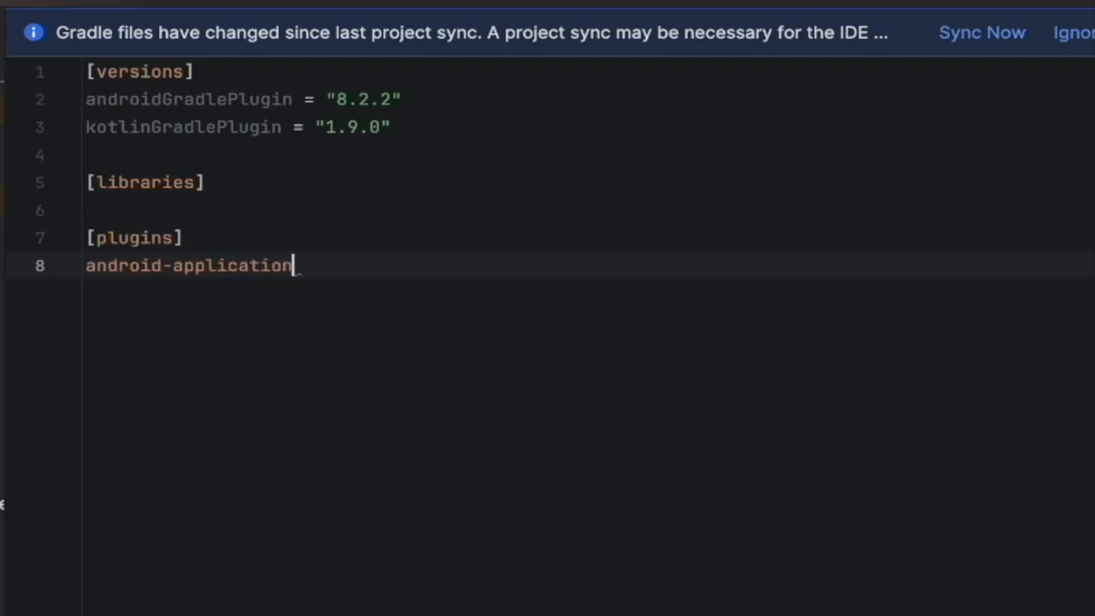
pyautogui.write('= ""')
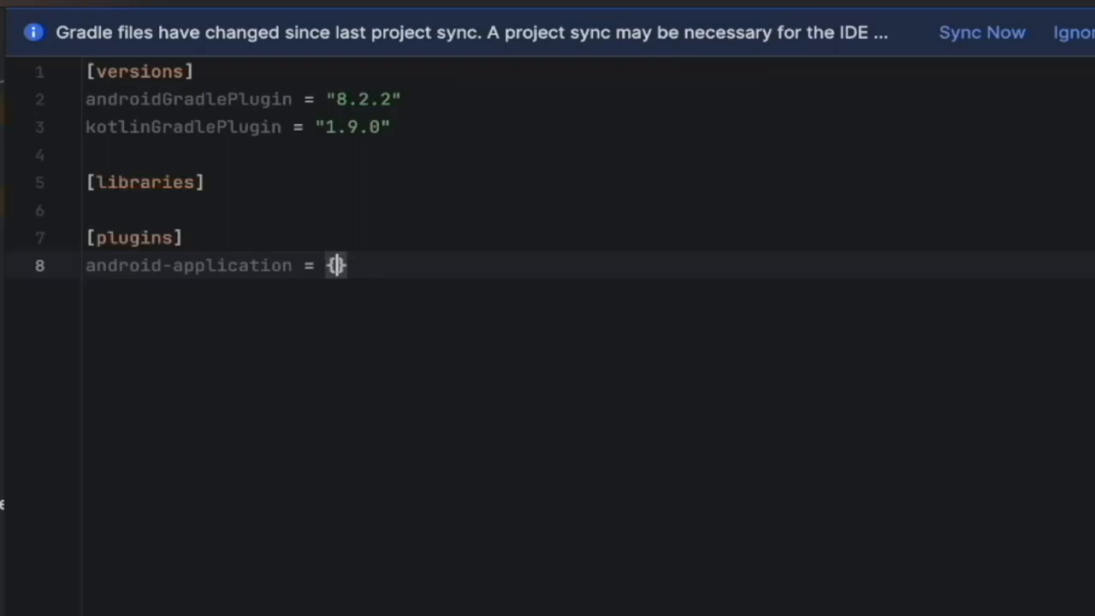
pyautogui.write('id = ""')
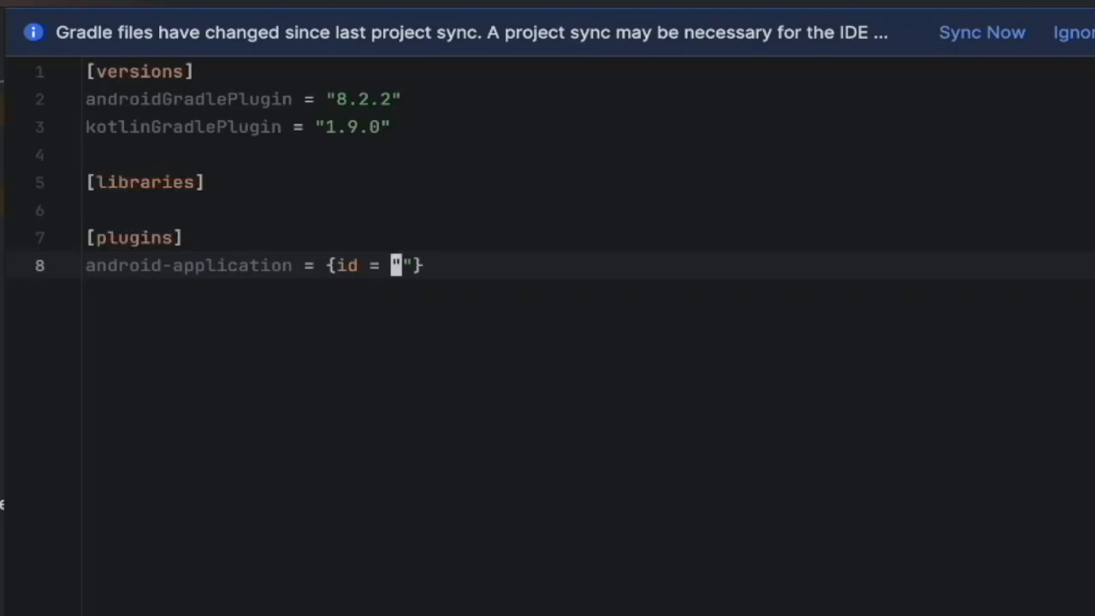
pyautogui.write('com.android.application')
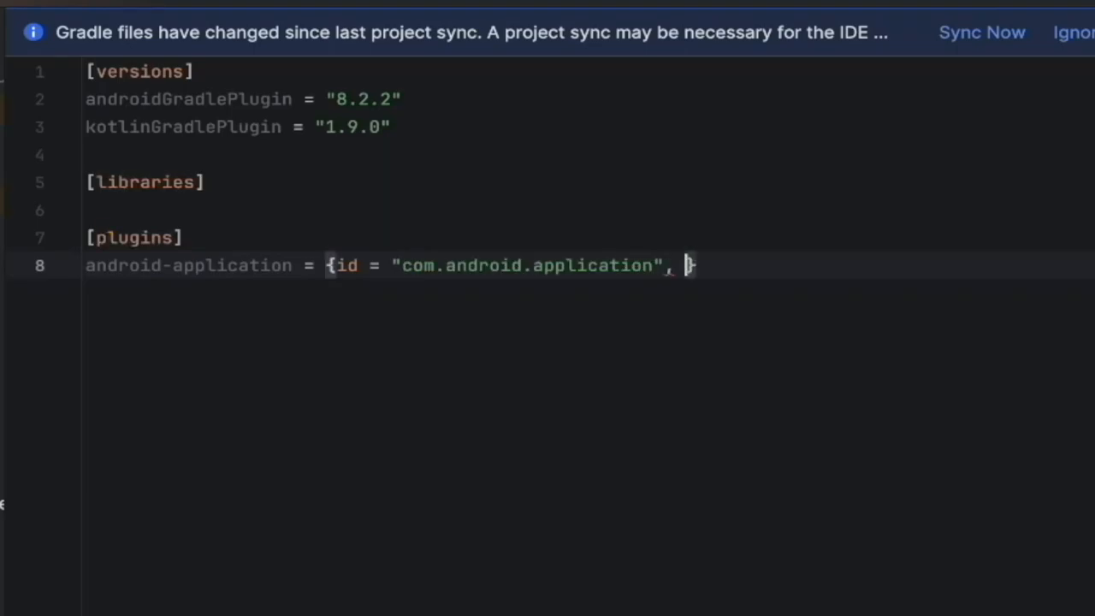
pyautogui.write('vers')
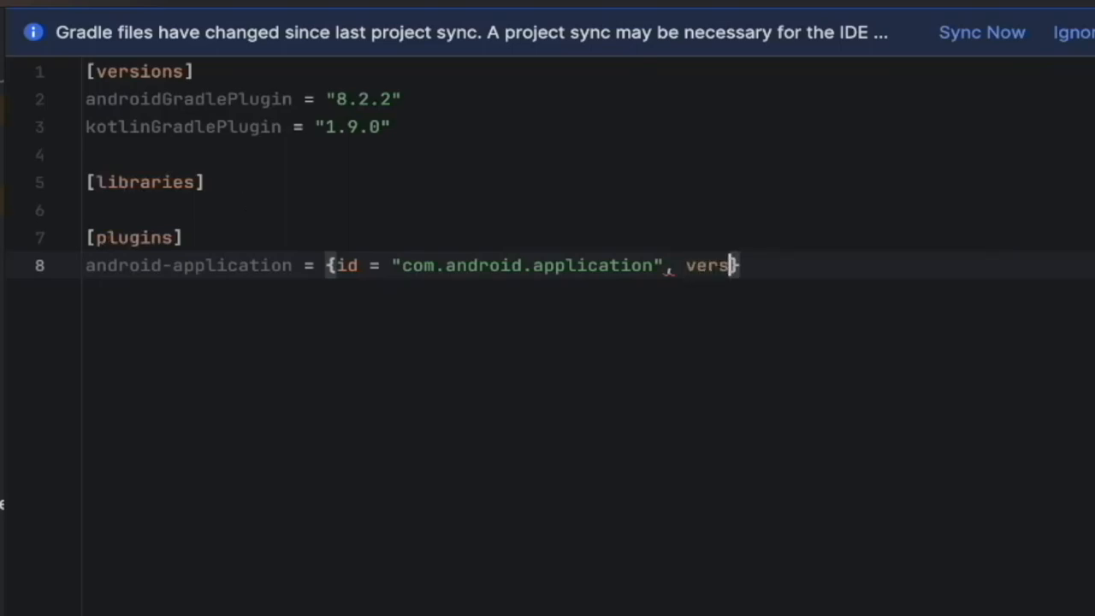
pyautogui.write('ion.ref =')
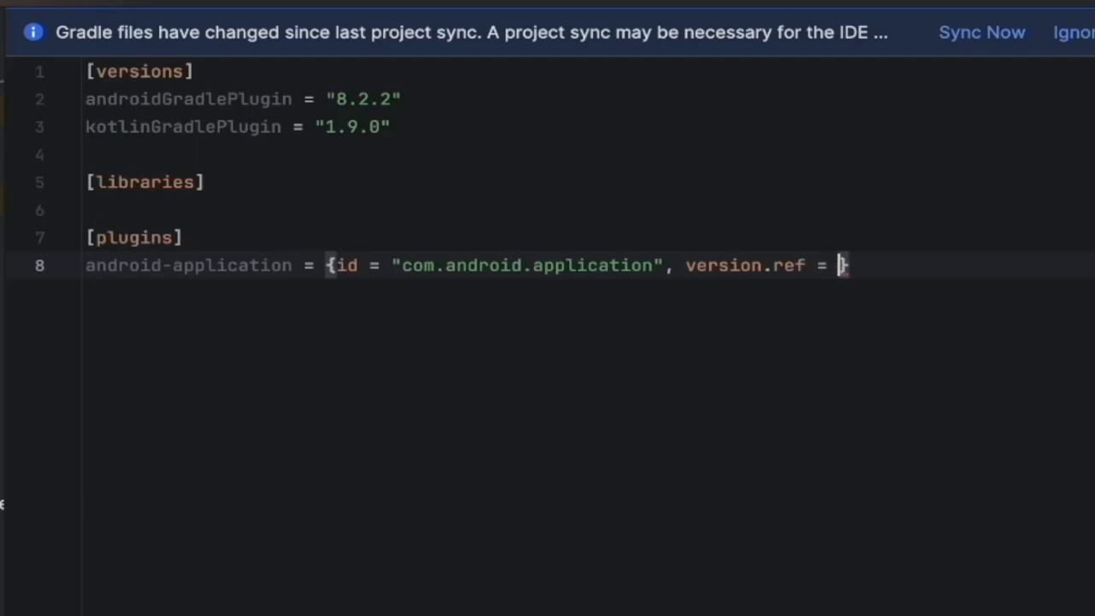
pyautogui.write('androidGradlePlugin"')
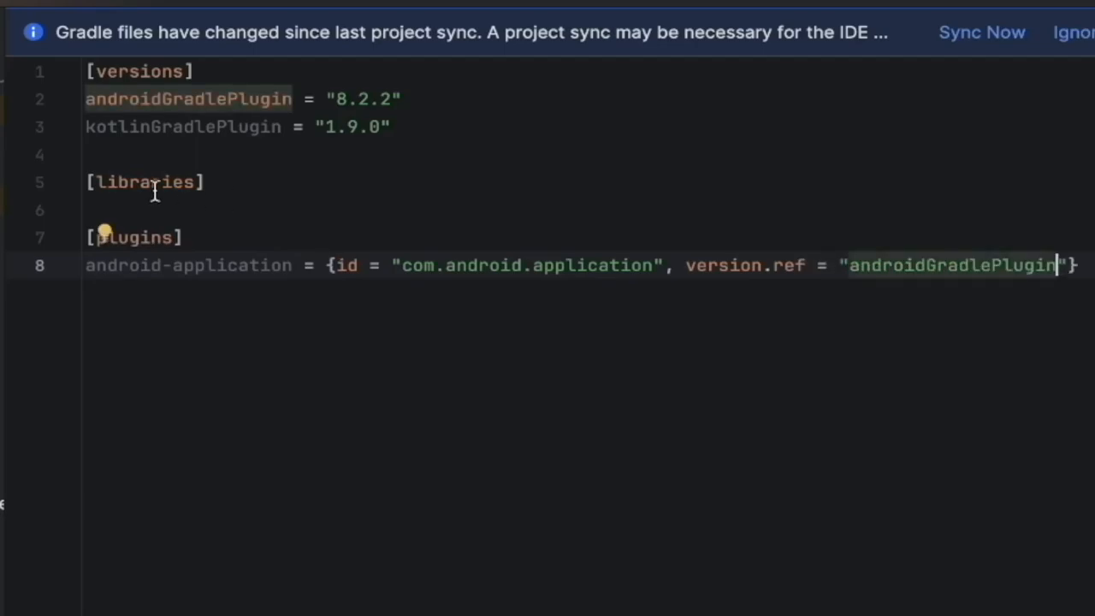
pyautogui.moveTo(265, 288)
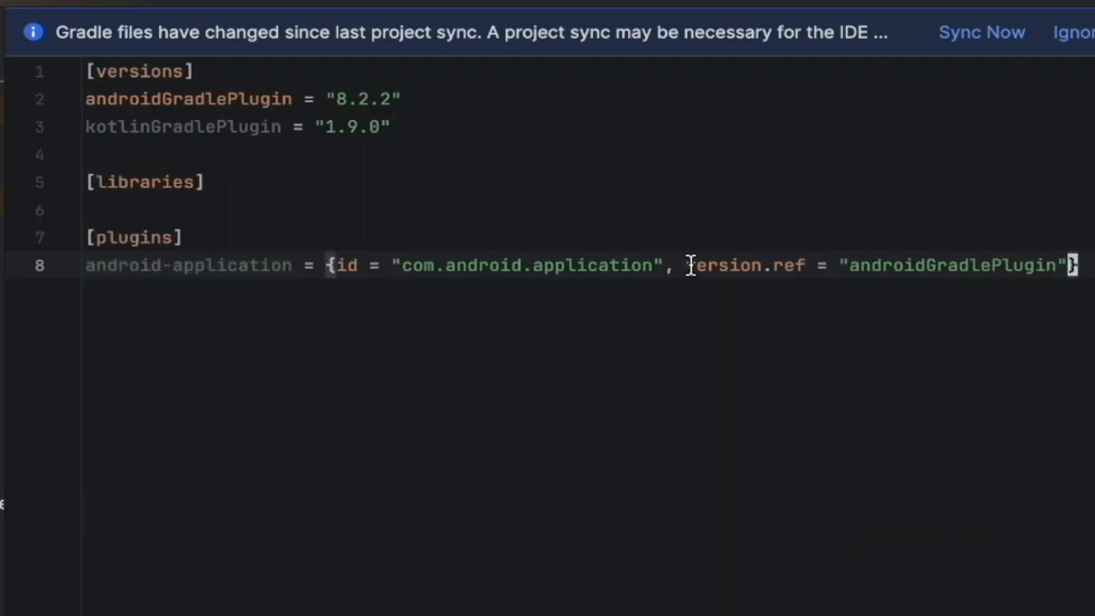
pyautogui.moveTo(419, 125)
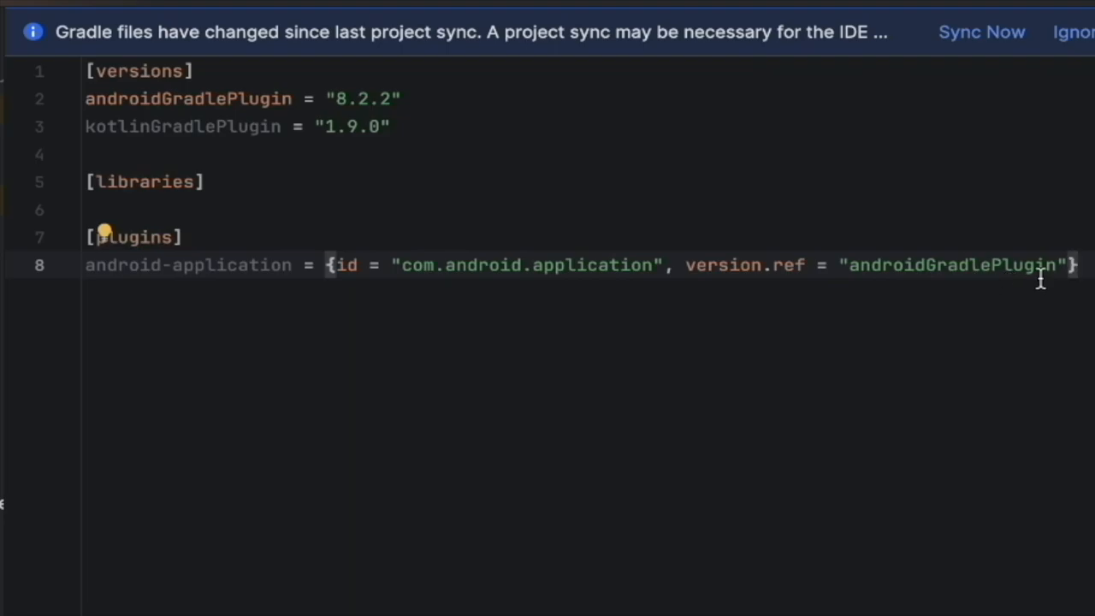
# Add kotlin = {id = "org.jetbrains.kotlin.android", version.ref = "kotlinGradlePlugin"} on the next line.
pyautogui.press('Return')
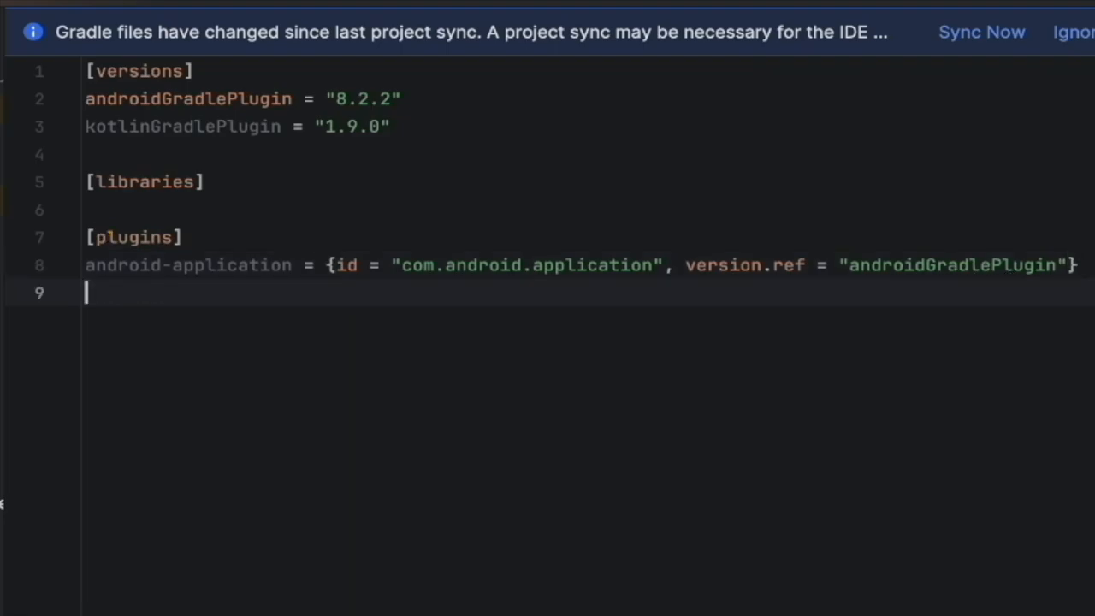
pyautogui.write('kotlin = {id =')
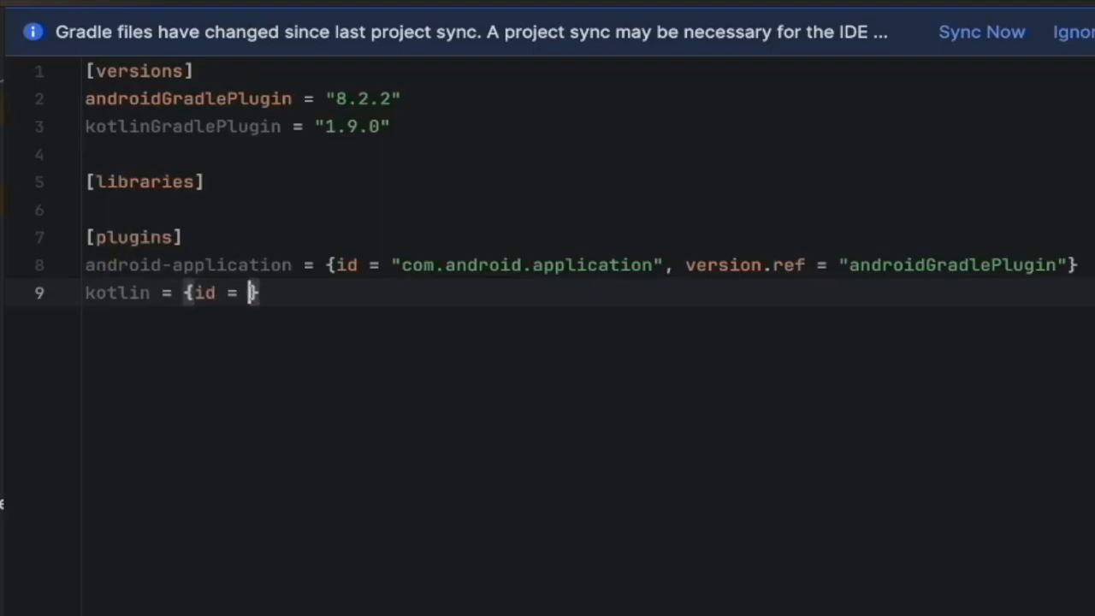
pyautogui.write('"')
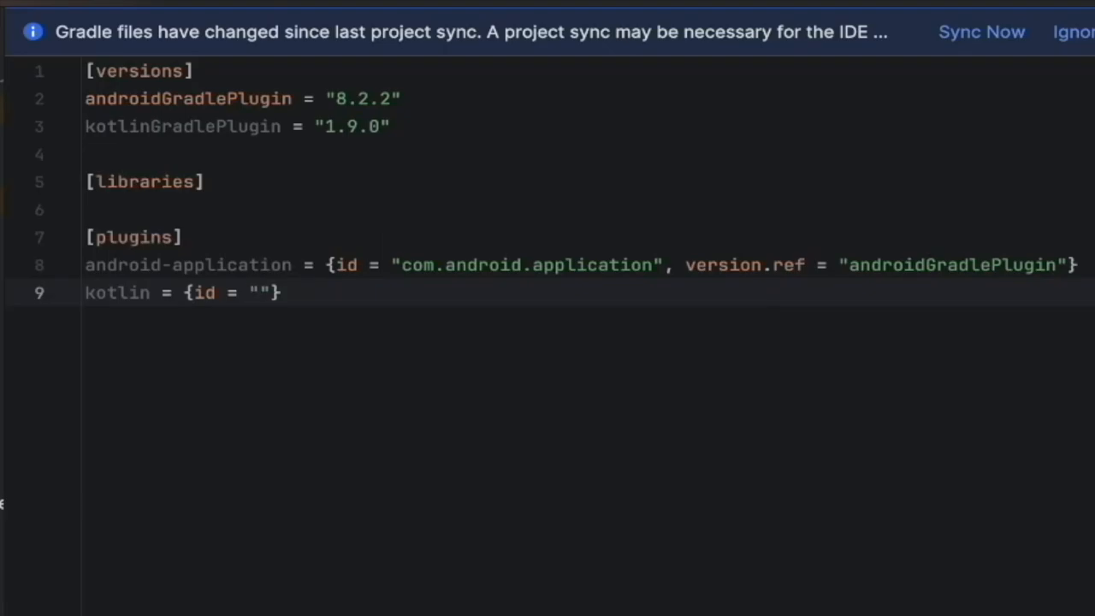
pyautogui.write('org.jetbrains.kotlin.android')
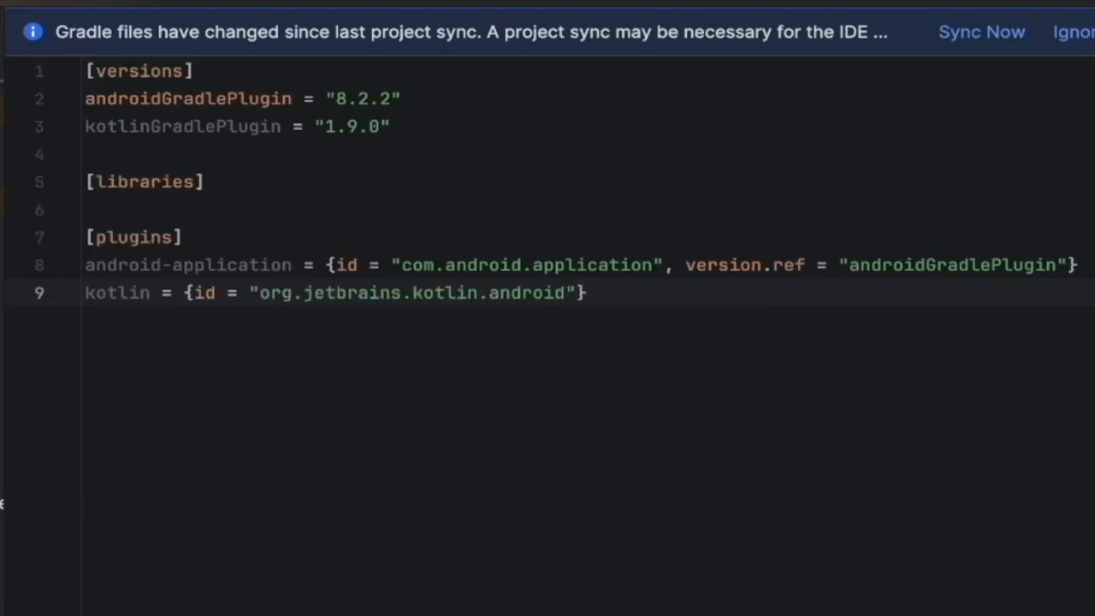
pyautogui.click(556, 293)
pyautogui.write(', ')
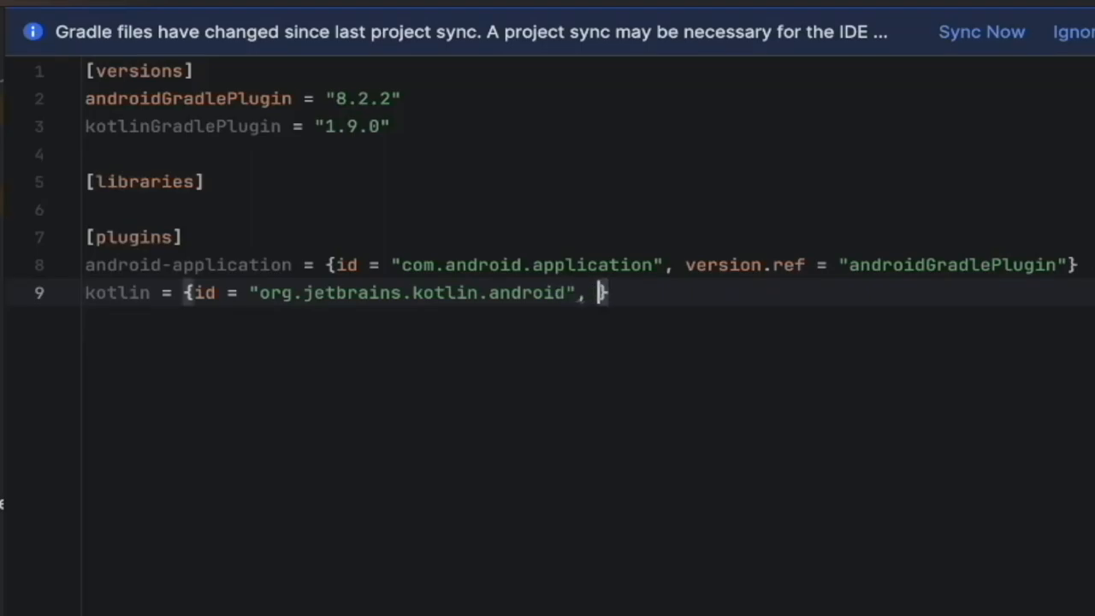
pyautogui.write('version.')
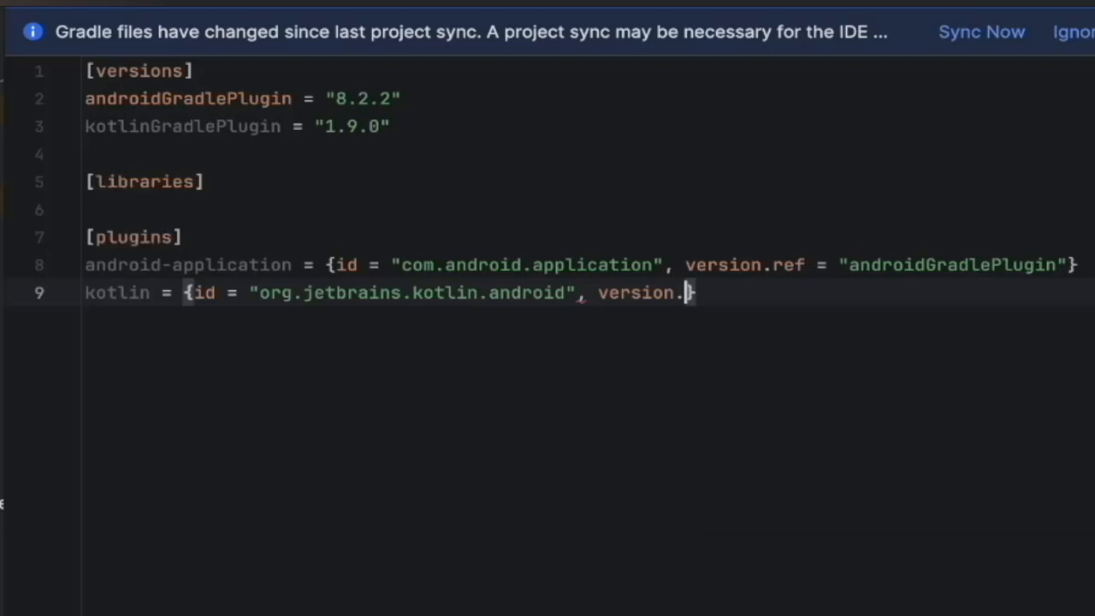
pyautogui.write('ref = "k')
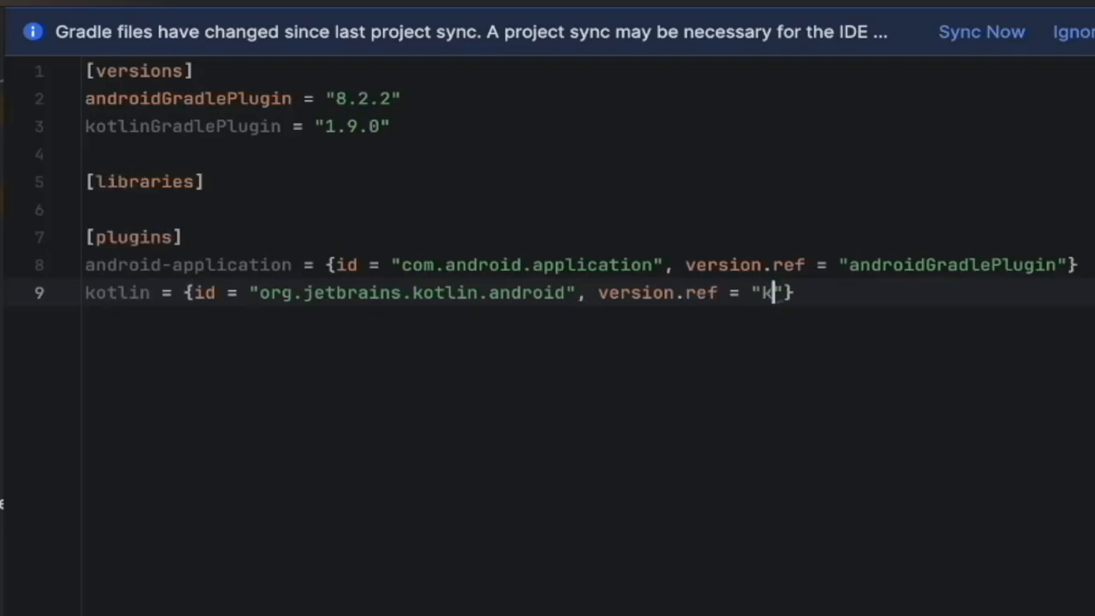
pyautogui.write('otlinGradlePlugin')
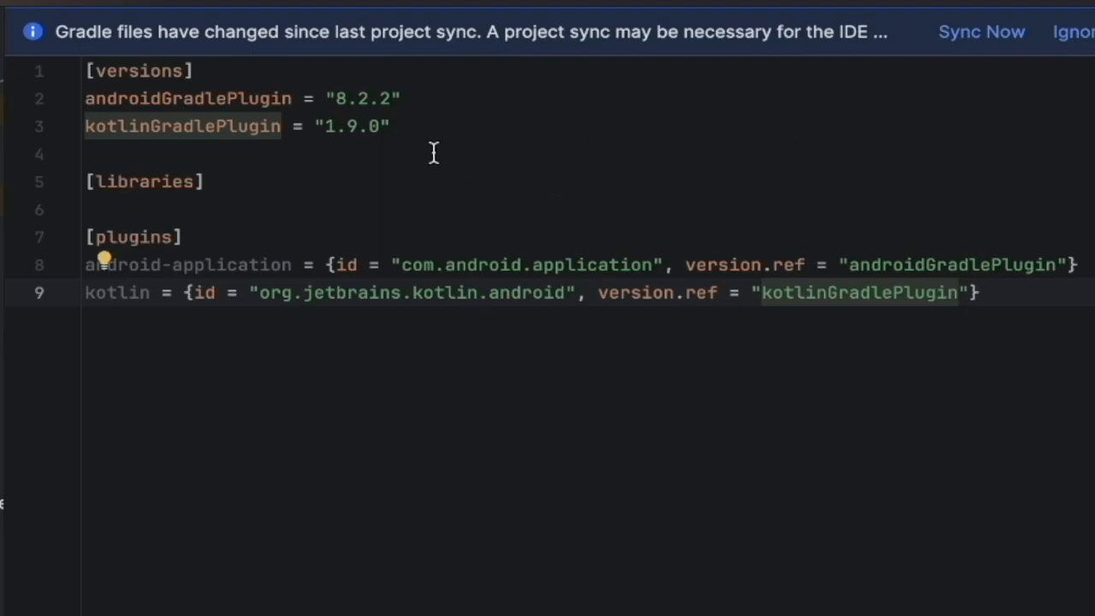
pyautogui.moveTo(259, 251)
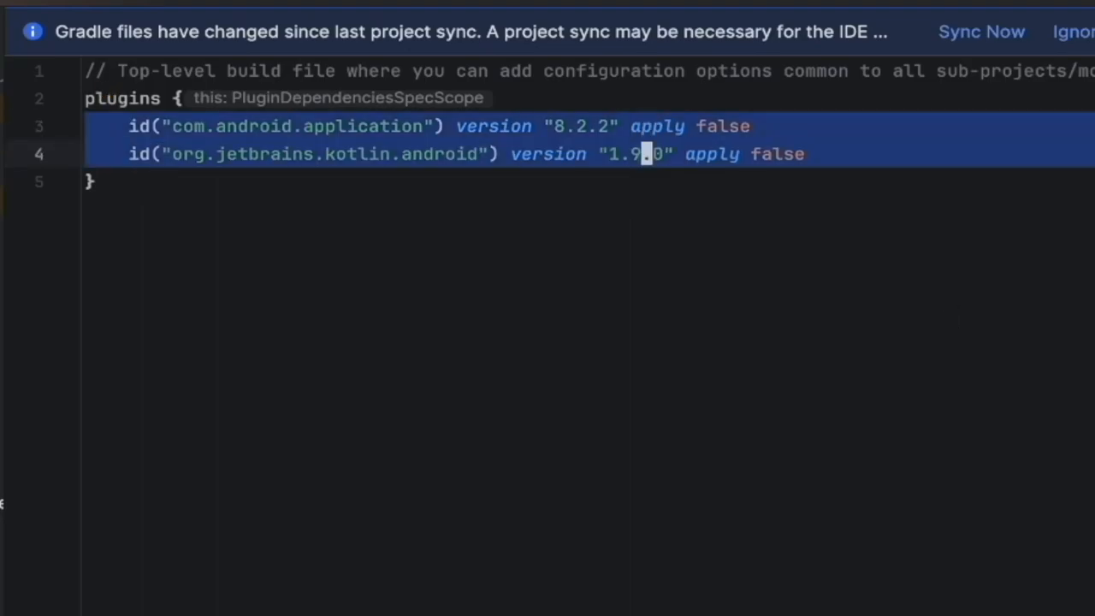
# Delete the versioned plugin lines and begin an alias(libs.plugins...) declaration.
pyautogui.press('Delete')
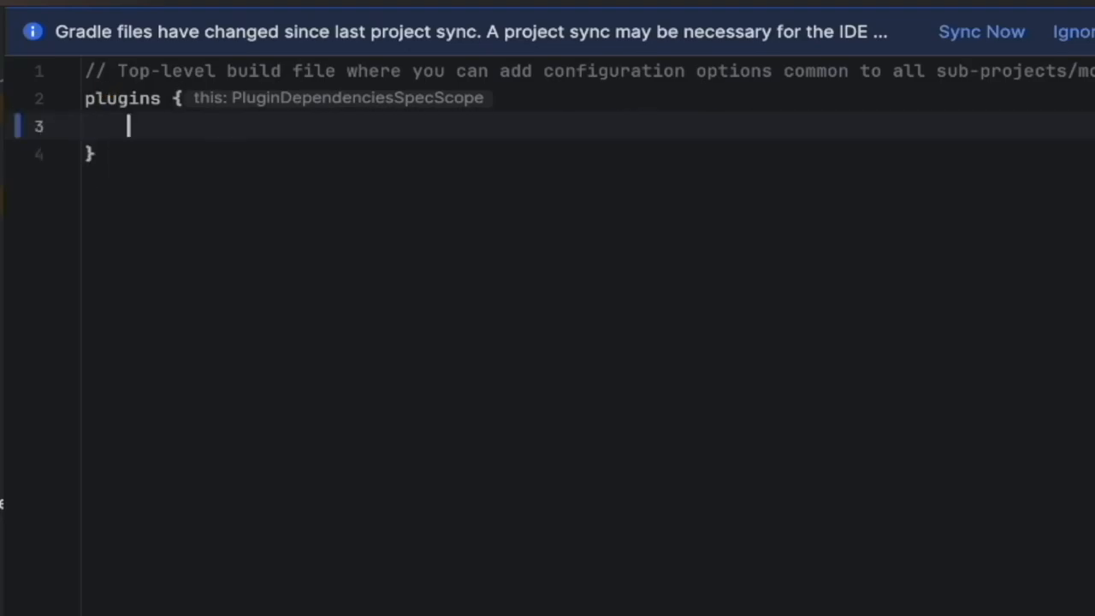
pyautogui.write('ali')
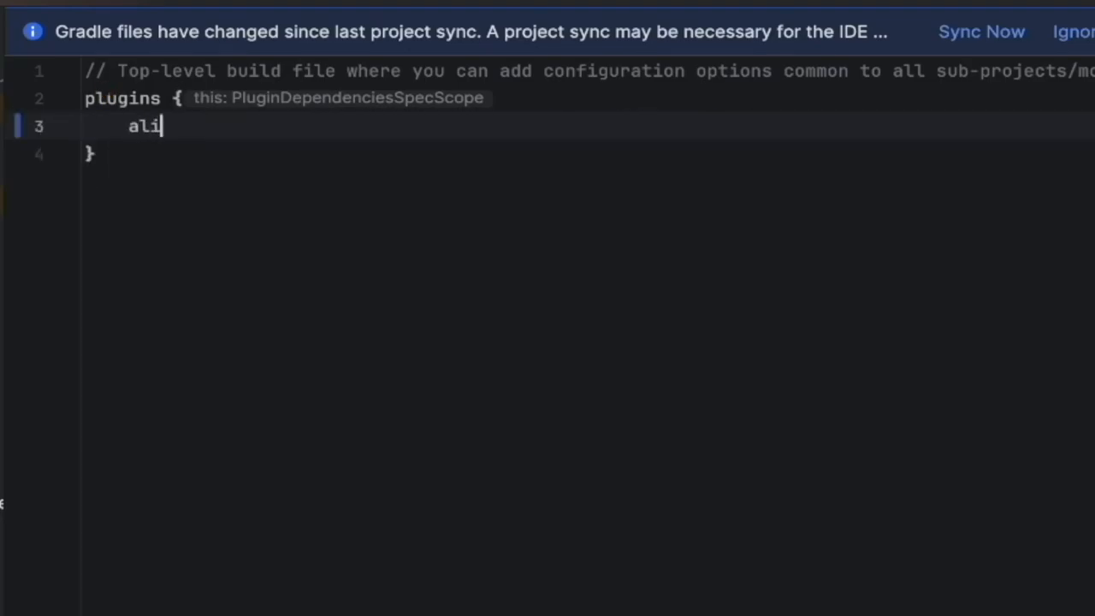
pyautogui.write('as()')
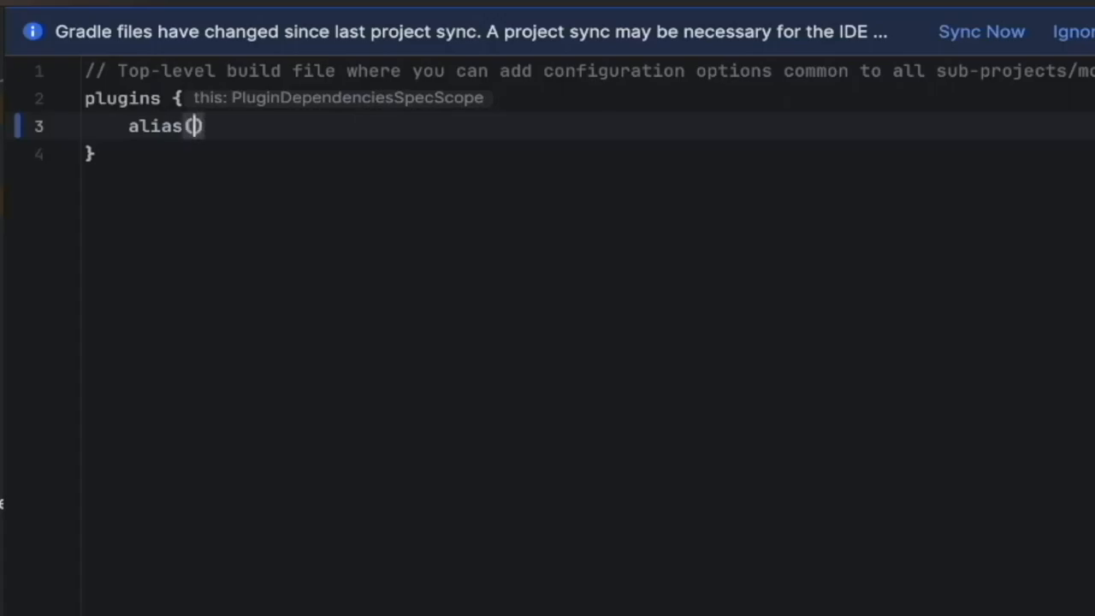
pyautogui.write('lib')
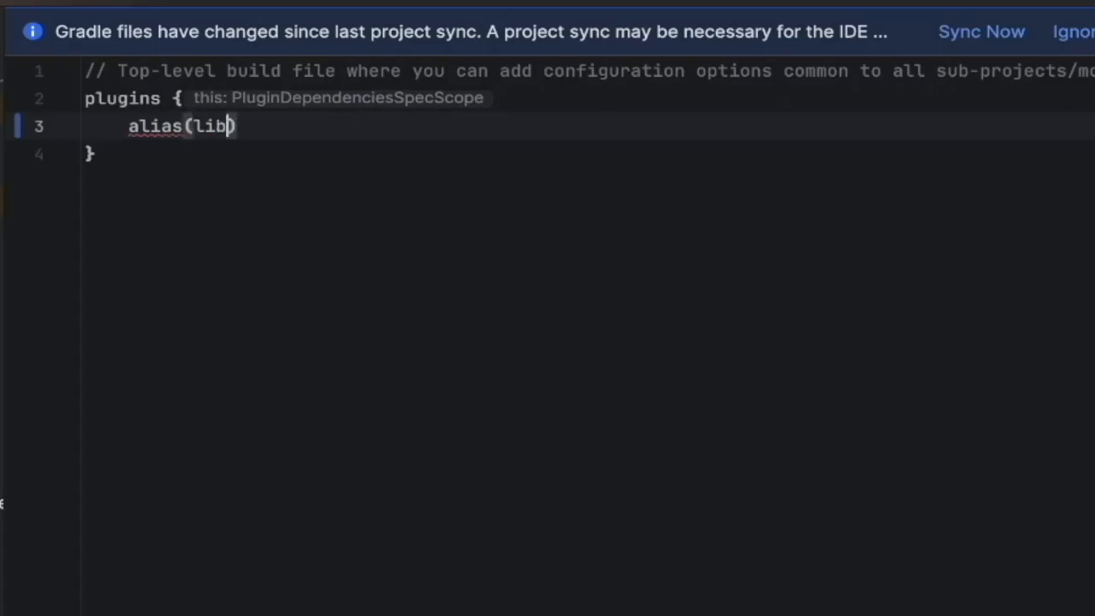
pyautogui.write('s.plugins.')
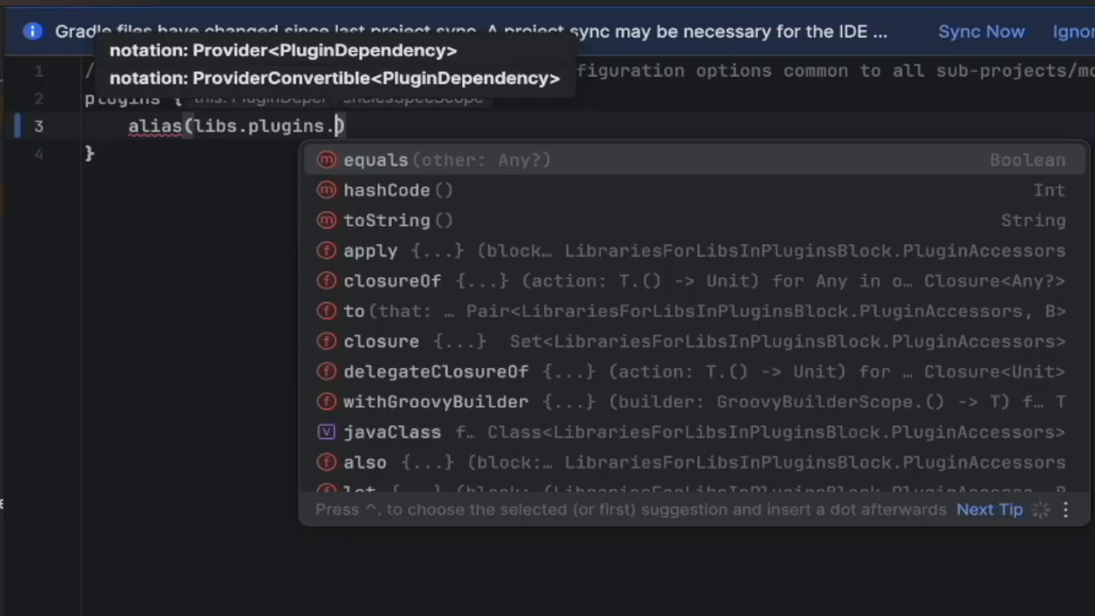
pyautogui.press('Escape')
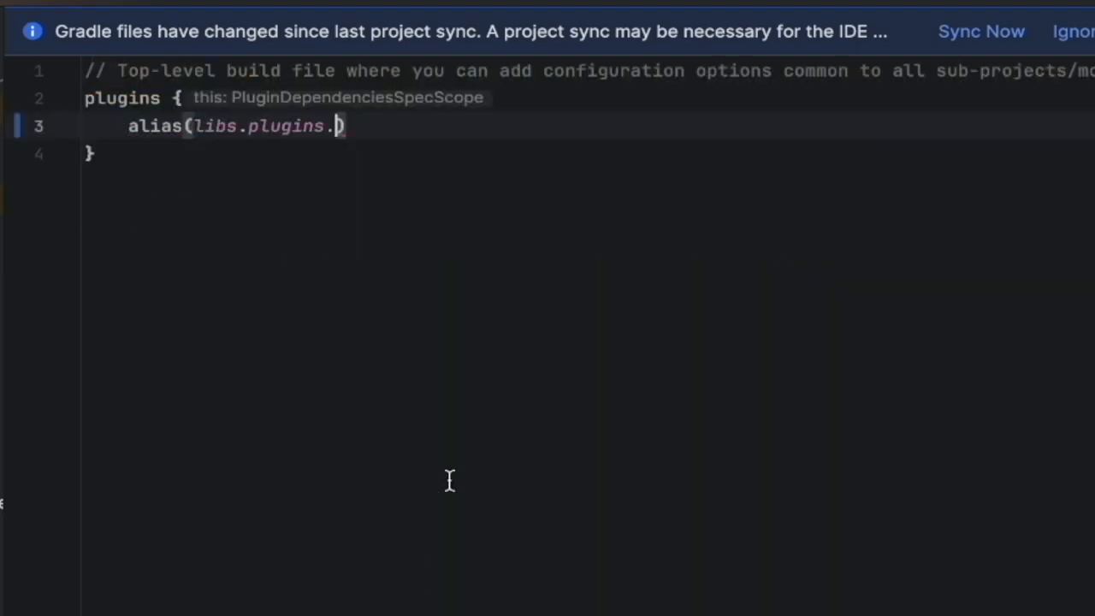
# Complete alias(libs.plugins.android.application) apply false in the top-level plugins block.
pyautogui.write('android')
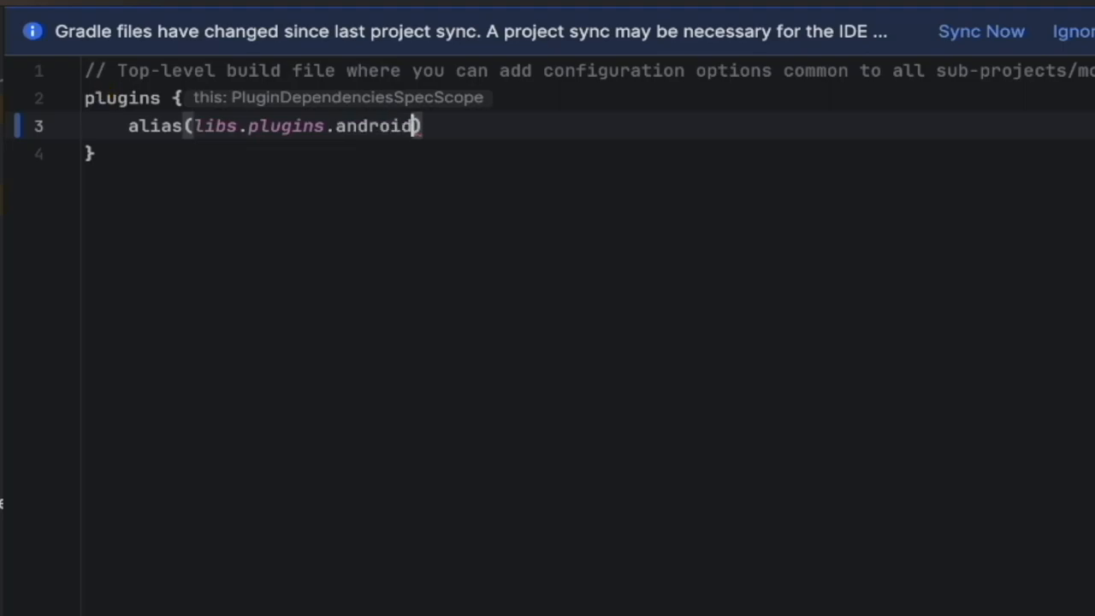
pyautogui.write('.')
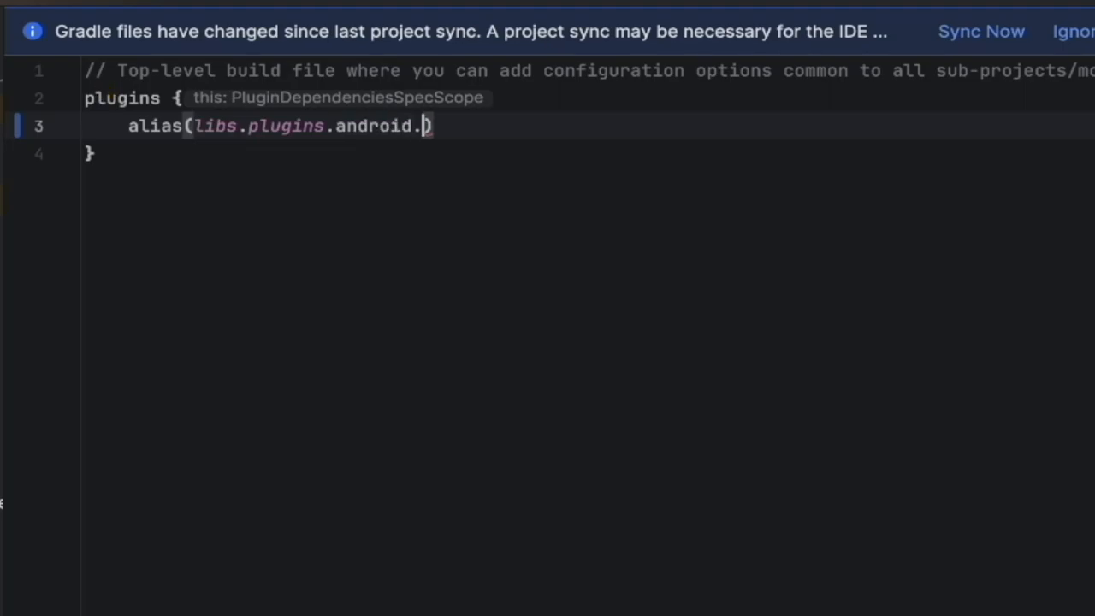
pyautogui.write('ap')
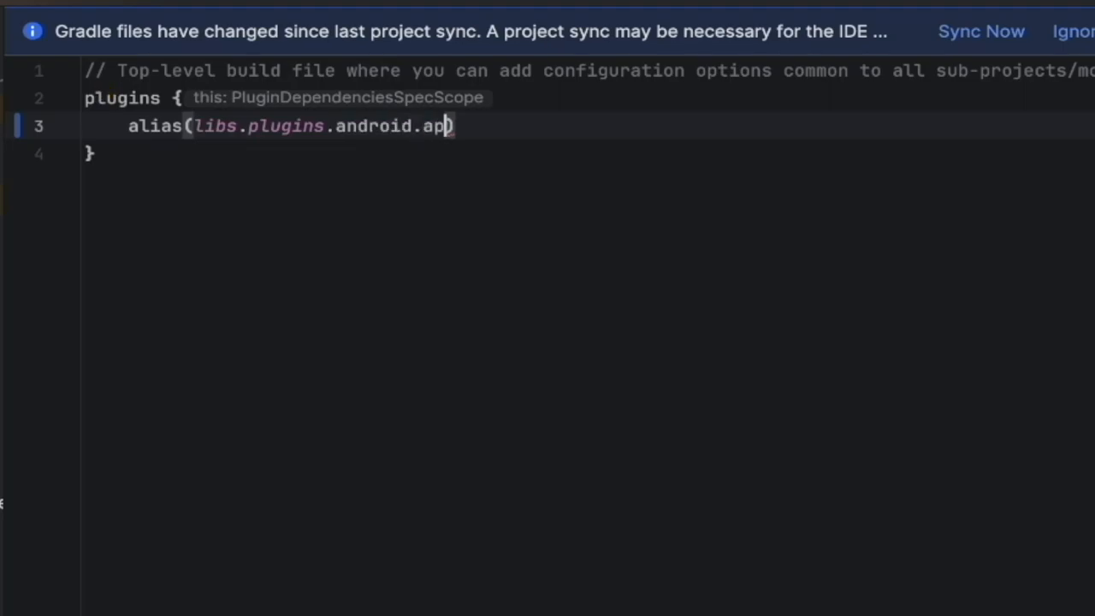
pyautogui.write('lication')
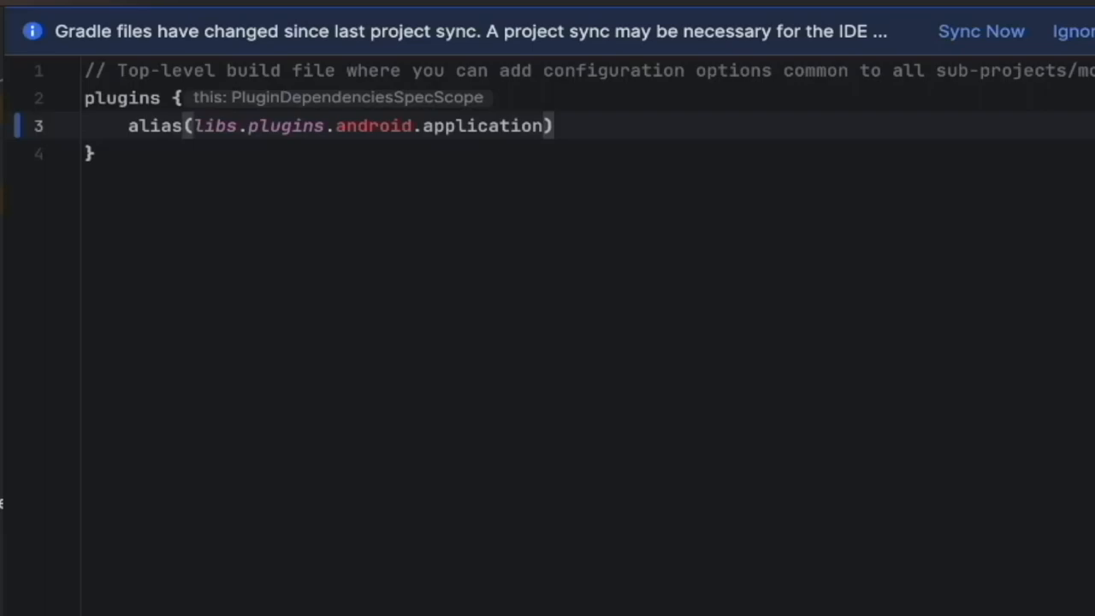
pyautogui.write('apply false')
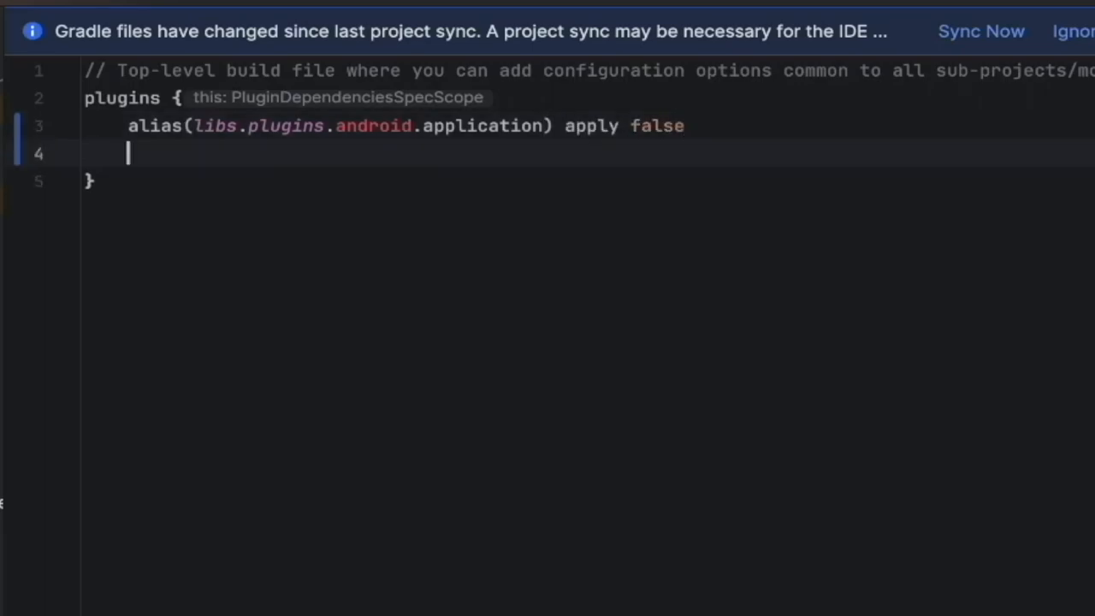
# Add alias(libs.plugins.kotlin) apply false as a second top-level plugin declaration.
pyautogui.write('alias')
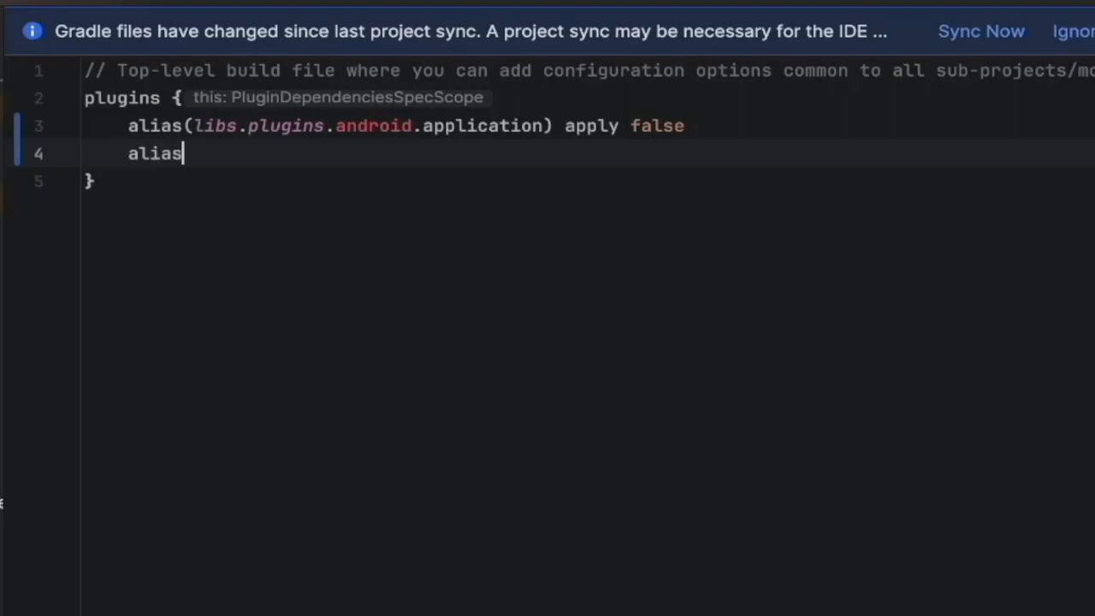
pyautogui.write('(libs.pllut')
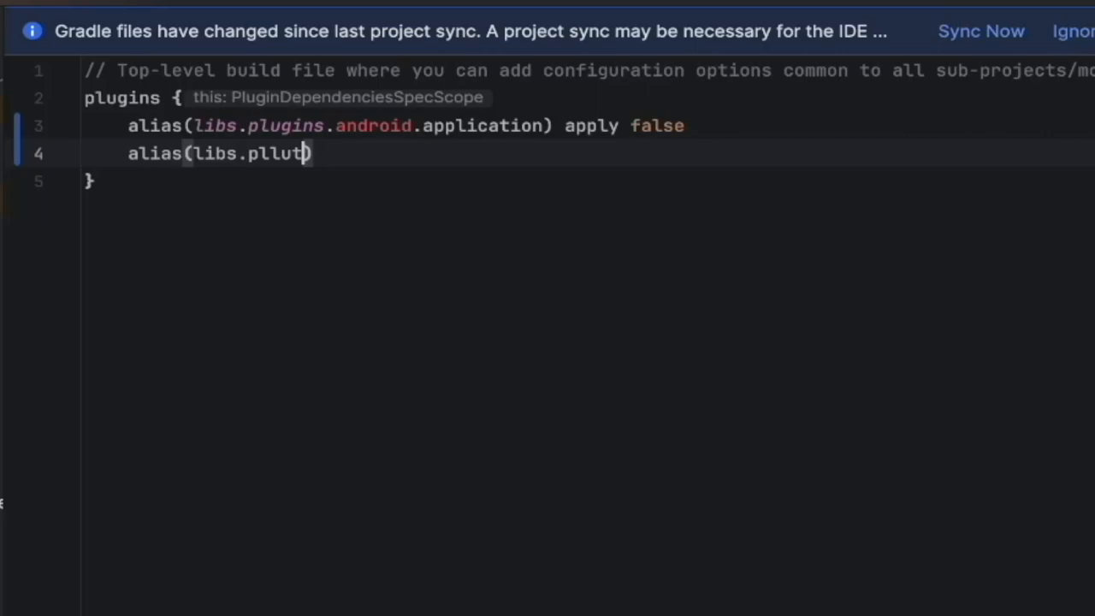
pyautogui.press('Backspace')
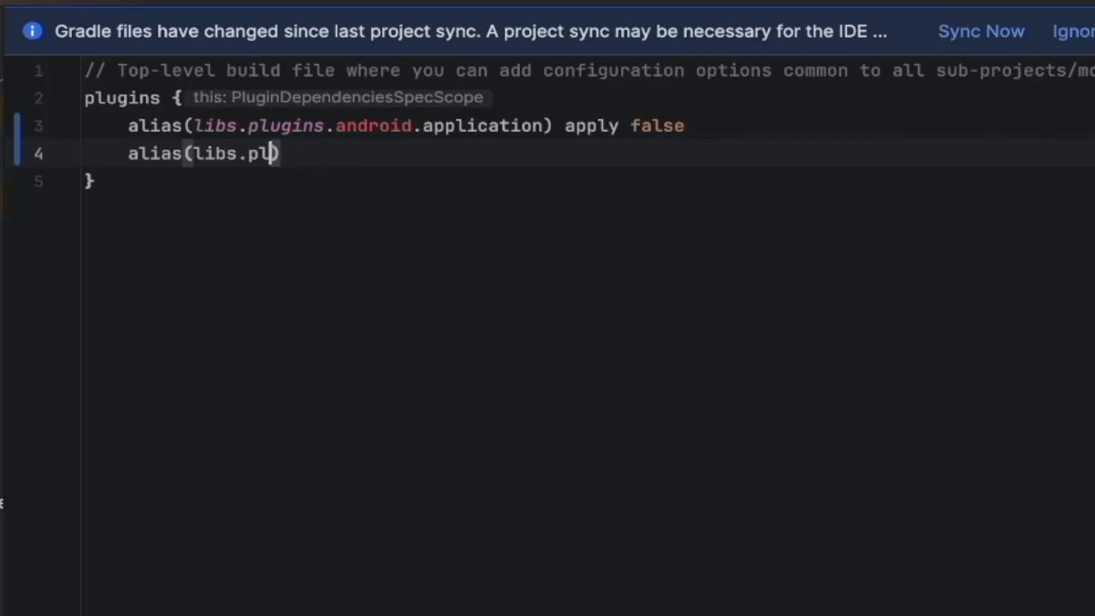
pyautogui.write('gins')
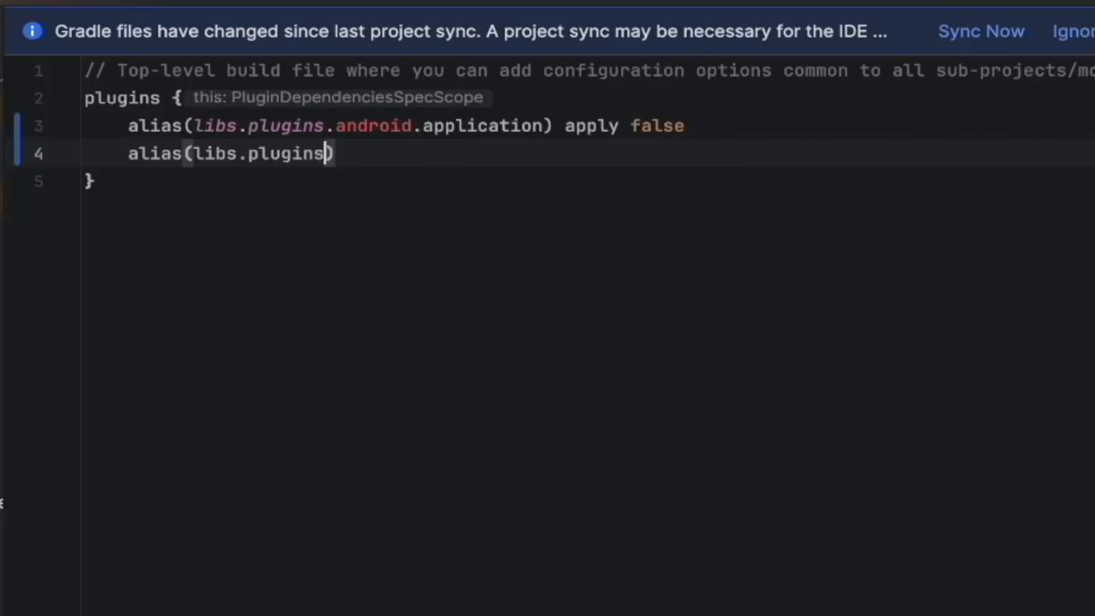
pyautogui.write('.a')
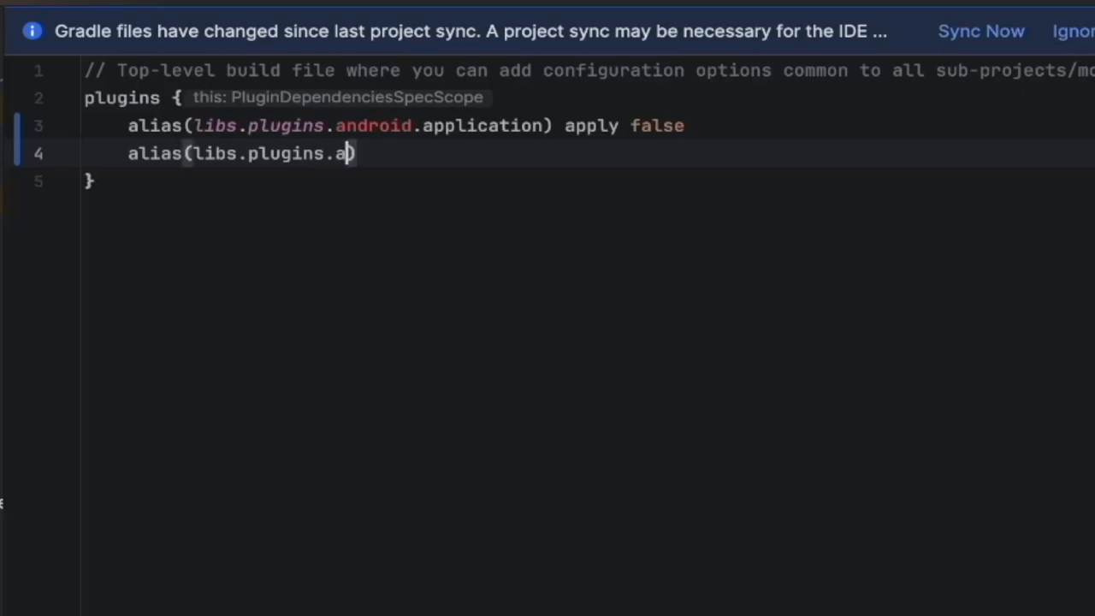
pyautogui.write('kotl')
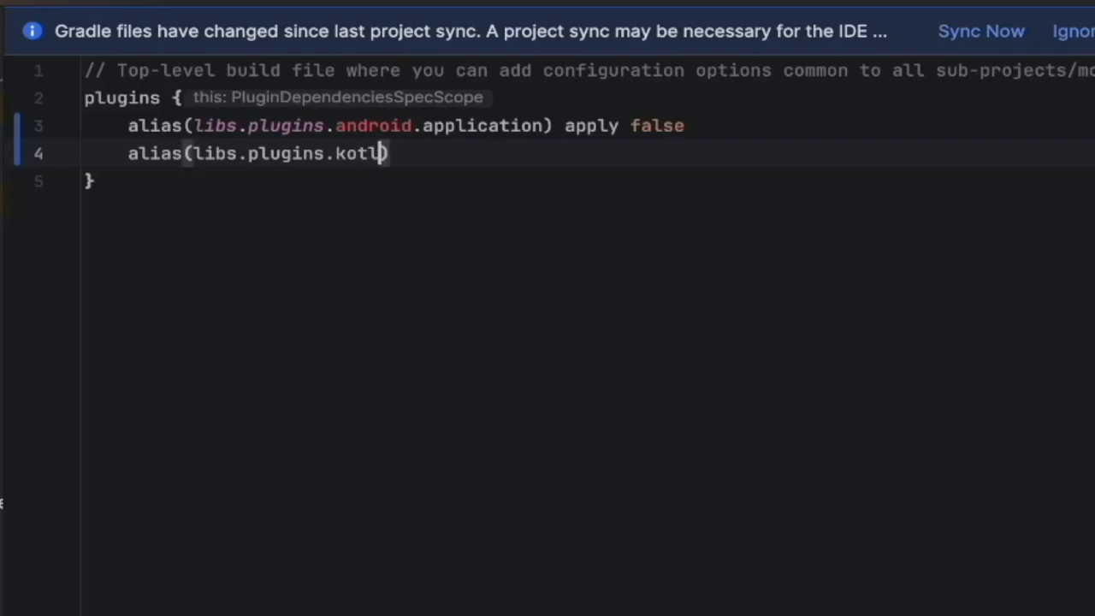
pyautogui.write('in) apply false')
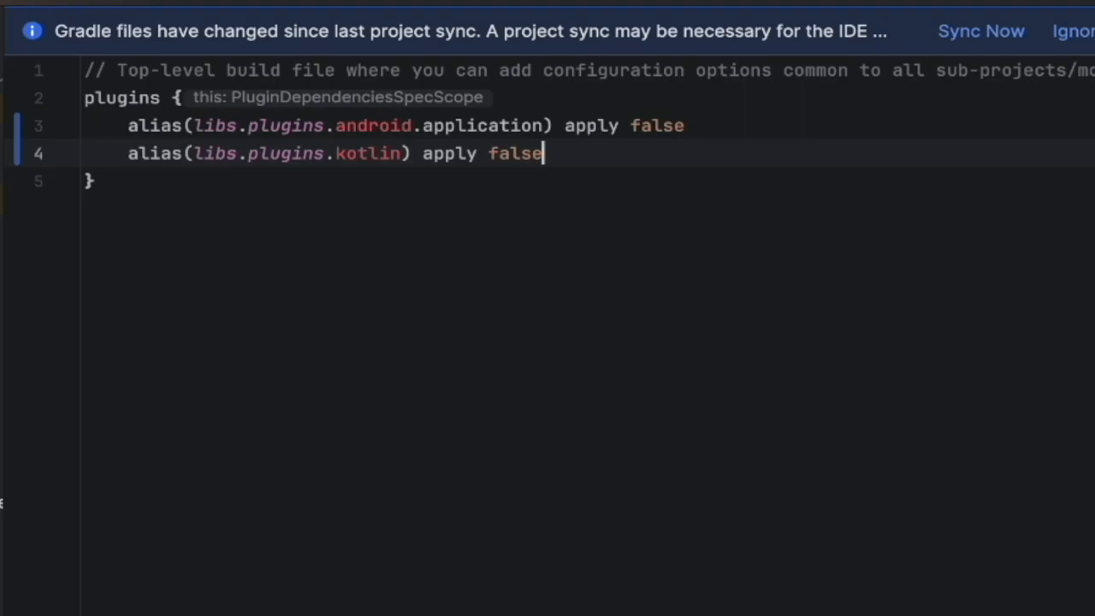
pyautogui.moveTo(269, 175)
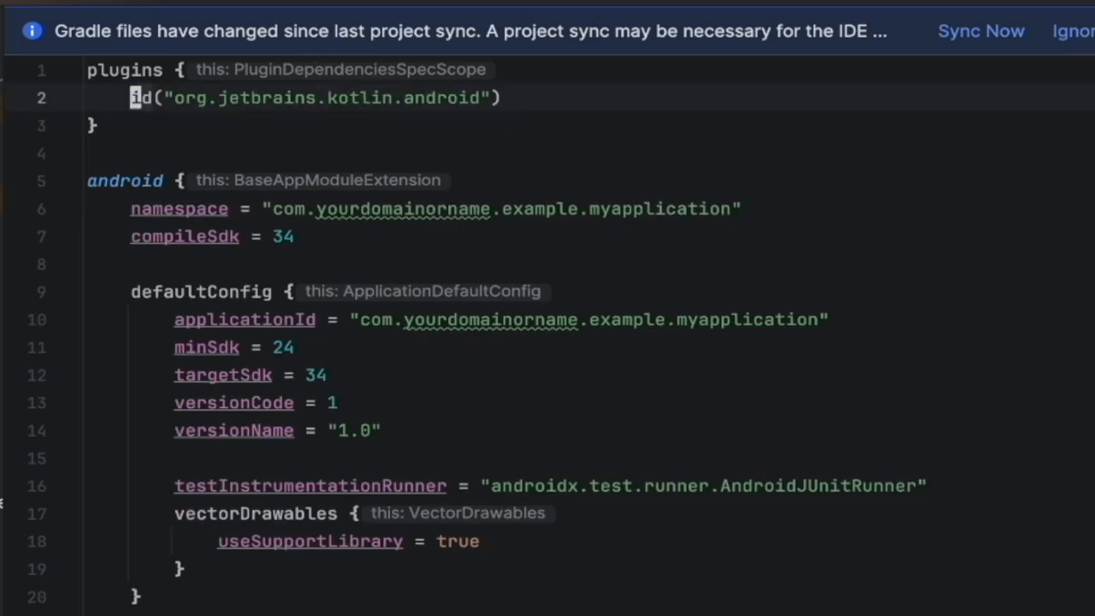
# Replace the kotlin plugin id line with alias(libs.plugins.android.application) in the module plugins block.
pyautogui.press('Delete')
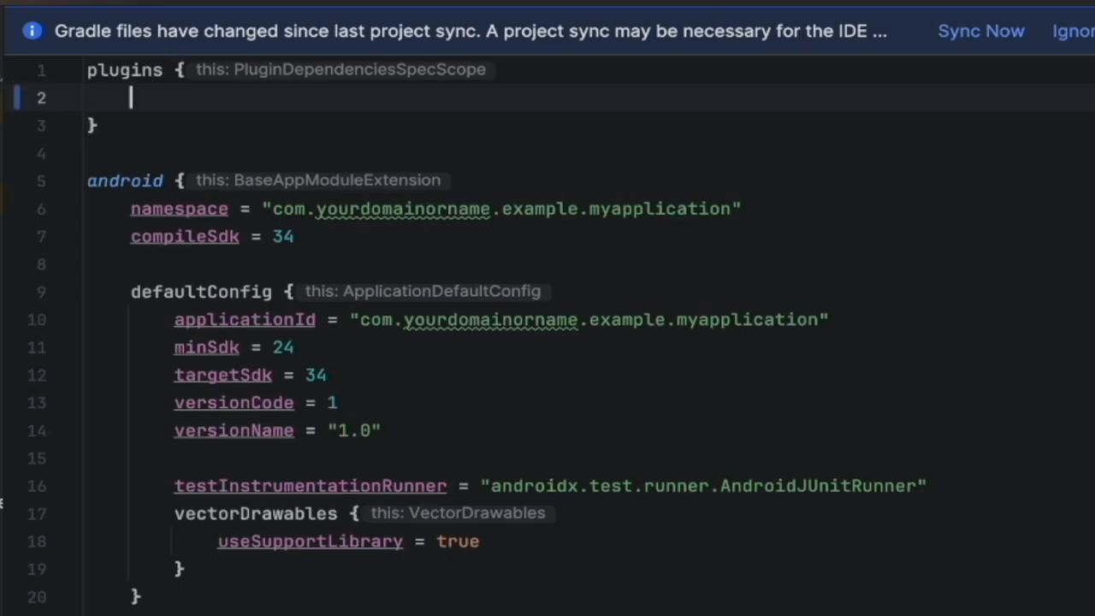
pyautogui.write('alias')
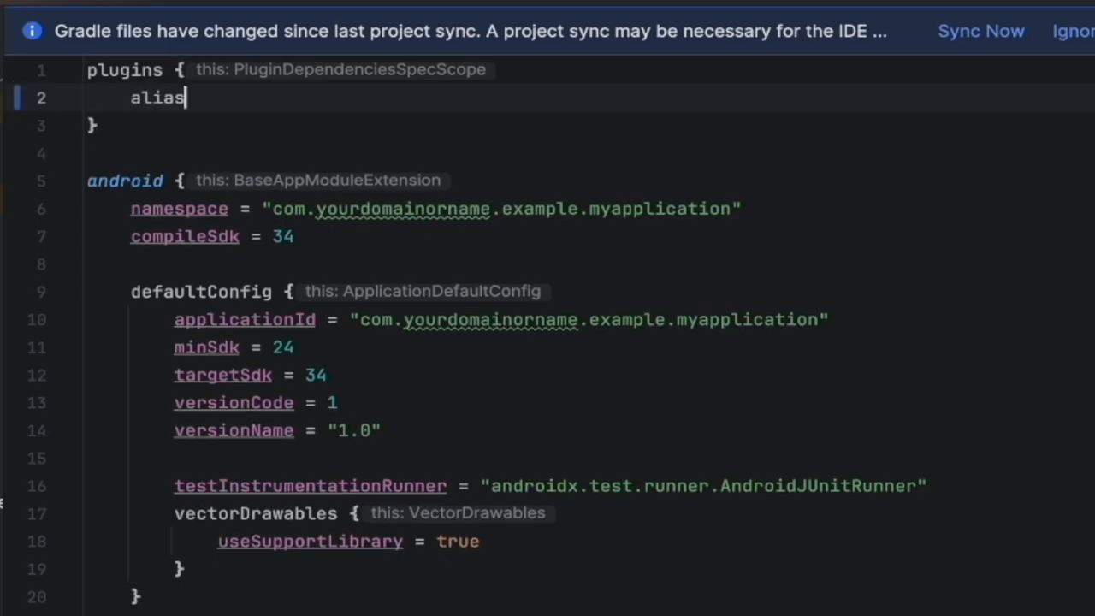
pyautogui.write('(libs)')
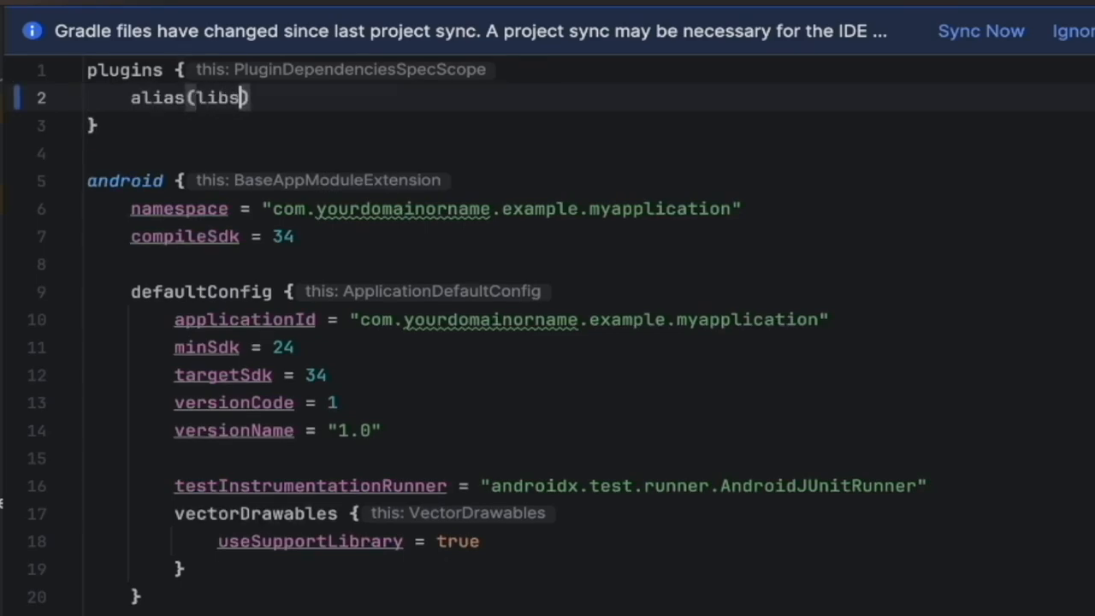
pyautogui.write('.plugin')
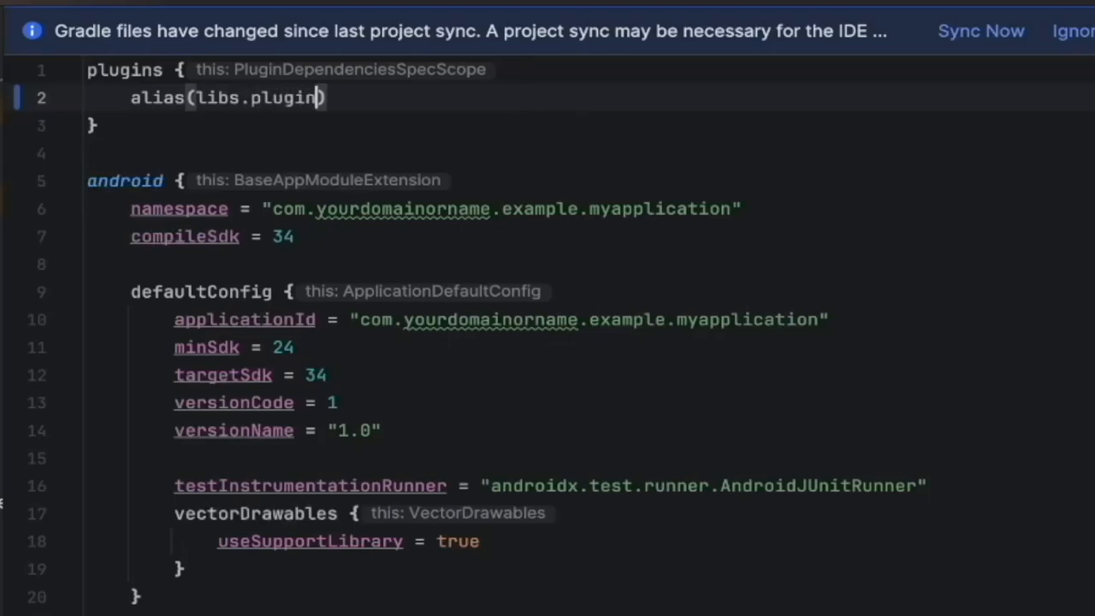
pyautogui.write('.and')
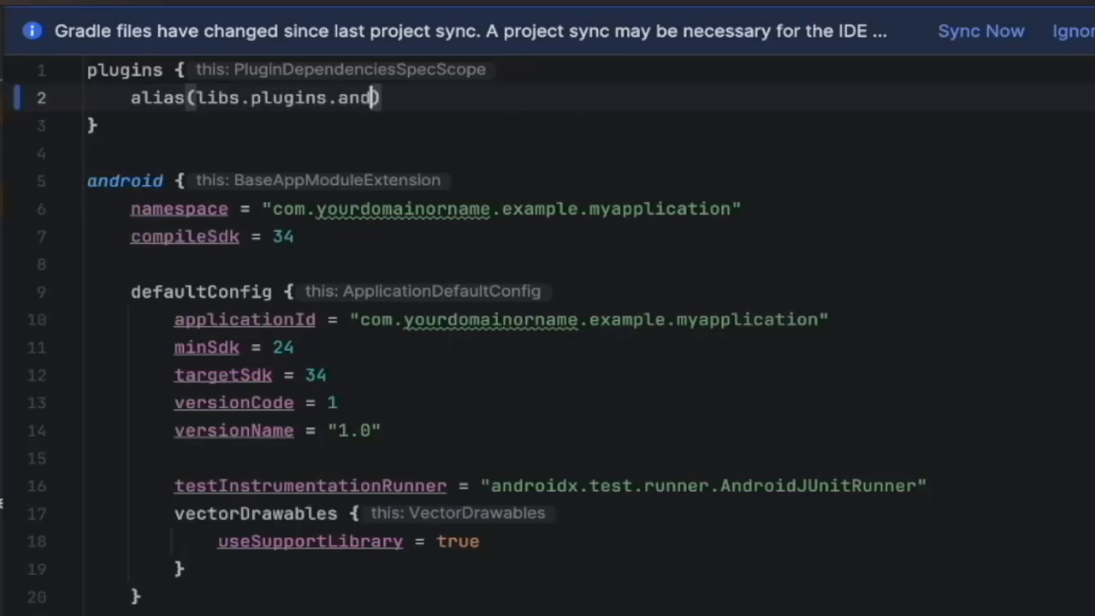
pyautogui.write('roid.application')
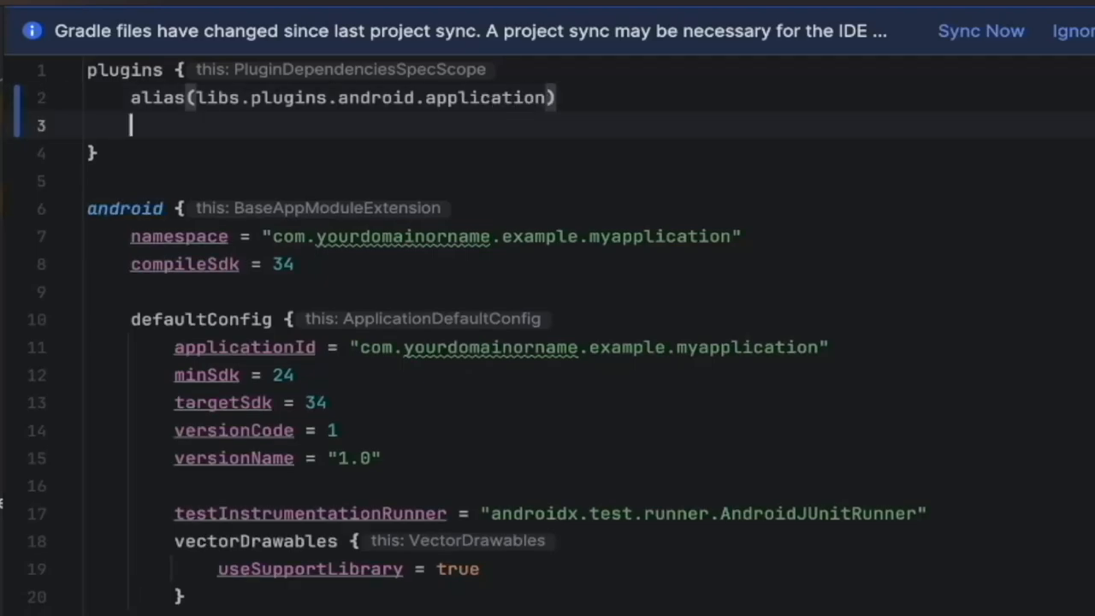
# Add alias(libs.plugins.kotlin) as the second plugin in the module plugins block.
pyautogui.write('alia')
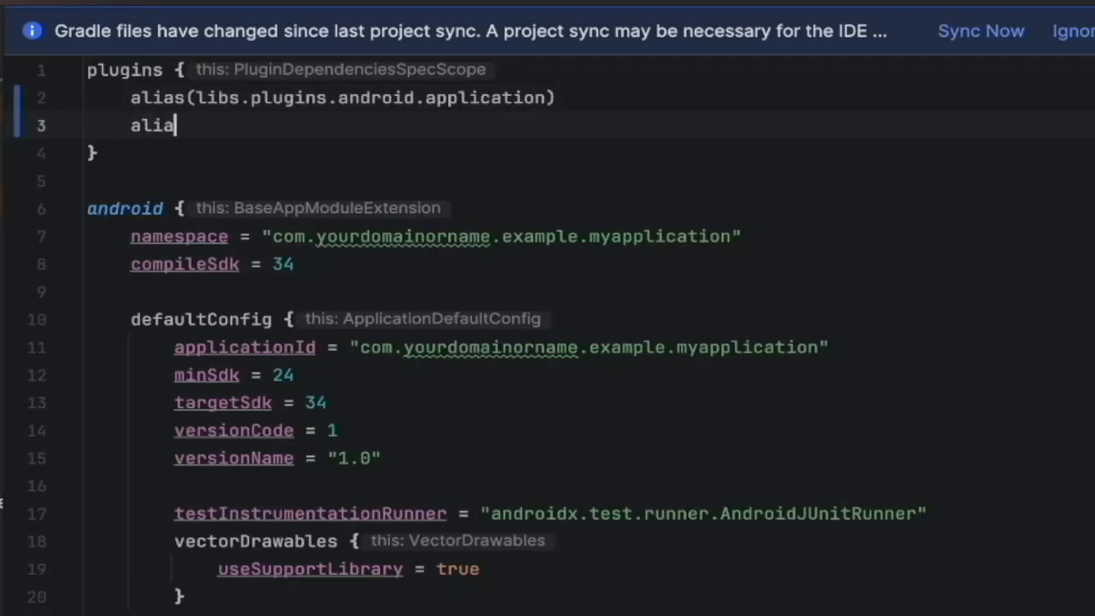
pyautogui.write('s(libs.')
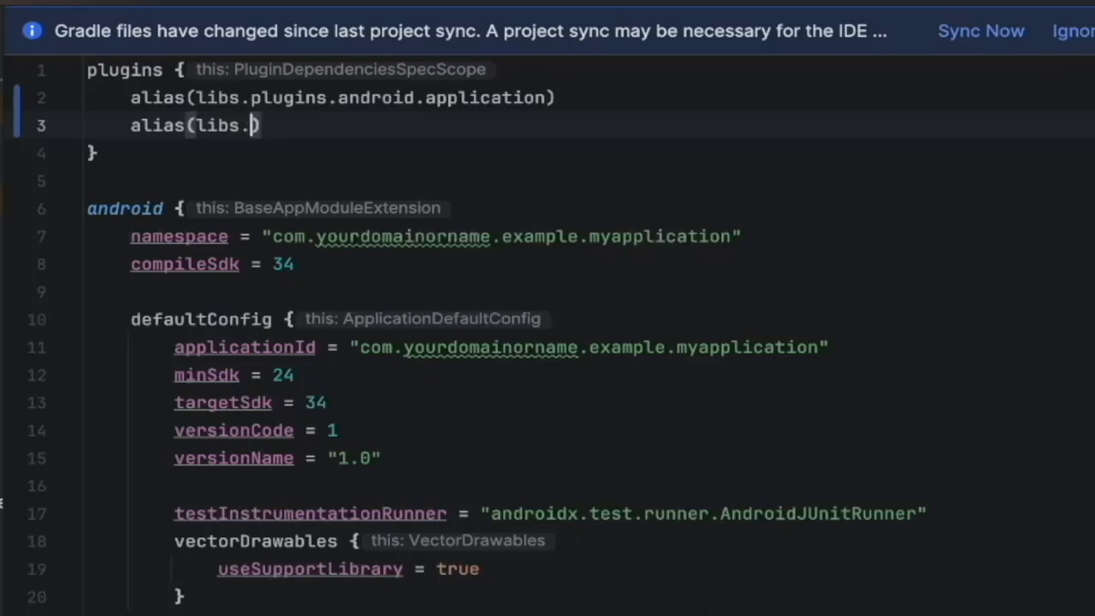
pyautogui.write('plugins.')
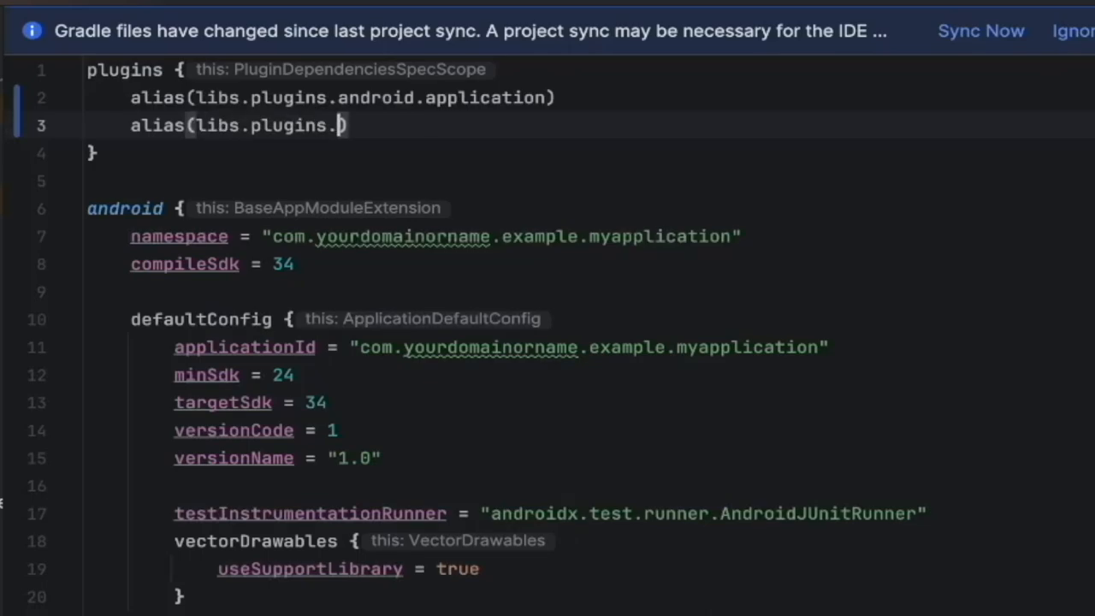
pyautogui.write('kotlin)')
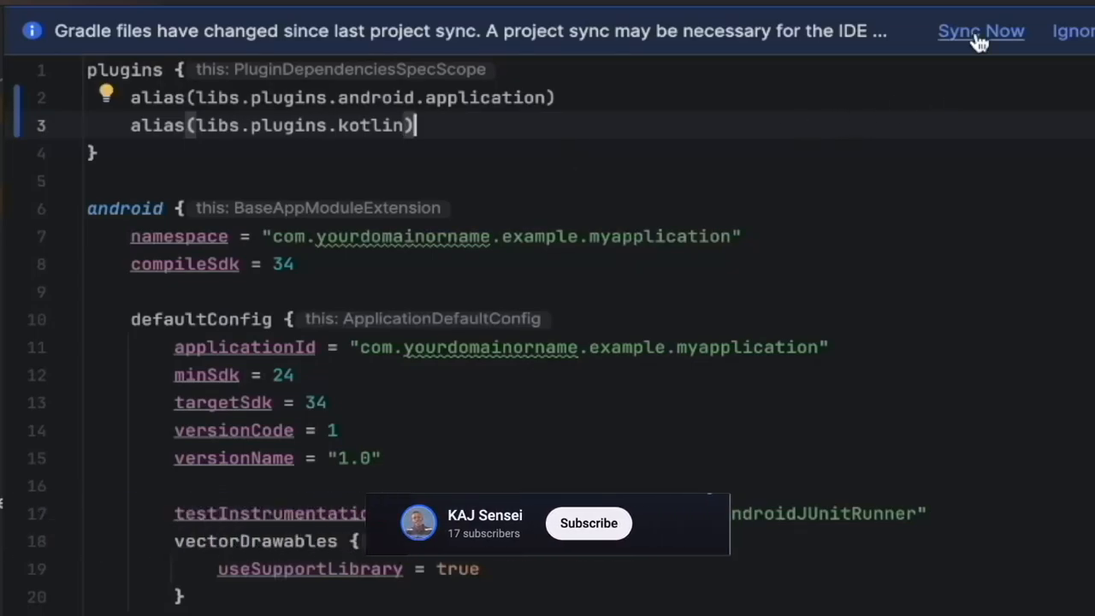
# Run Sync Now and let Gradle sync finish with the catalog-alias plugins in both build files.
pyautogui.click(981, 32)
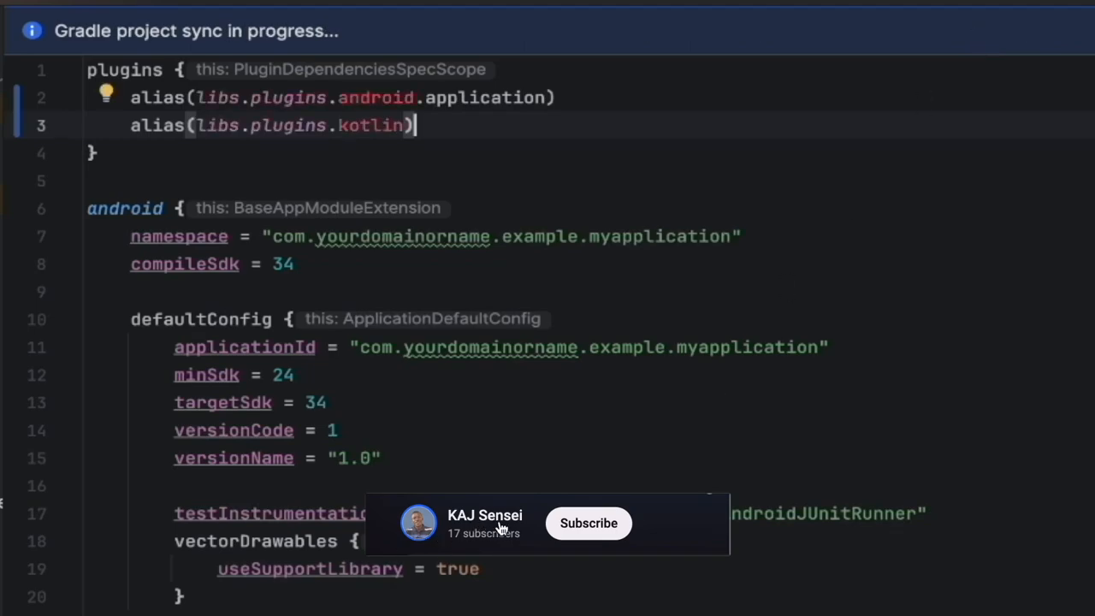
pyautogui.click(588, 522)
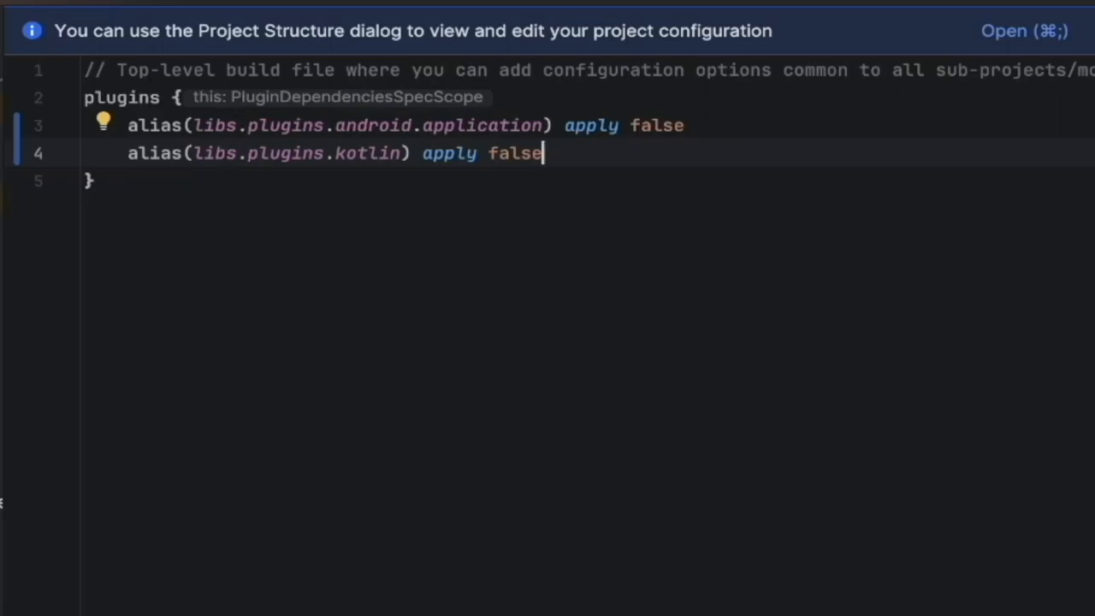
pyautogui.moveTo(659, 141)
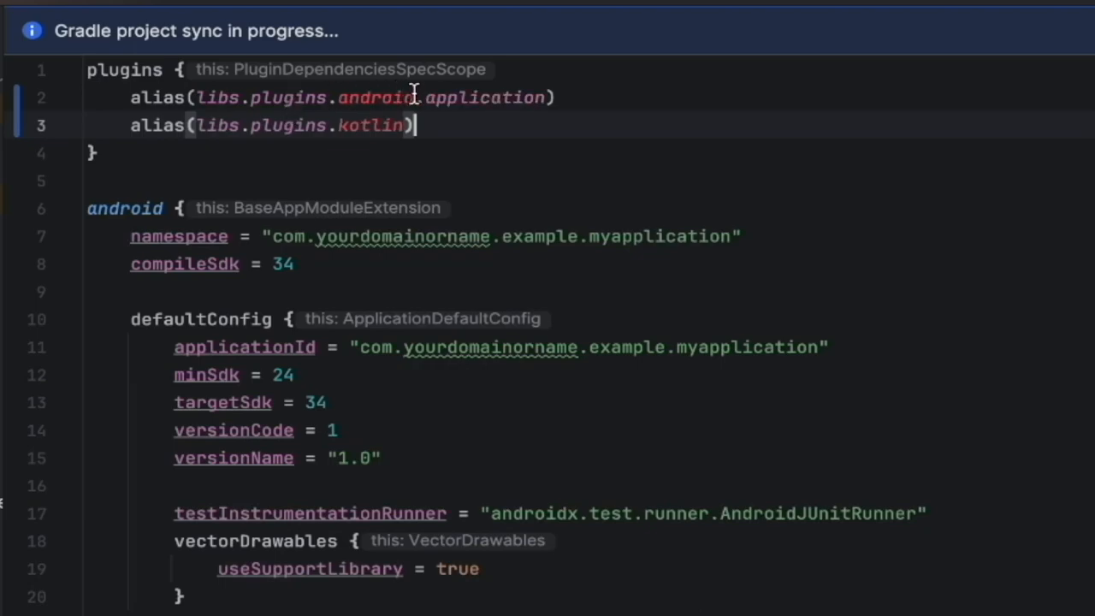
pyautogui.moveTo(522, 209)
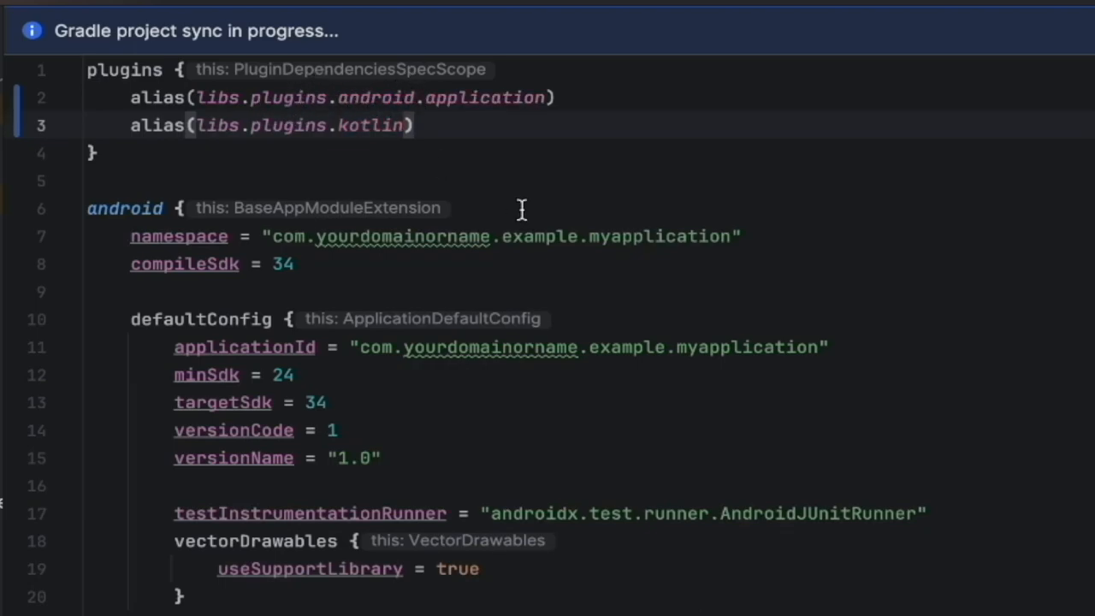
pyautogui.click(415, 125)
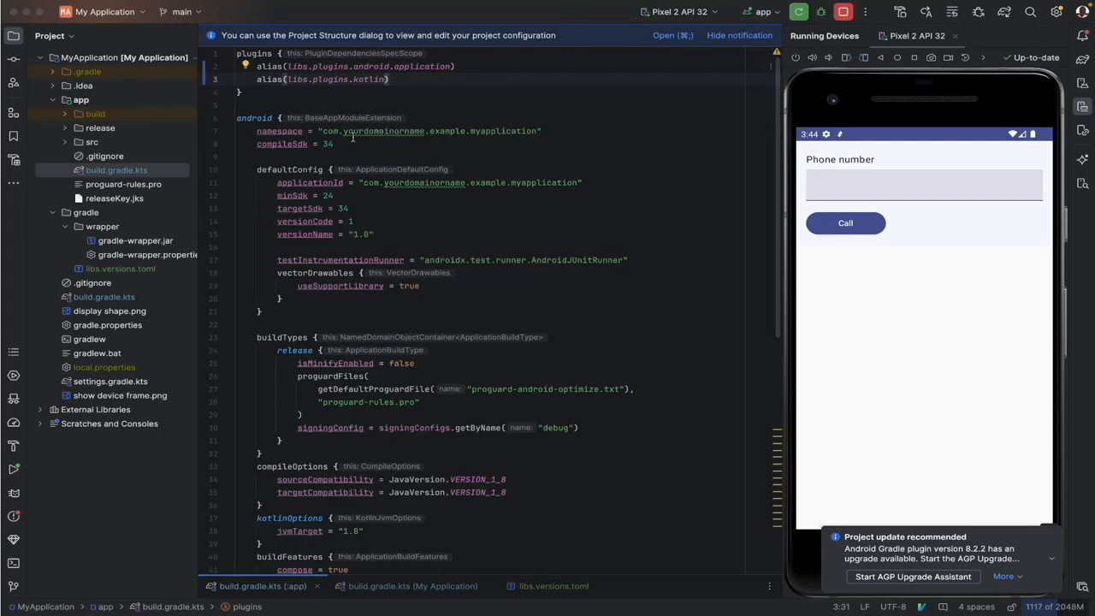
# Scroll down to the app module's dependencies block showing the hard-coded core-ktx entry.
pyautogui.scroll(-3)
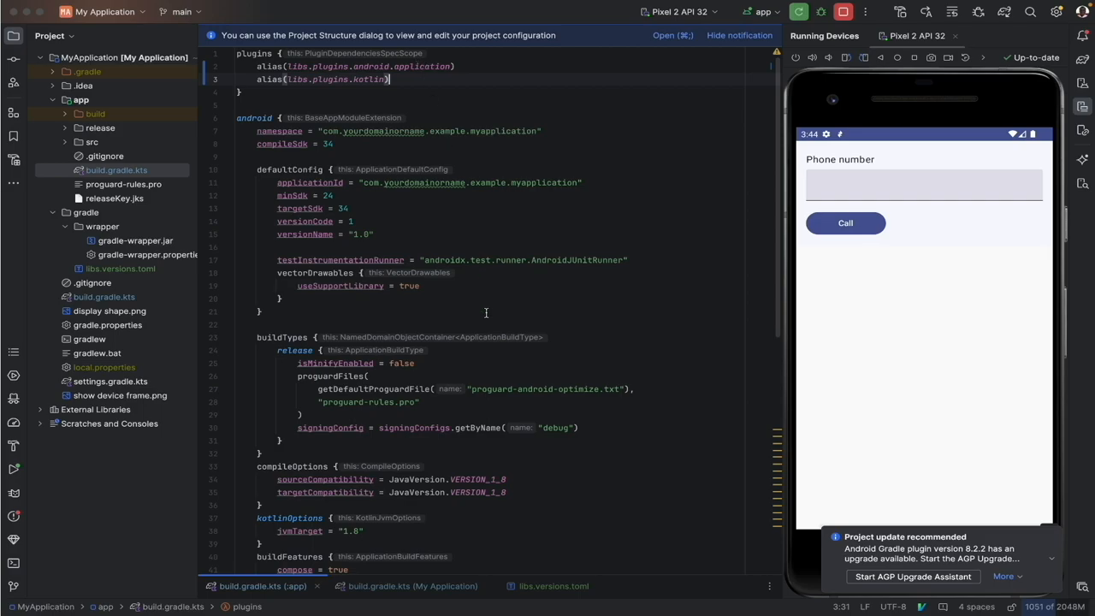
pyautogui.scroll(-3)
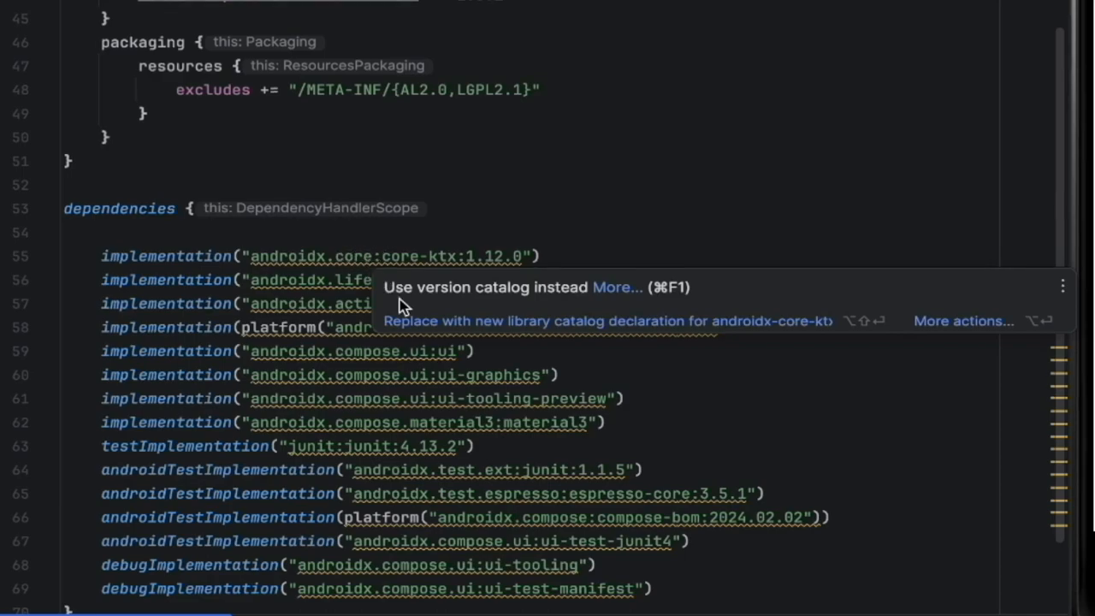
pyautogui.moveTo(503, 325)
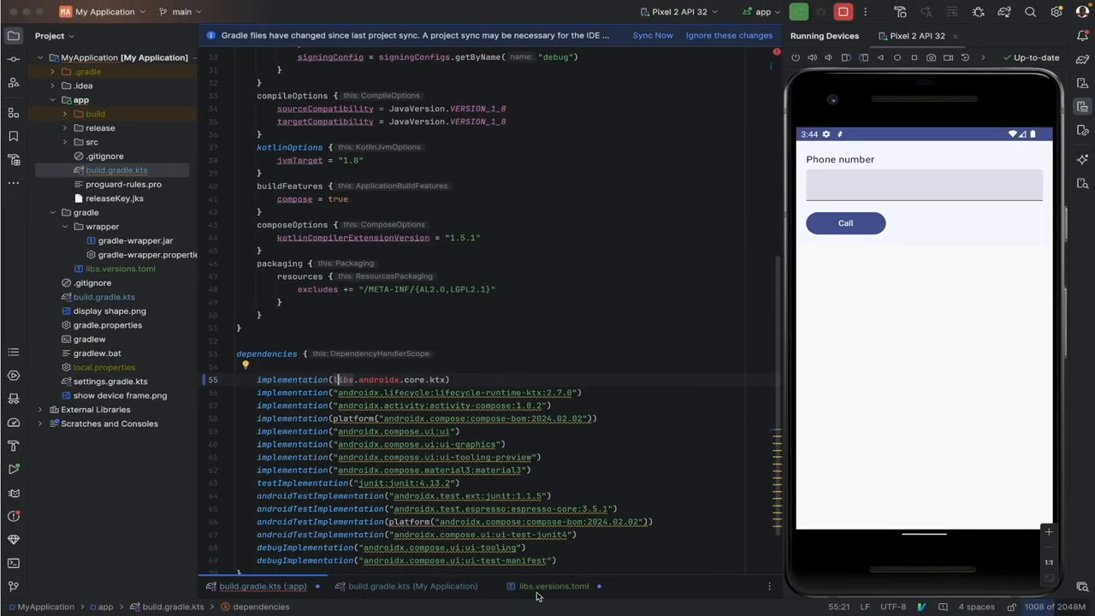
# Edit the androidx-core-ktx entry in libs.versions.toml to use group = "androidx.core" and name = "core-ktx".
pyautogui.click(554, 586)
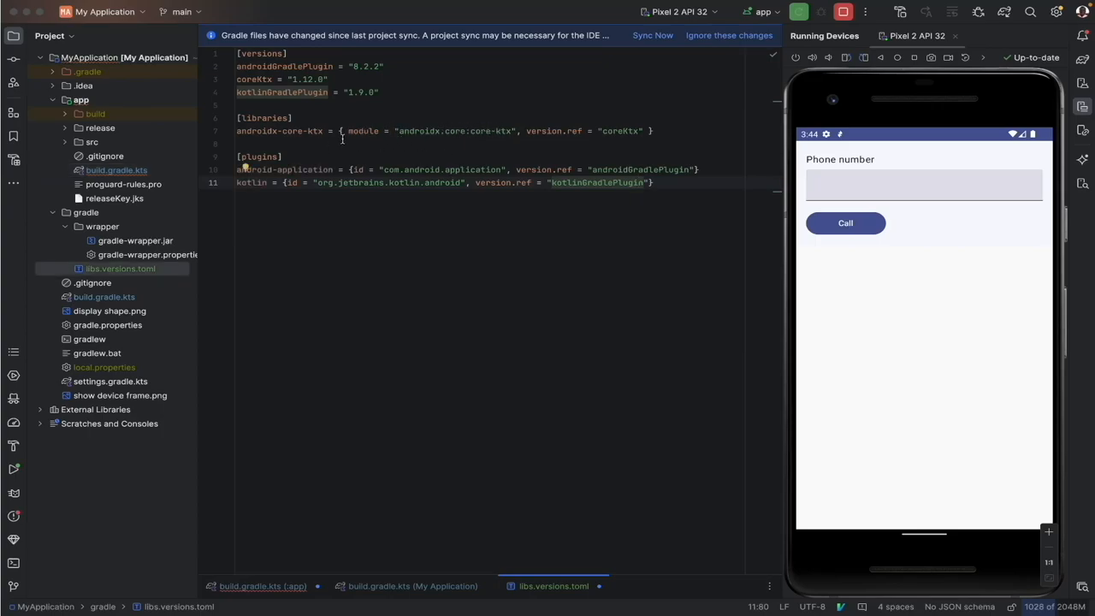
pyautogui.click(637, 182)
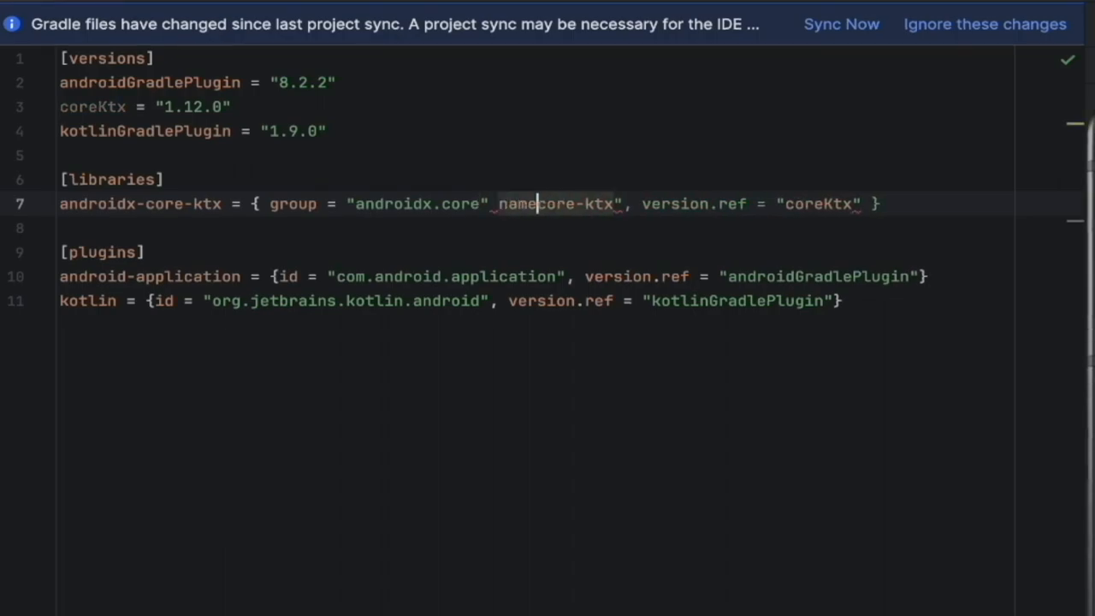
pyautogui.write('= "')
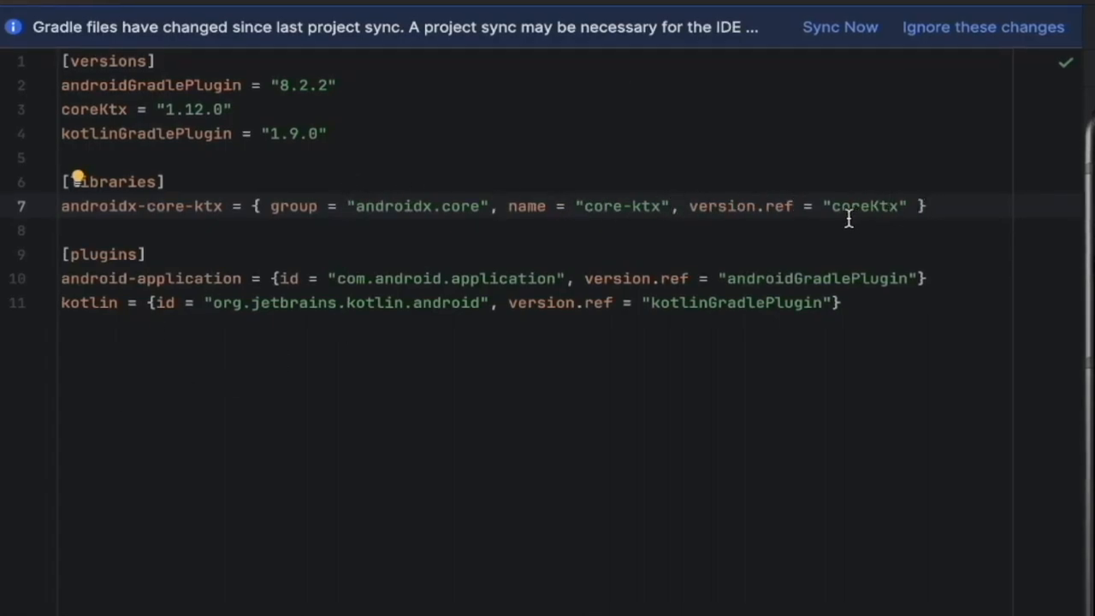
pyautogui.moveTo(437, 278)
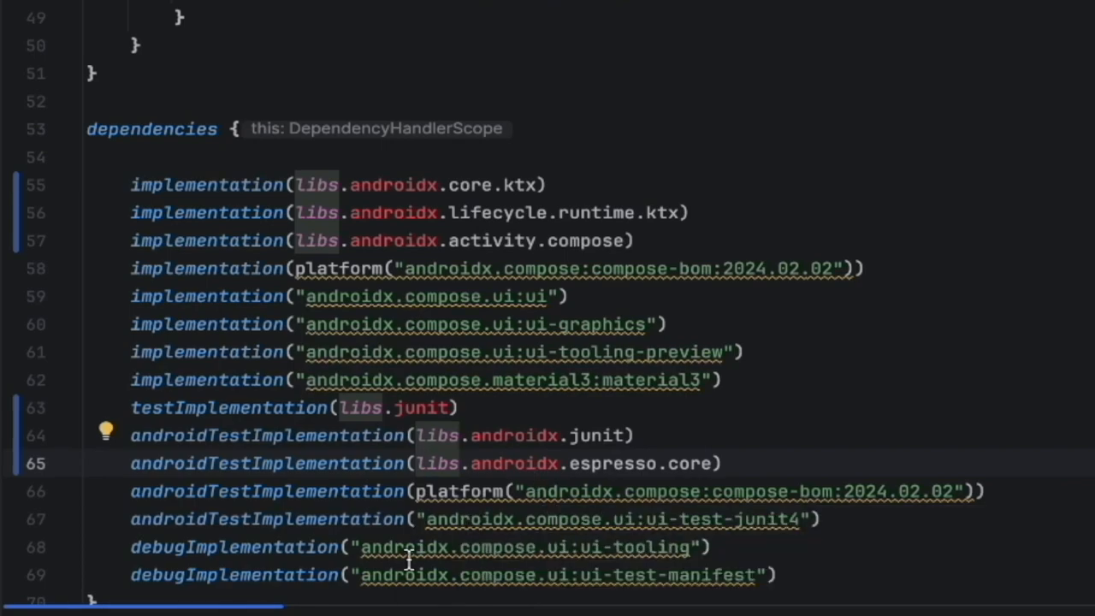
pyautogui.moveTo(526, 184)
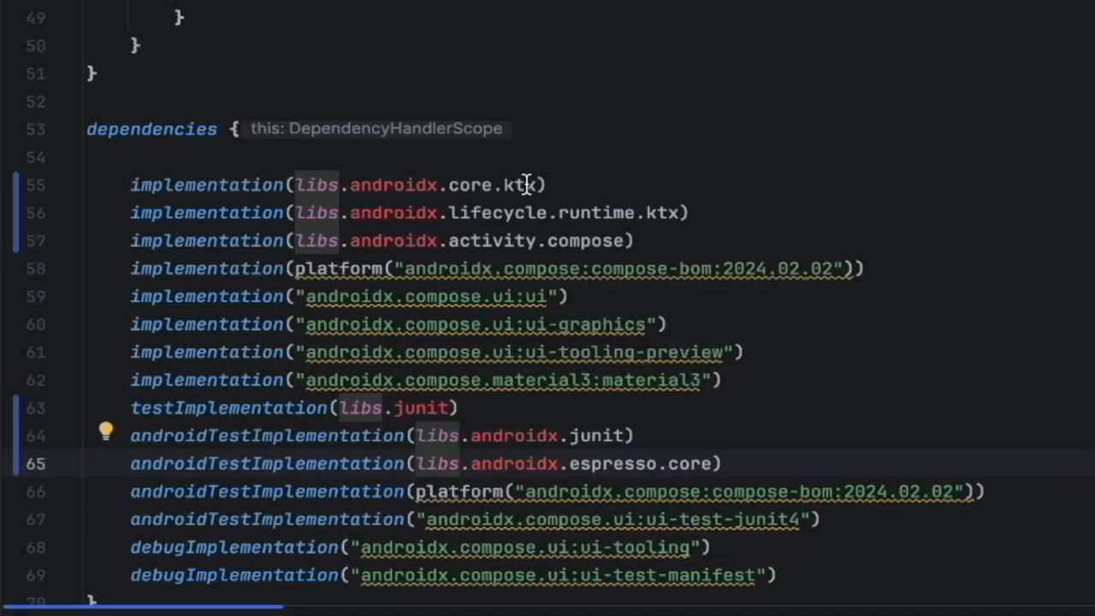
pyautogui.moveTo(860, 261)
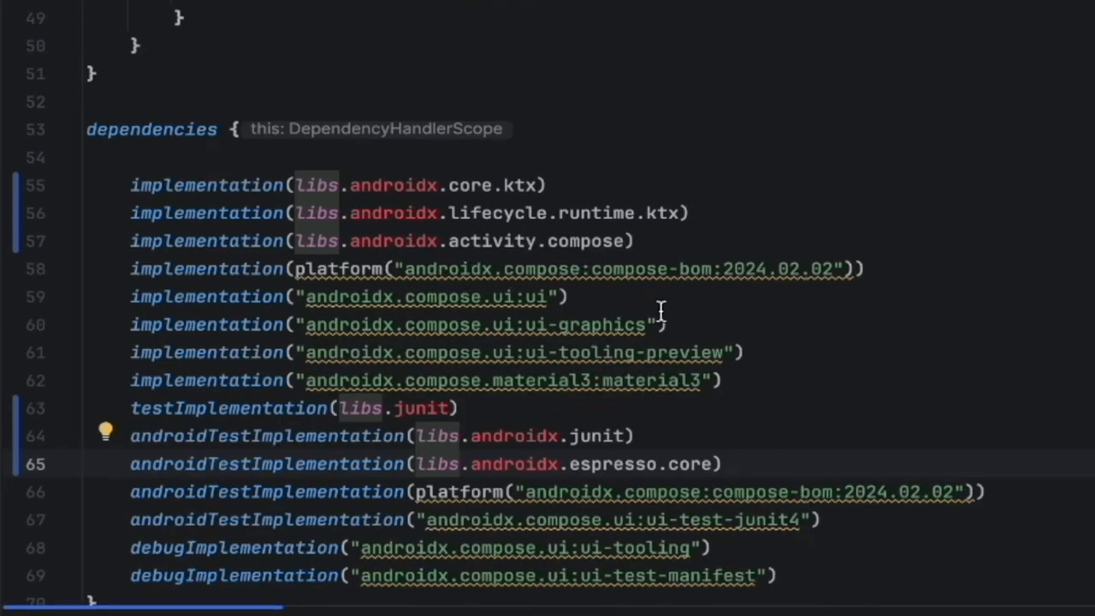
pyautogui.moveTo(542, 282)
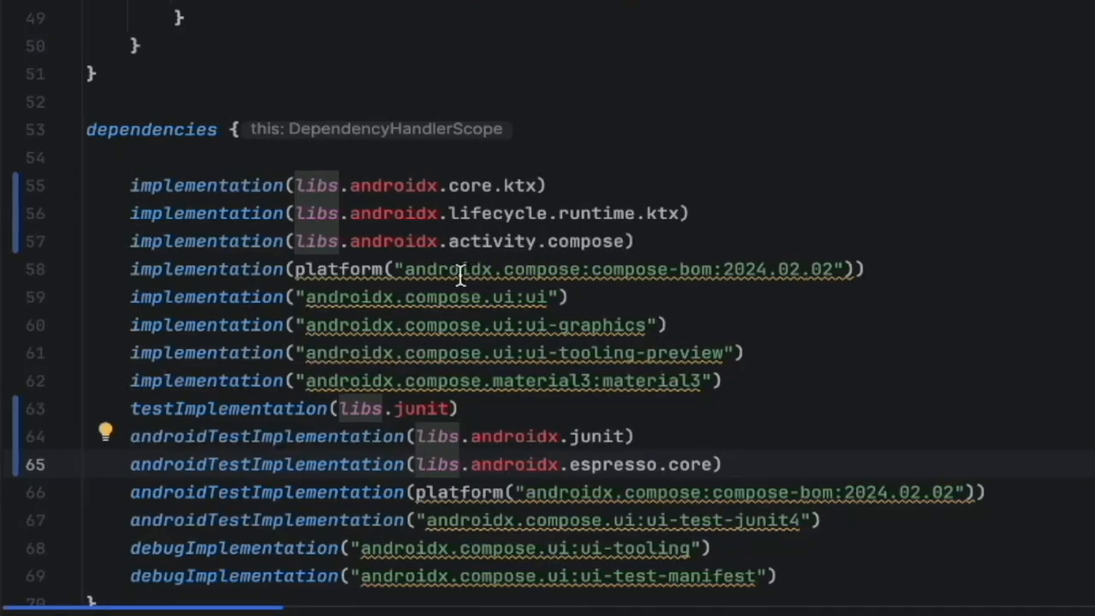
pyautogui.moveTo(582, 274)
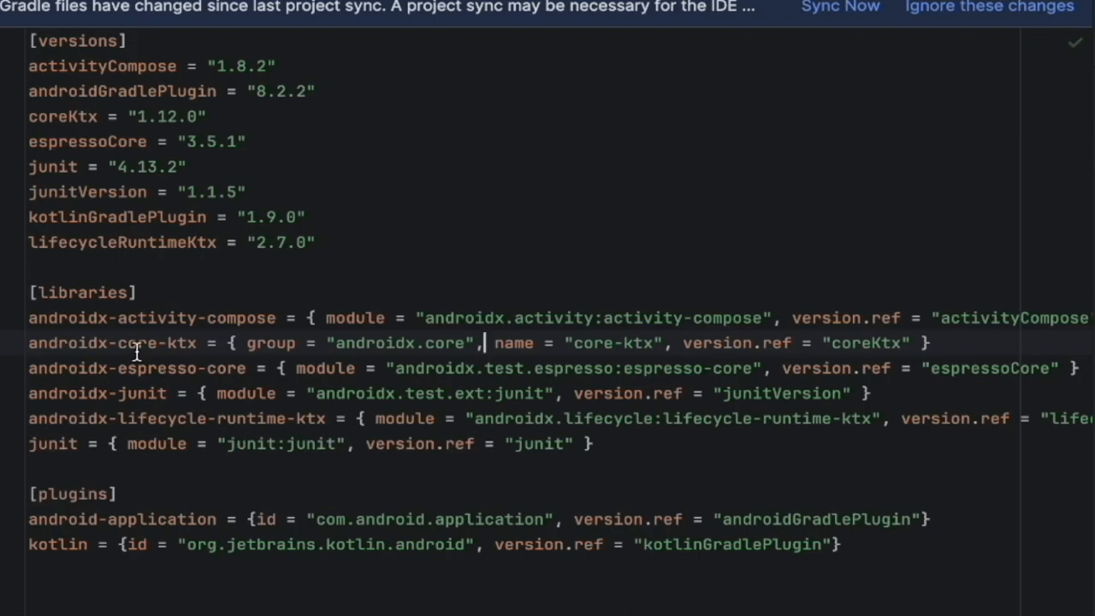
pyautogui.moveTo(437, 330)
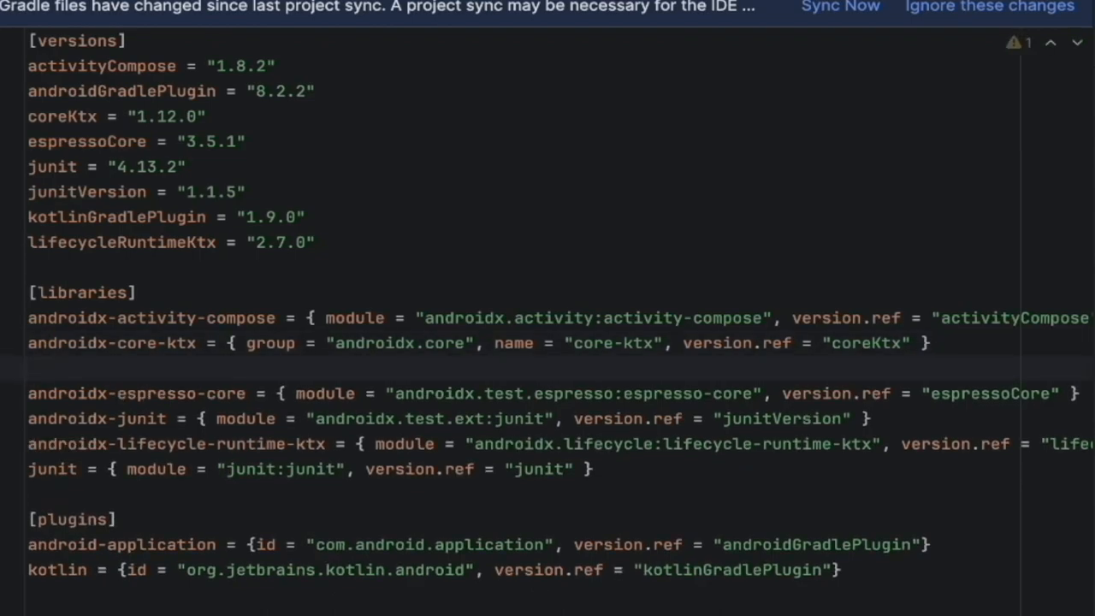
# Add androidx-compose = {group = "androidx.compose", name = "compose-bom"} to the catalog libraries.
pyautogui.write('androidx.')
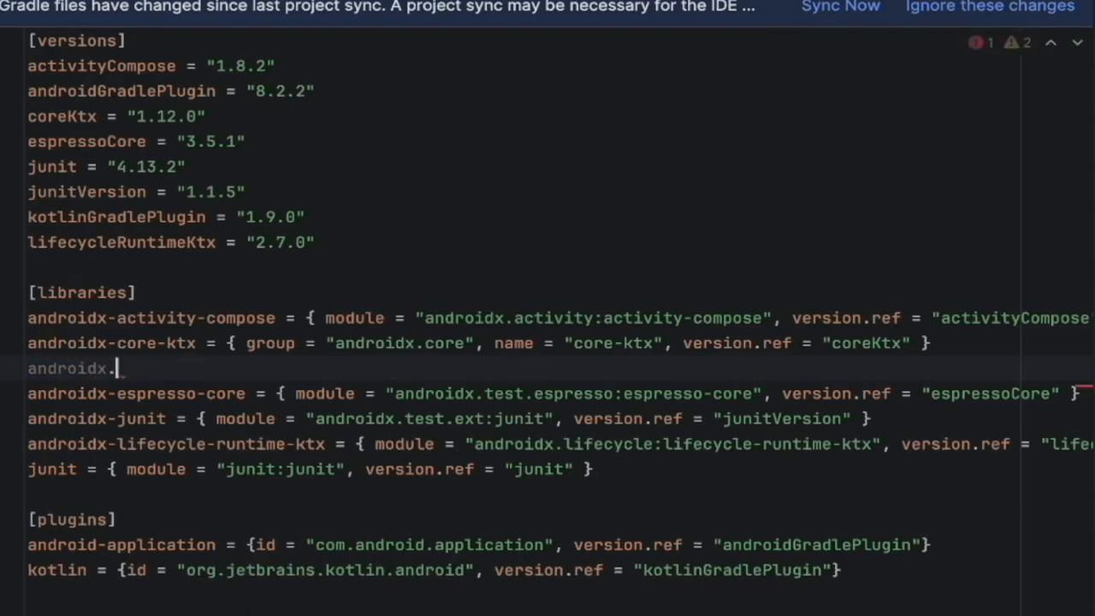
pyautogui.write('compo')
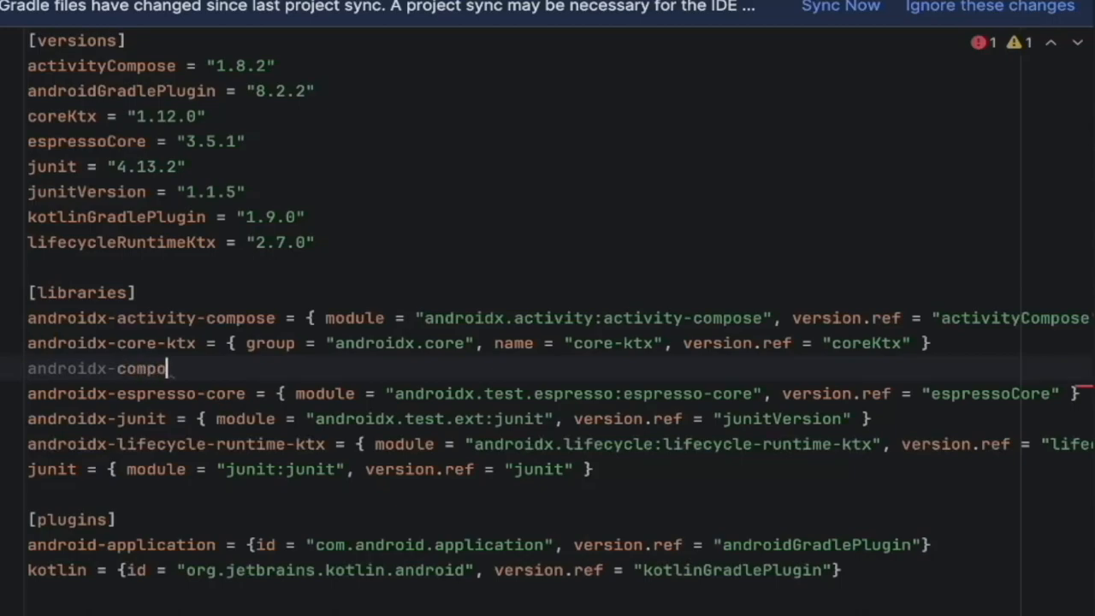
pyautogui.write('se =')
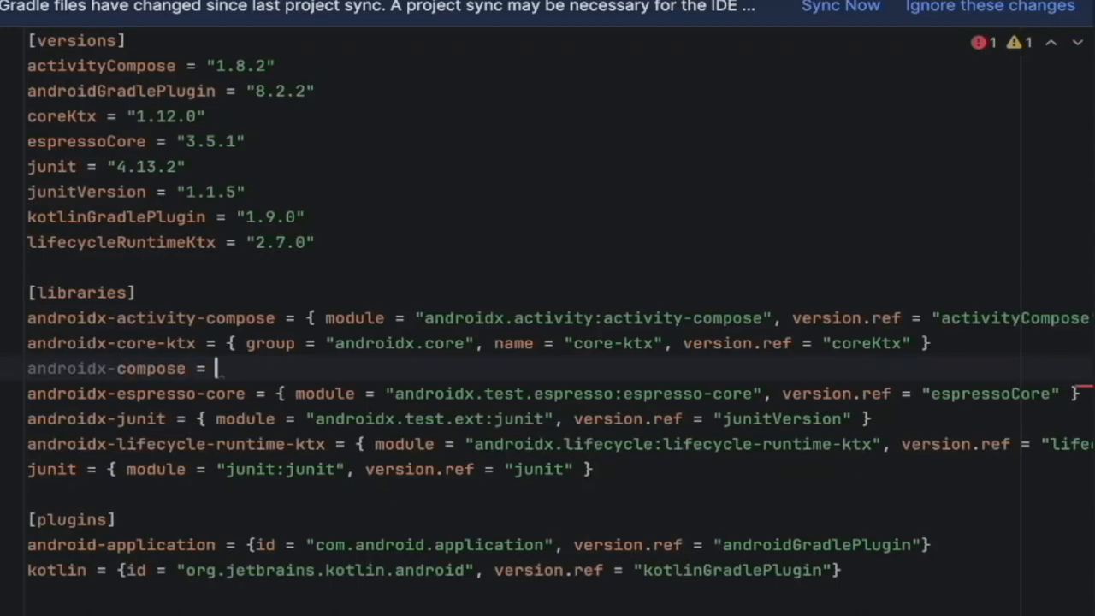
pyautogui.write('{}')
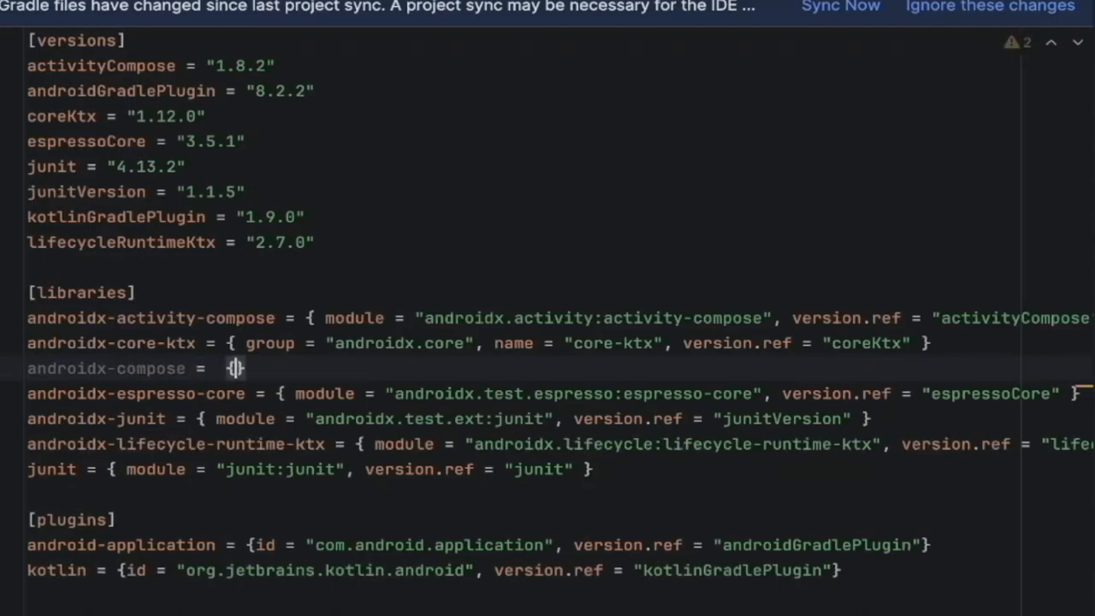
pyautogui.write('{group = "androidx.compose')
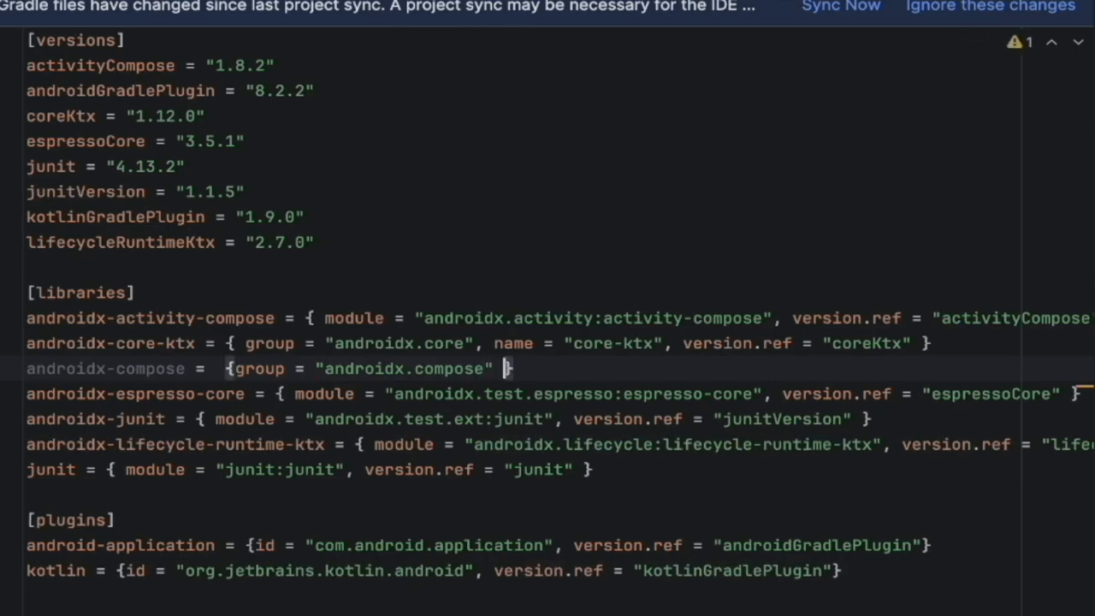
pyautogui.write(', name')
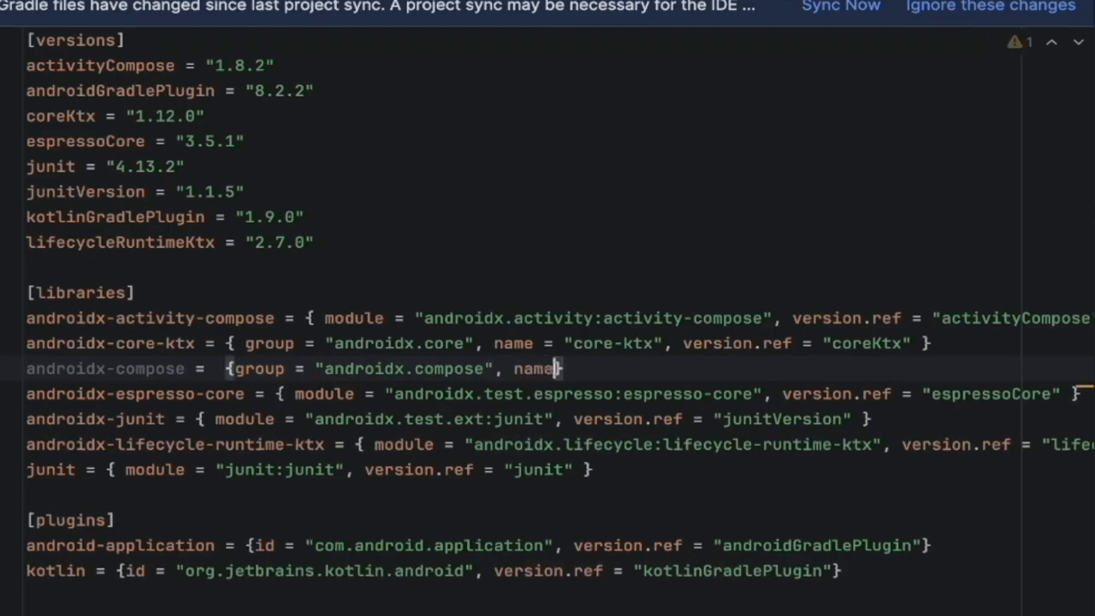
pyautogui.write('= ""')
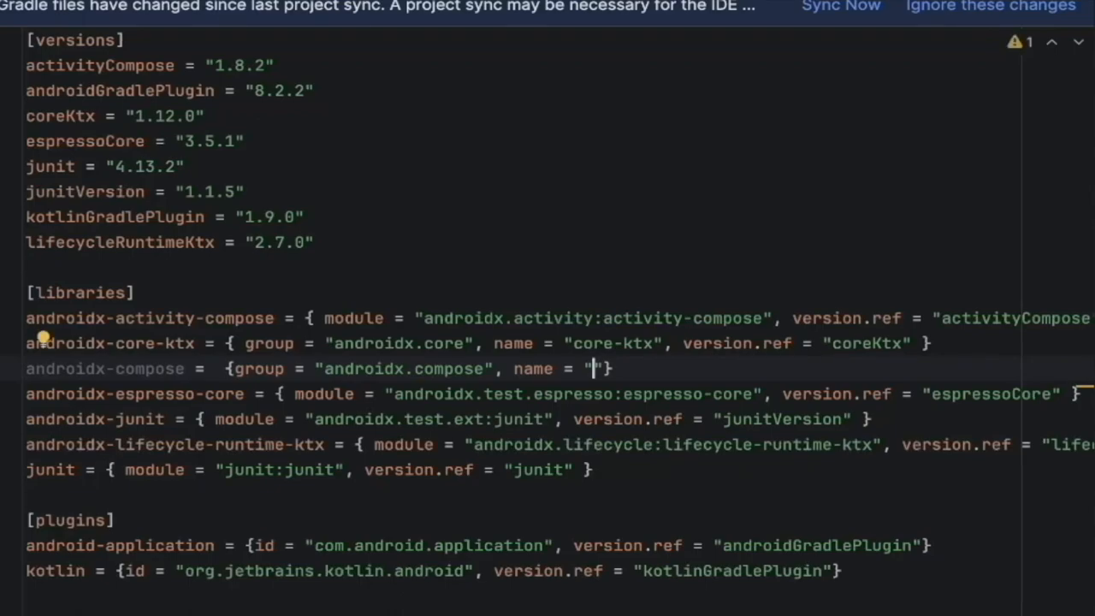
pyautogui.moveTo(173, 469)
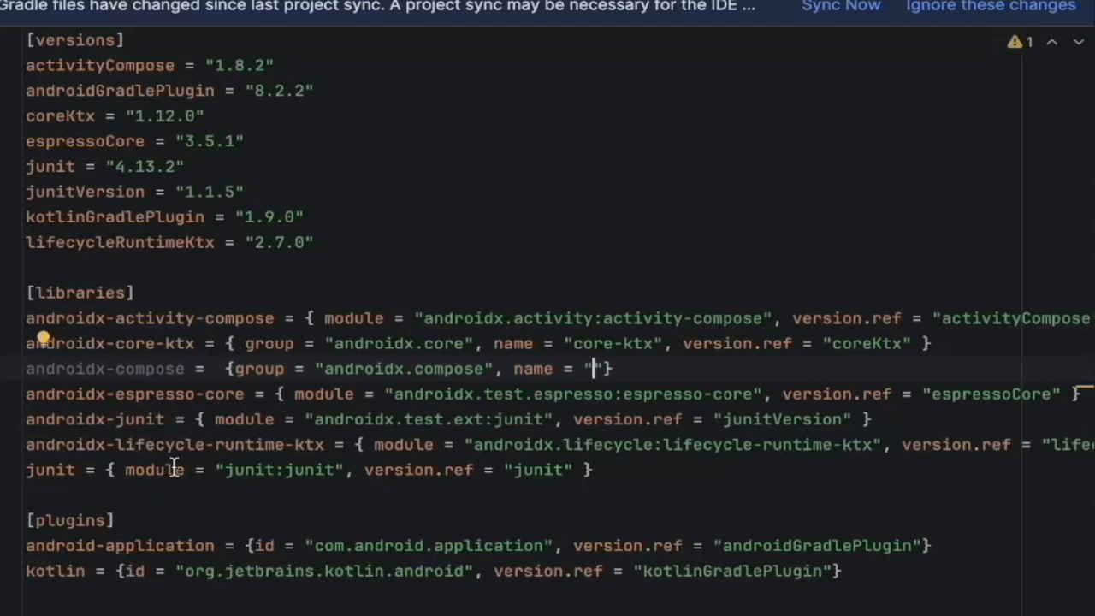
pyautogui.write('compose-bom')
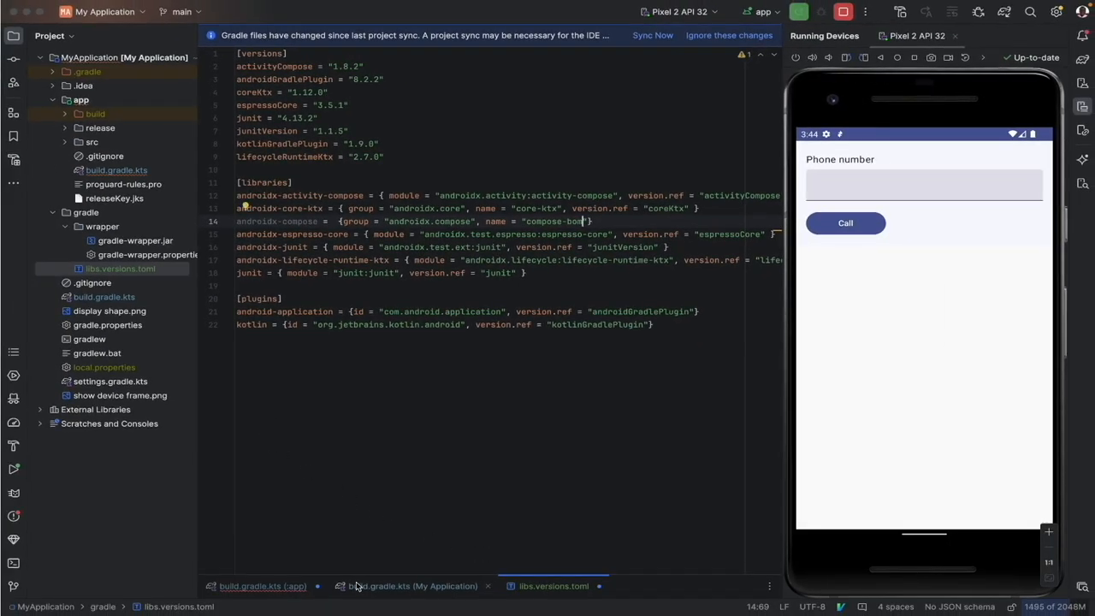
# Check the build files and select the Compose BOM version date in the app dependencies.
pyautogui.click(262, 586)
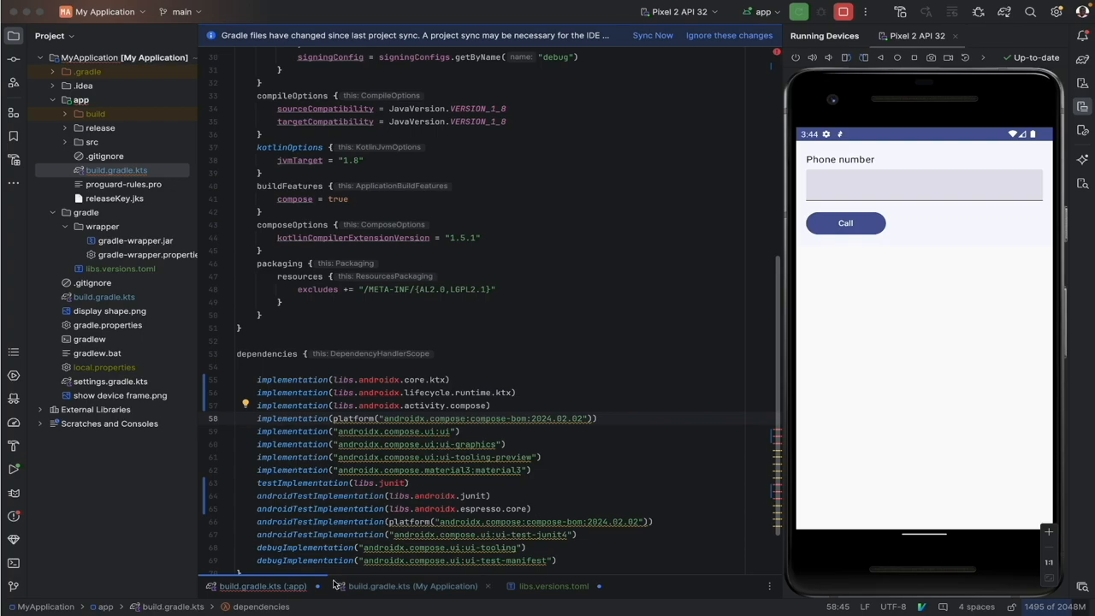
pyautogui.click(412, 586)
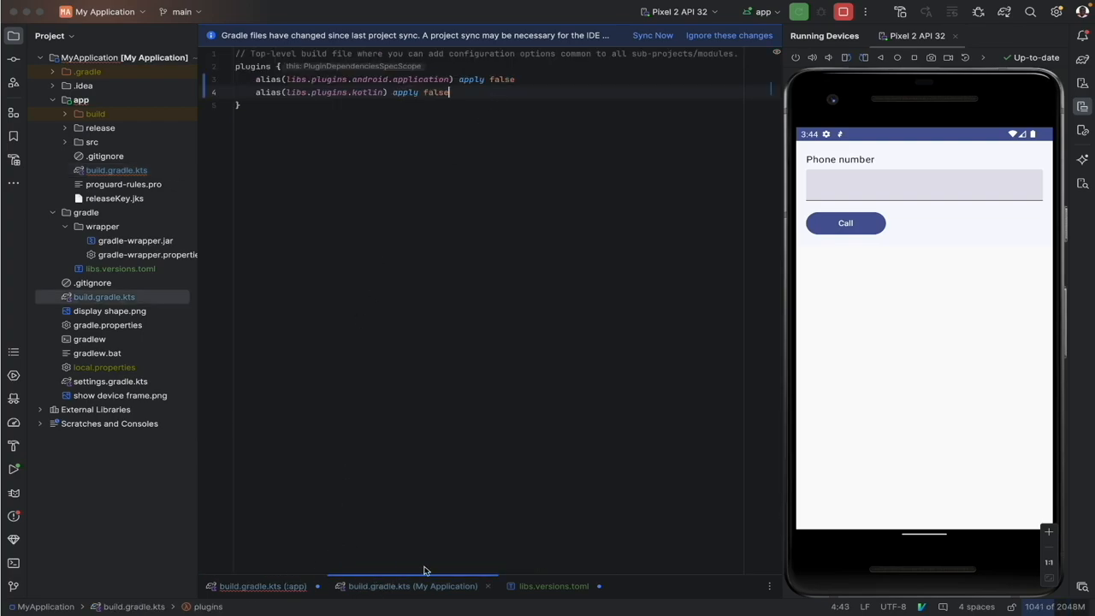
pyautogui.click(553, 586)
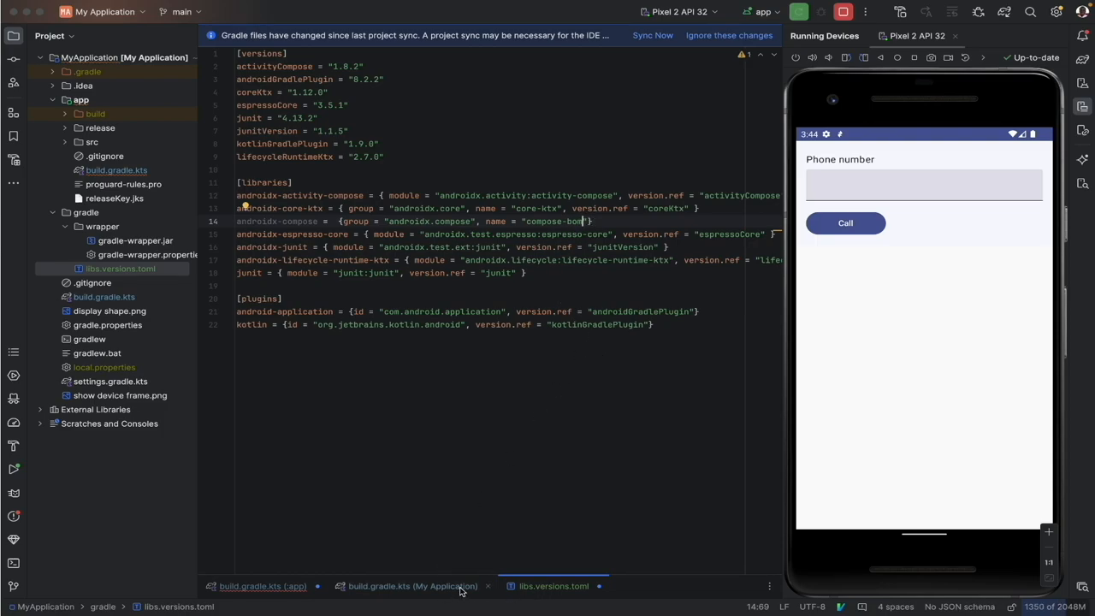
pyautogui.click(263, 586)
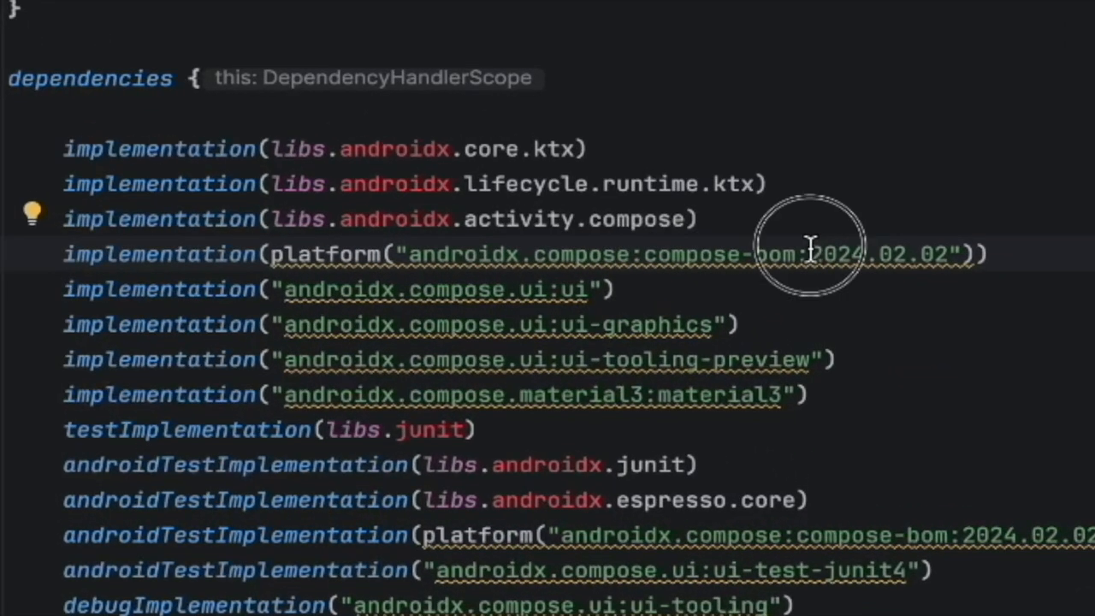
pyautogui.moveTo(855, 398)
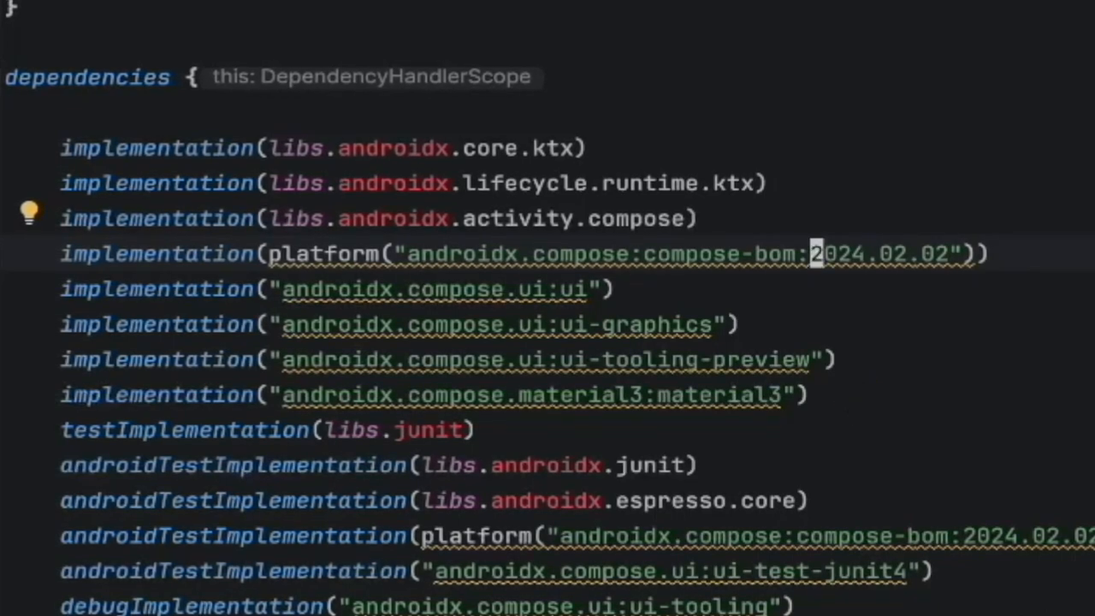
pyautogui.doubleClick(881, 253)
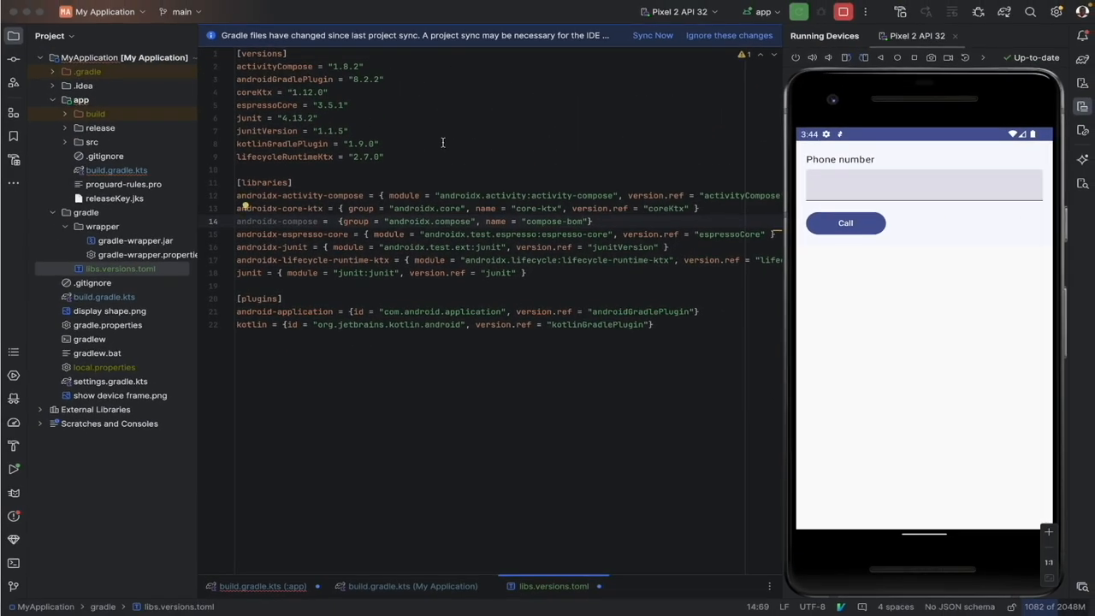
# Add compose = "2024.02.02" under [versions] and give androidx-compose version.ref = "compose".
pyautogui.click(384, 156)
pyautogui.write('compose')
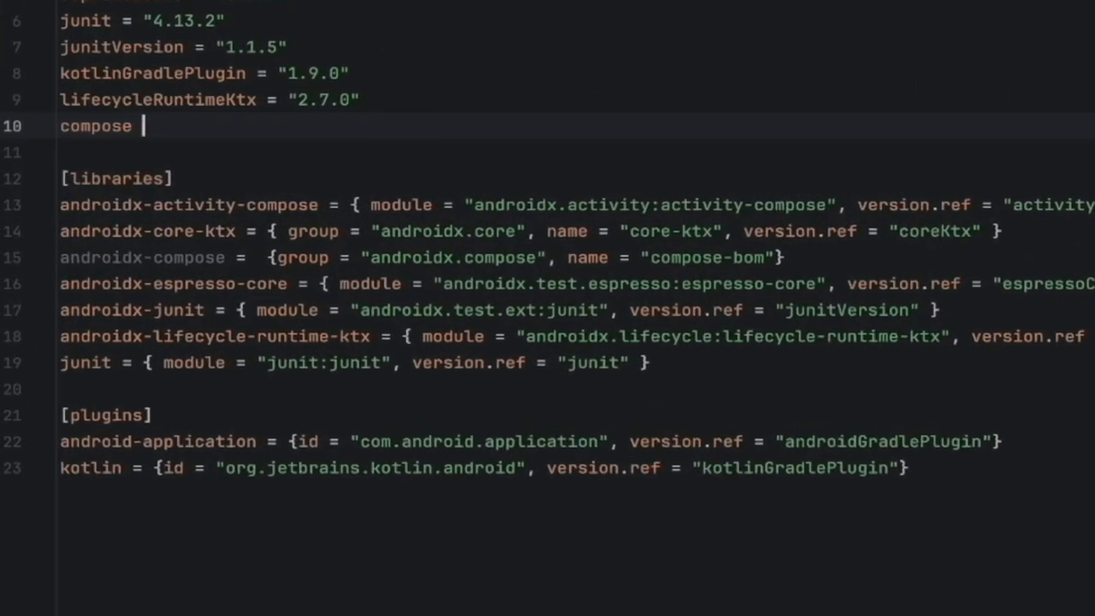
pyautogui.write('= ""')
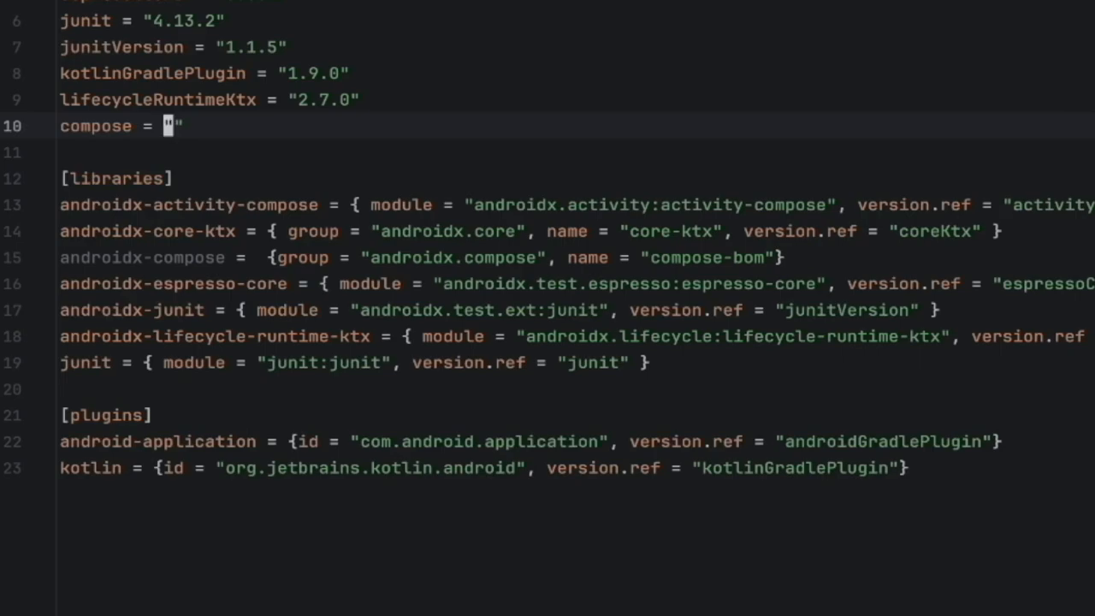
pyautogui.write('2024.02.02')
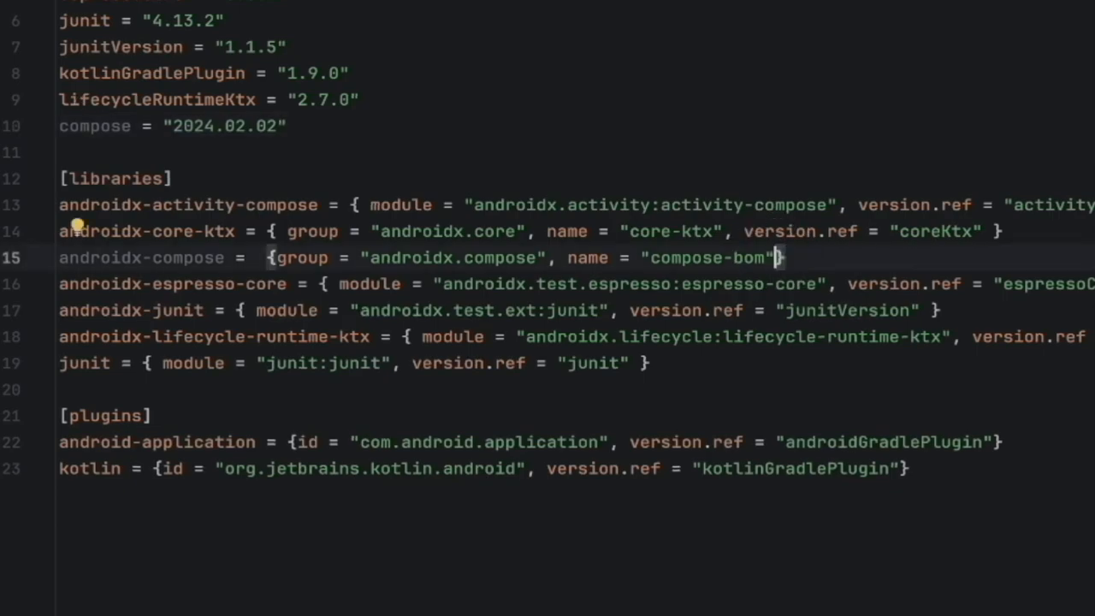
pyautogui.write('",')
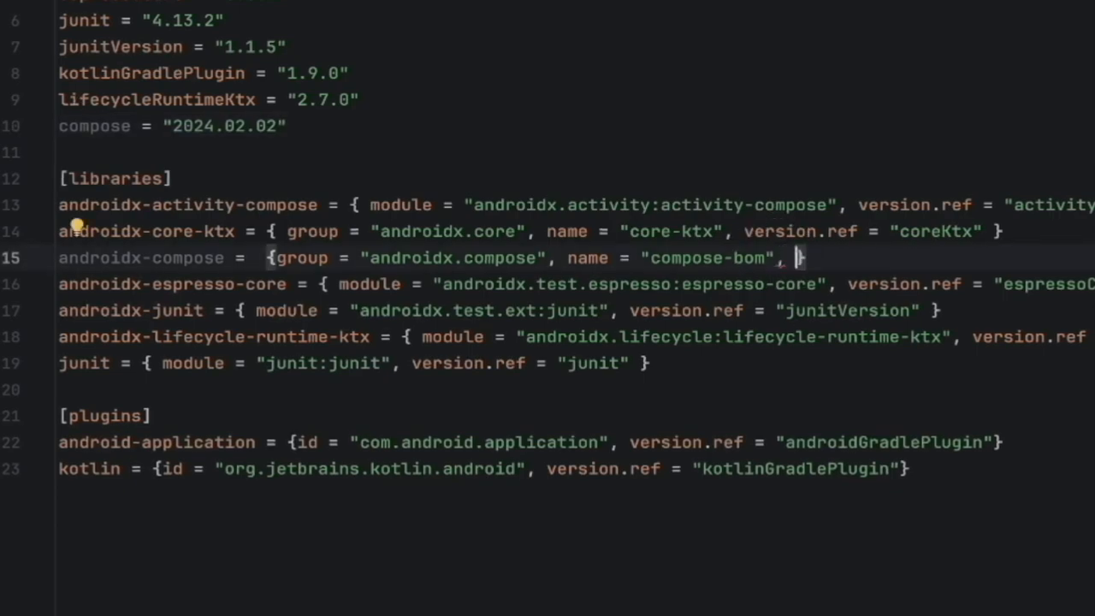
pyautogui.write('version.ref =')
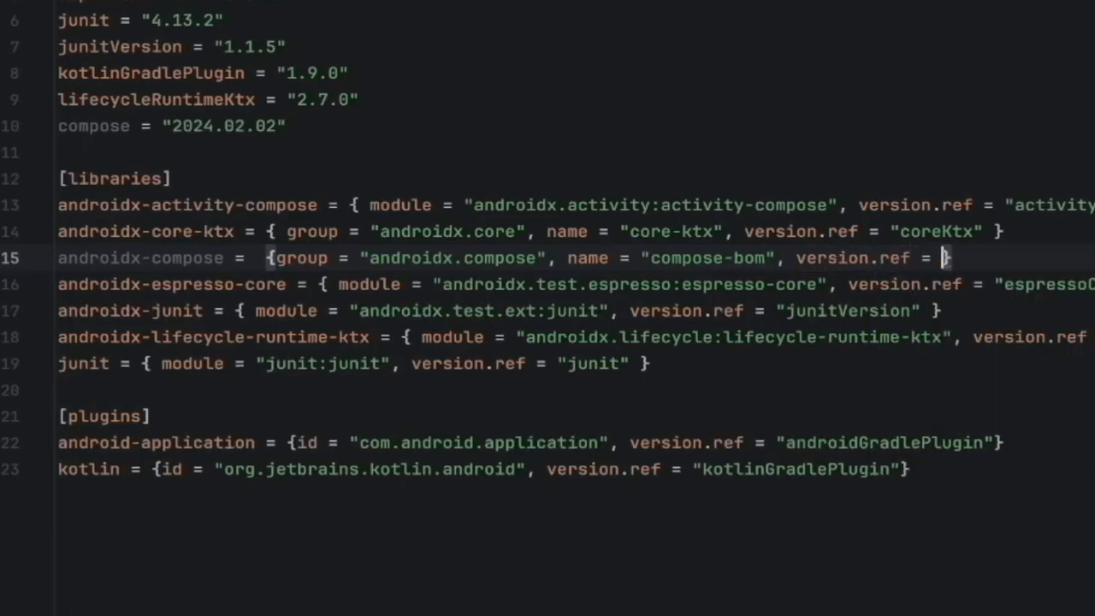
pyautogui.write('co')
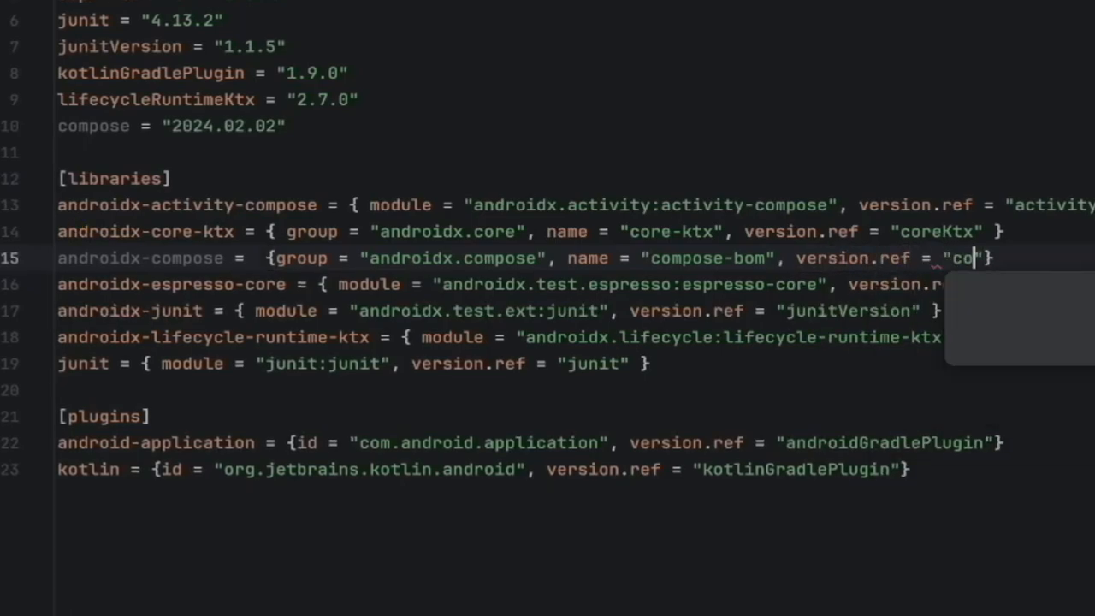
pyautogui.write('mpose')
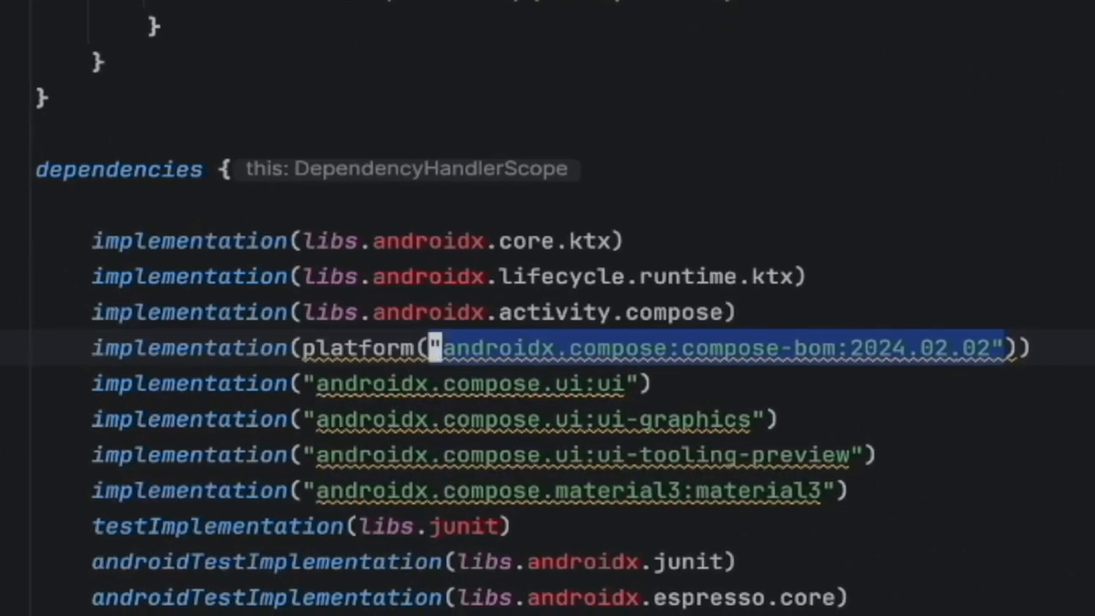
# Replace the quoted compose-bom coordinate inside platform() with libs.androidx.compose.
pyautogui.write('libs))')
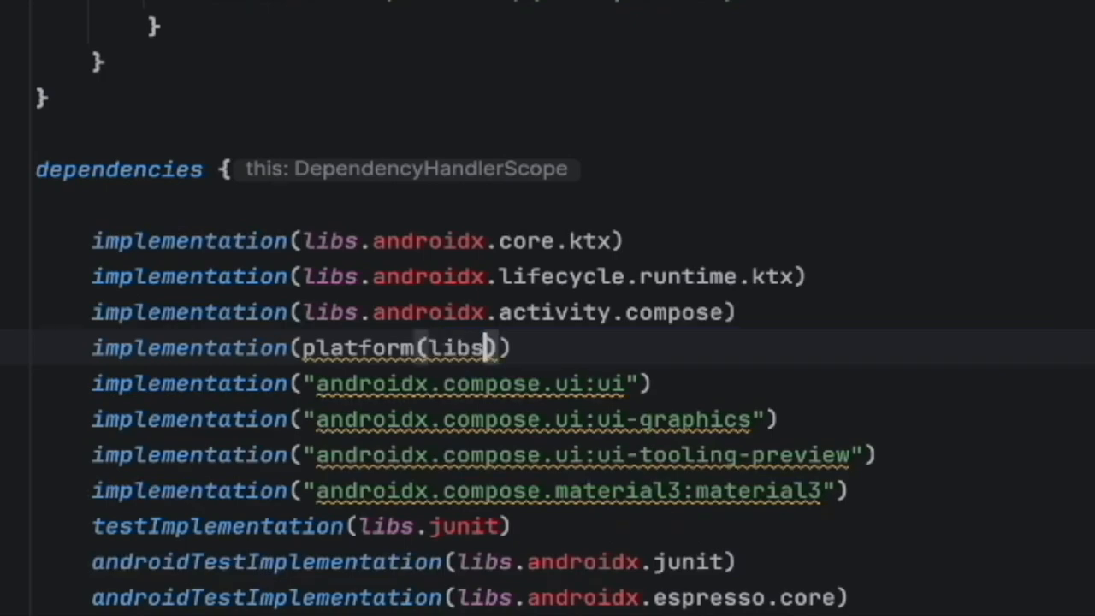
pyautogui.write('.')
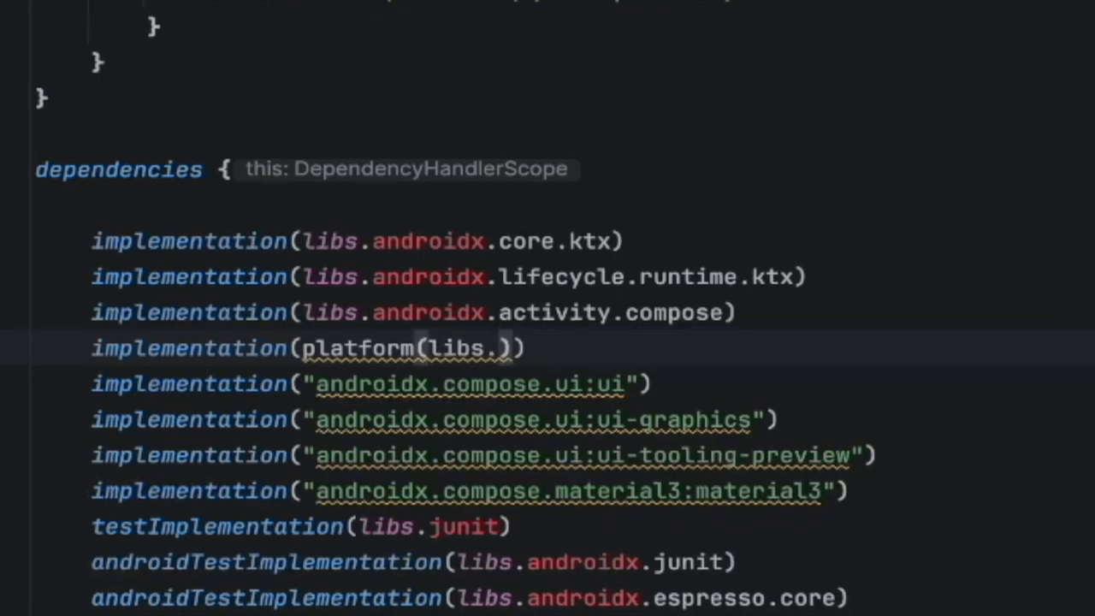
pyautogui.write('androidx.compose')
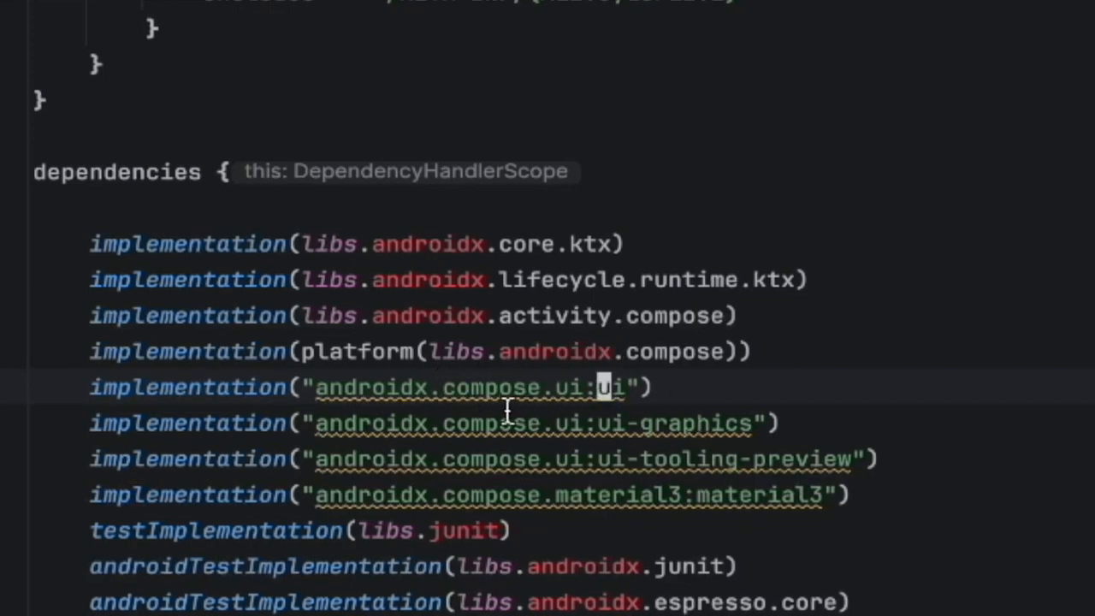
pyautogui.moveTo(701, 419)
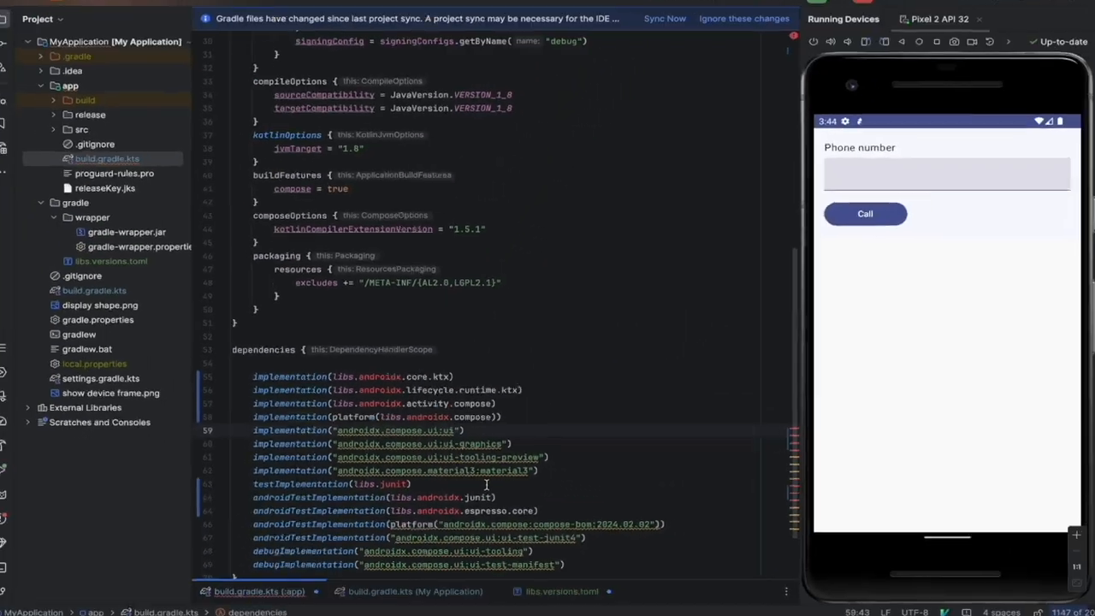
# Add androidx-compose-material3 (group androidx.compose.material3, name material3) and other compose entries to the catalog, then apply their libs aliases in the app build script.
pyautogui.click(561, 592)
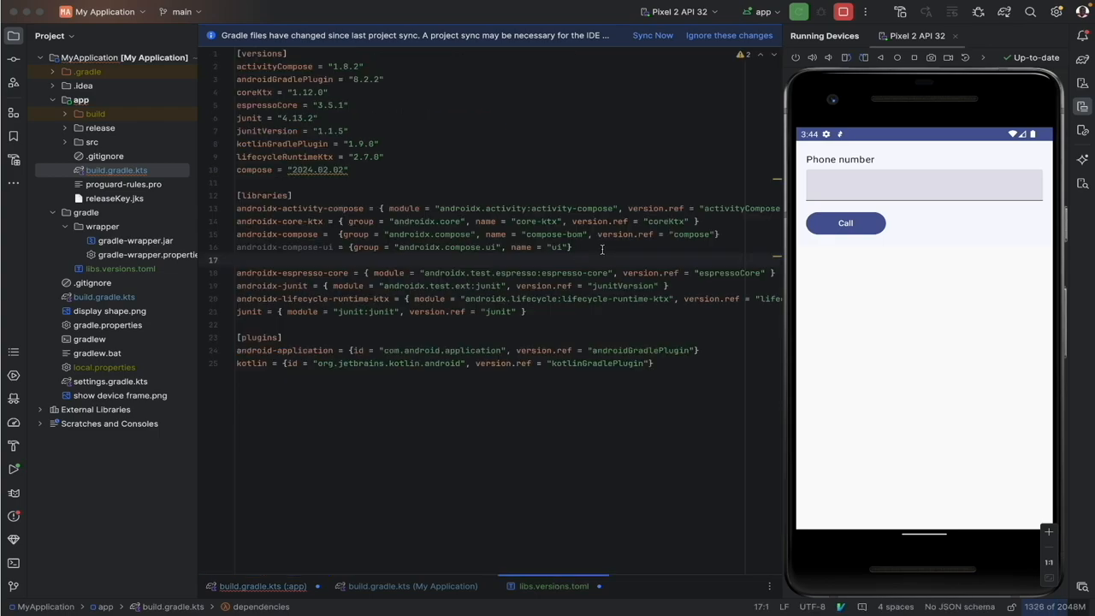
pyautogui.click(262, 586)
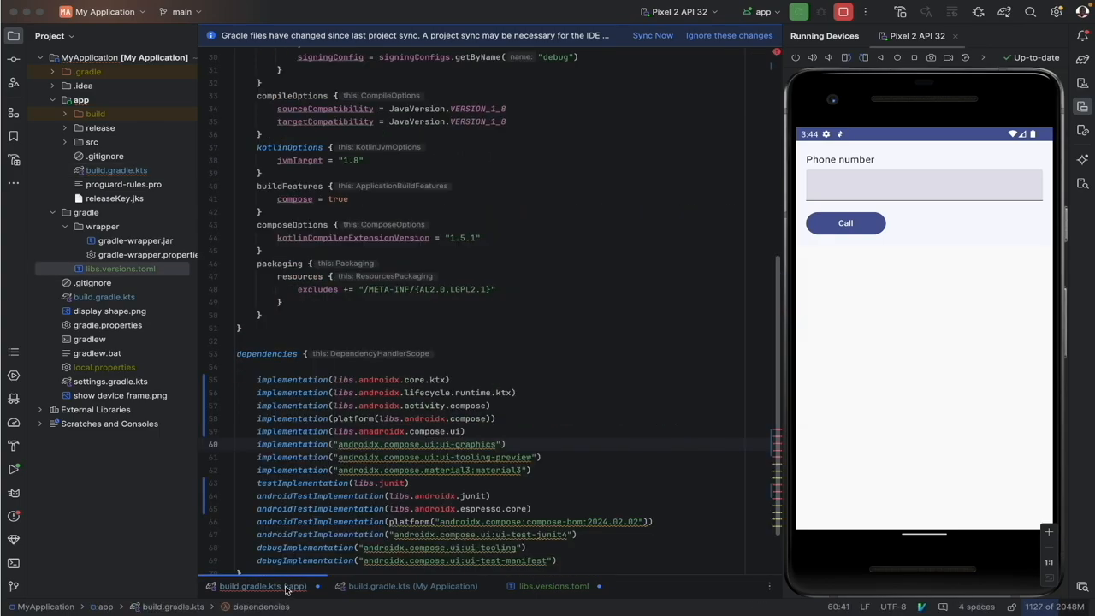
pyautogui.click(553, 586)
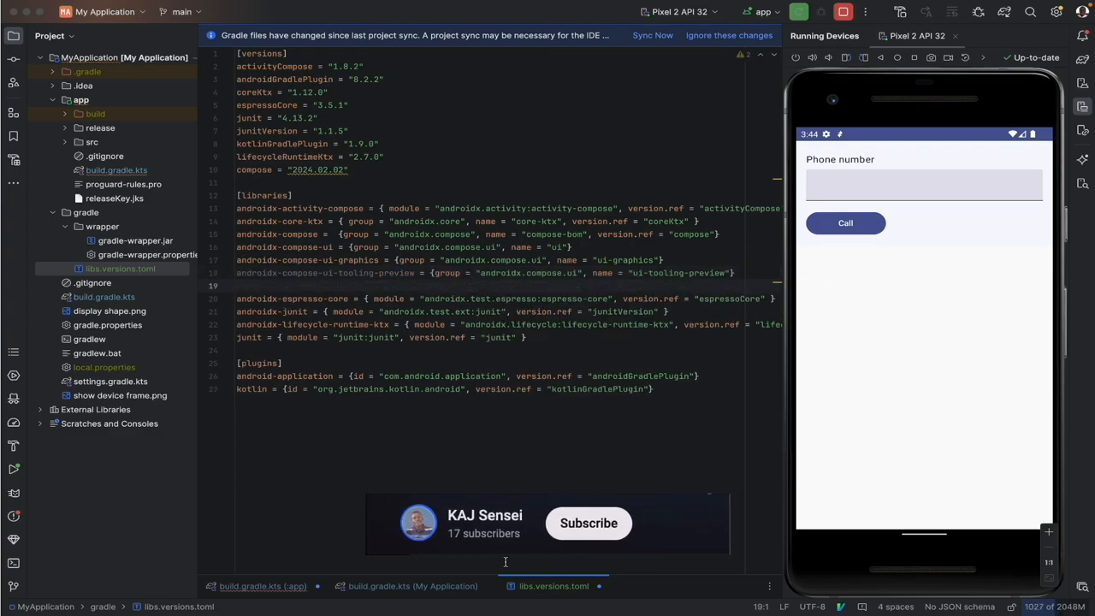
pyautogui.write('androidx-')
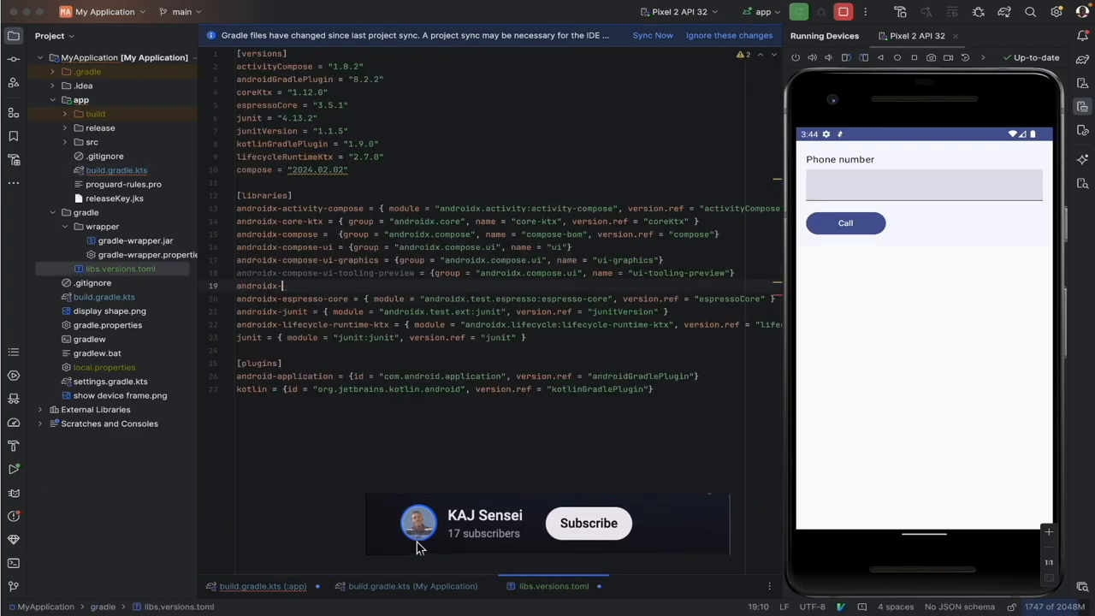
pyautogui.write('androidx-compose-material3 = {group = "androidx.compose.material3", name = "material3"}')
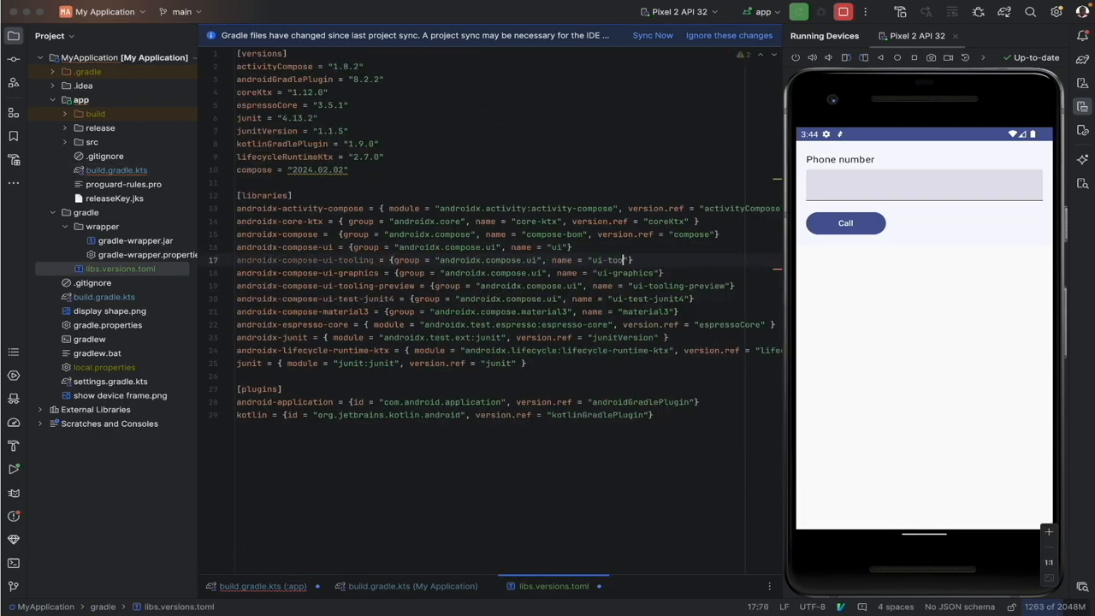
pyautogui.click(263, 586)
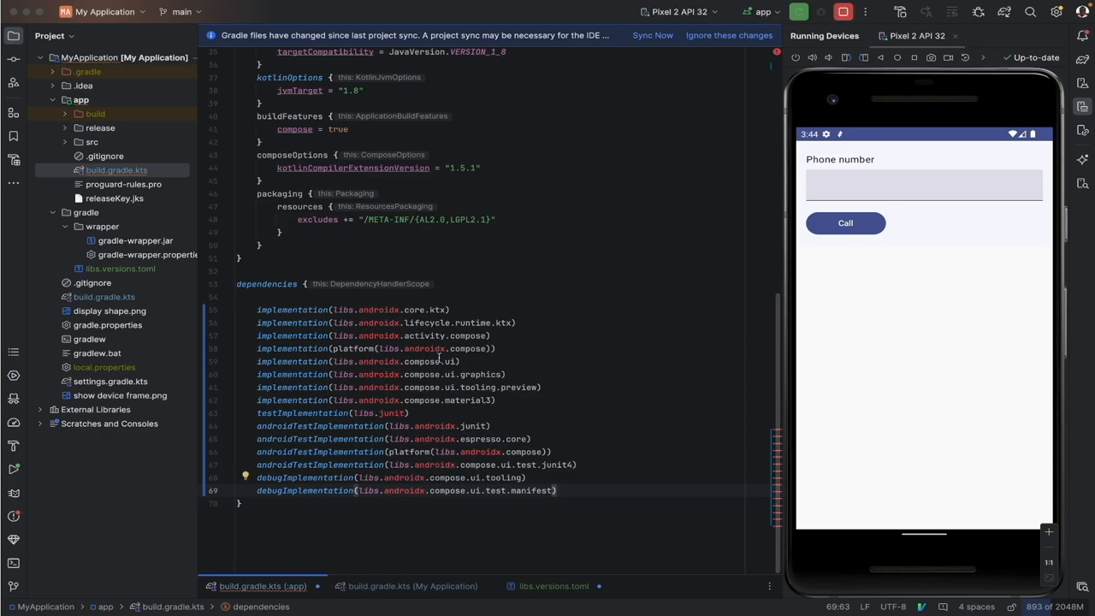
pyautogui.moveTo(474, 261)
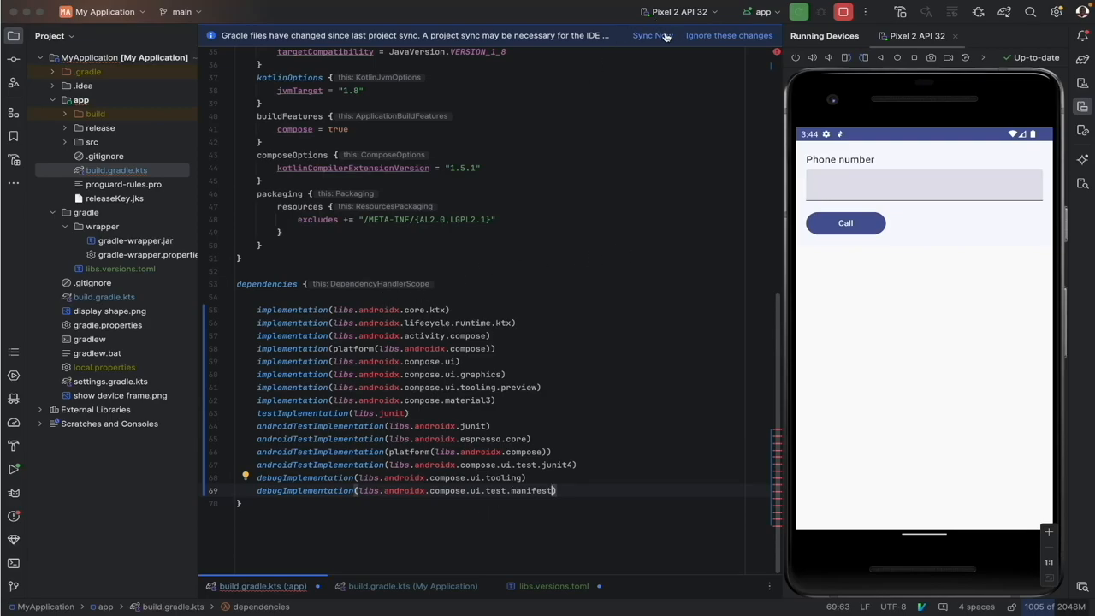
# Run Sync Now for the new catalog aliases and review the build file and catalog afterwards.
pyautogui.click(652, 35)
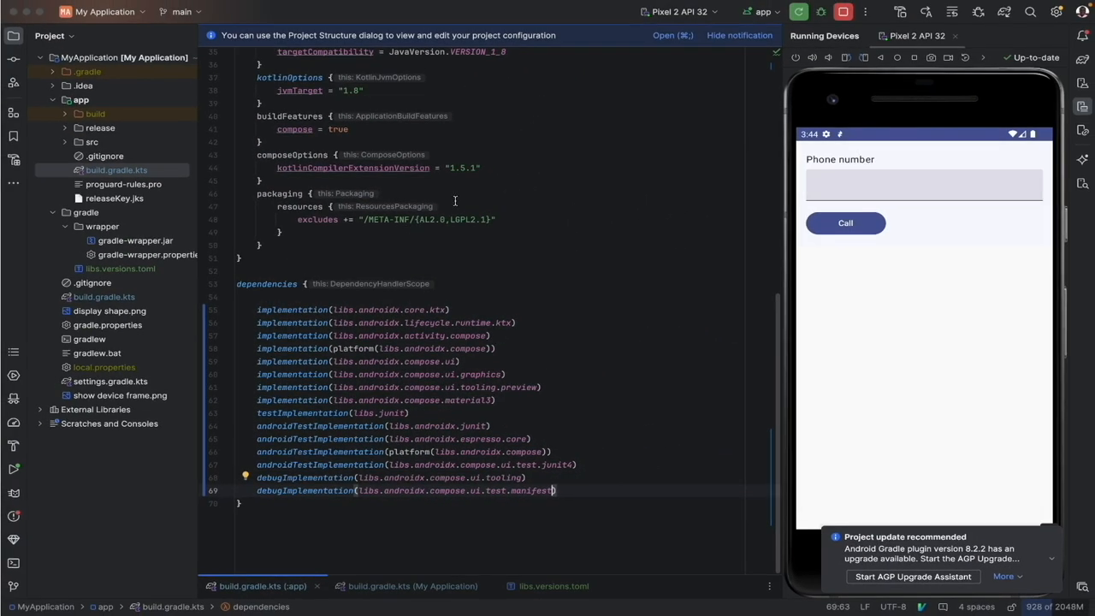
pyautogui.scroll(3)
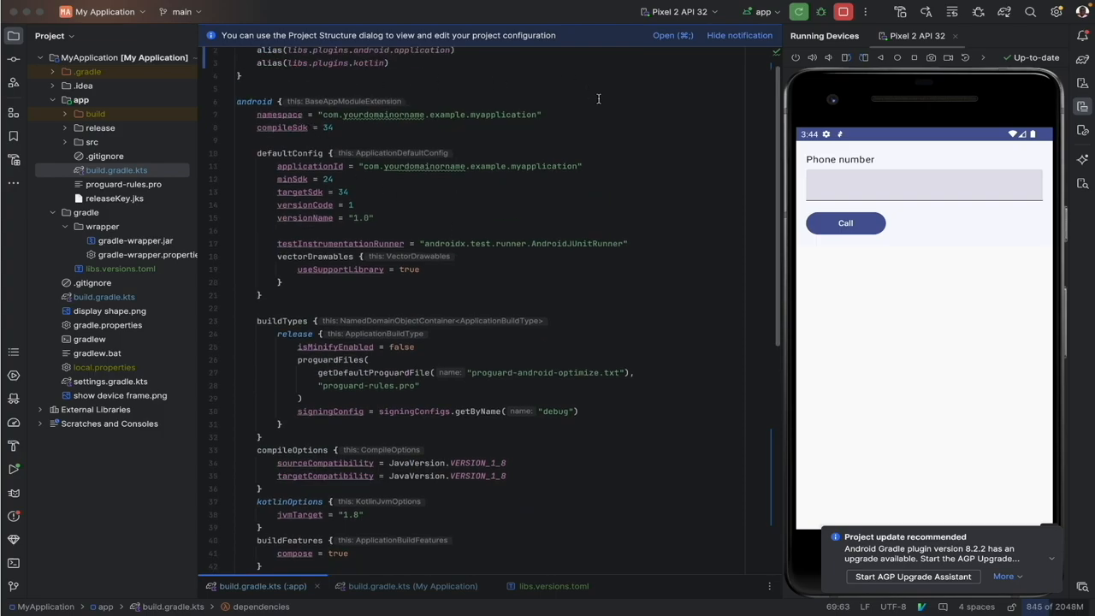
pyautogui.scroll(-3)
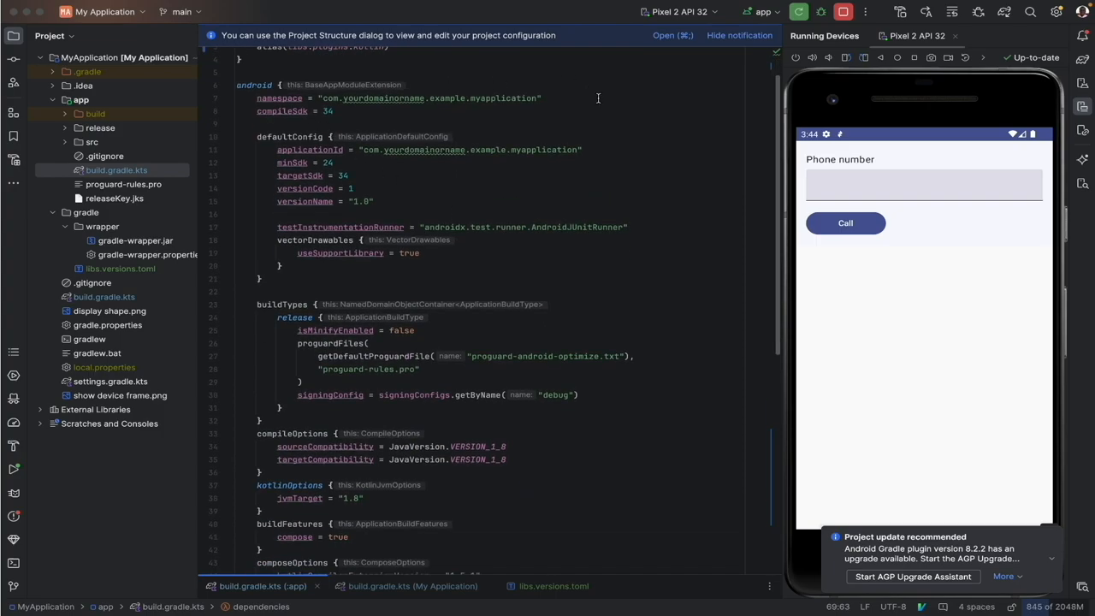
pyautogui.scroll(3)
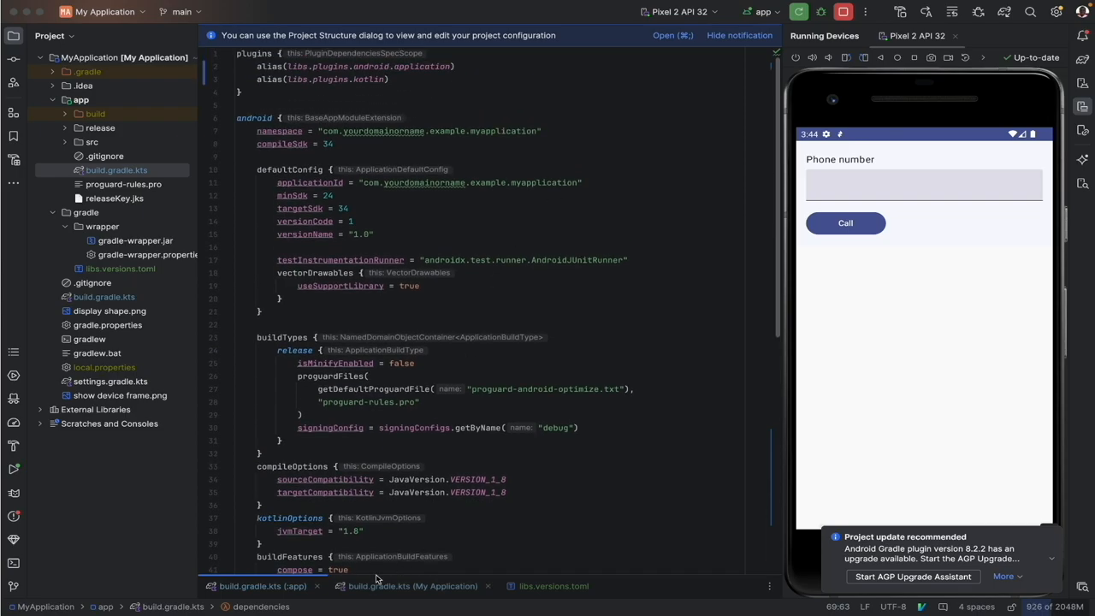
pyautogui.click(553, 586)
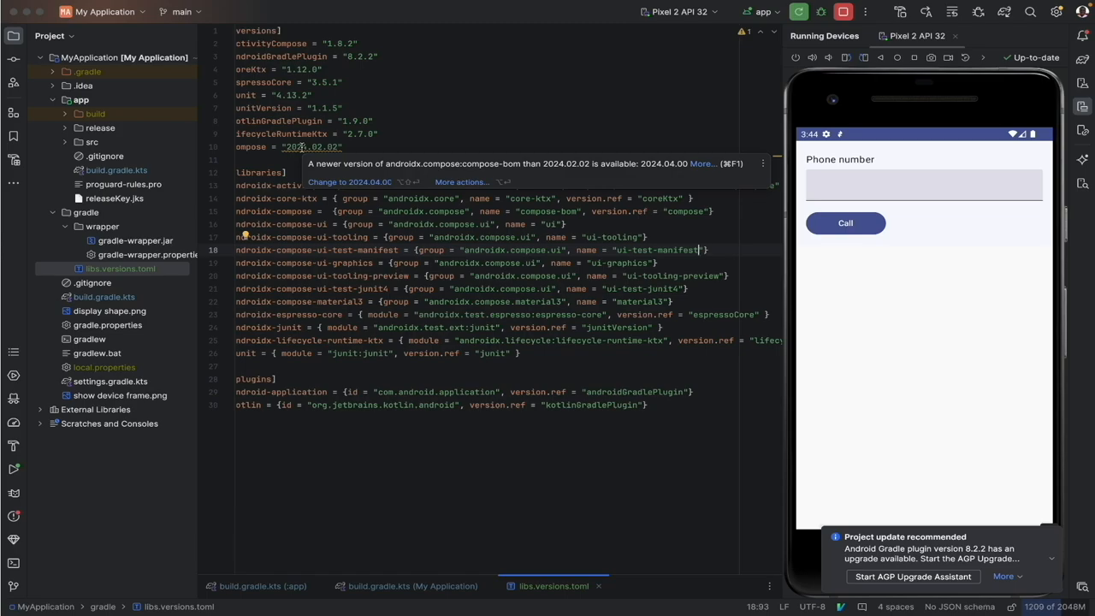
# Accept the 'Change to 2024.04.00' fix for the compose version and resync the project.
pyautogui.click(349, 181)
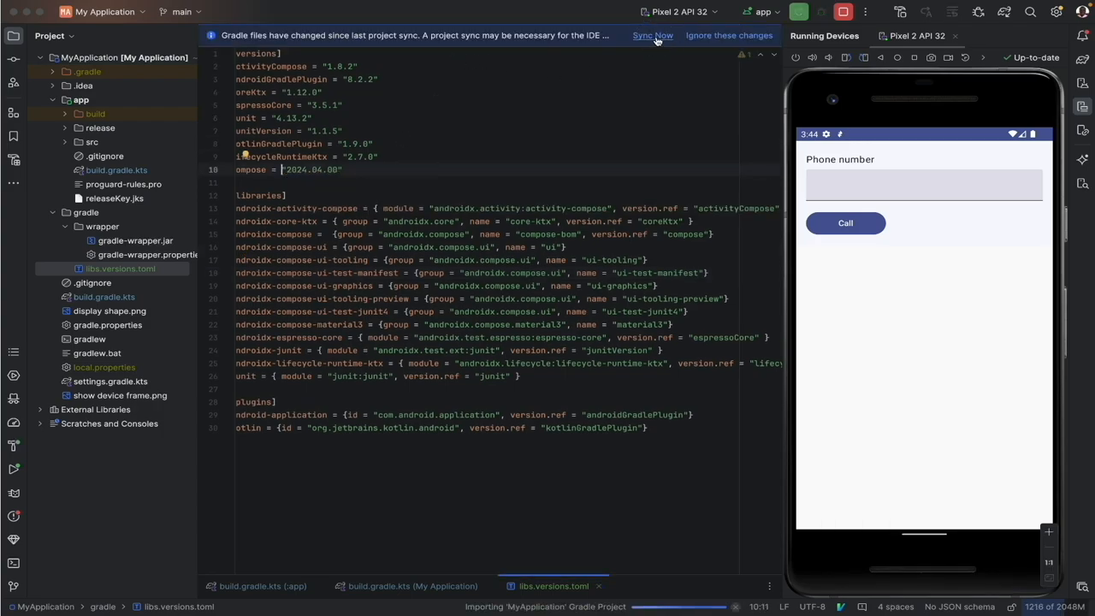
pyautogui.click(652, 35)
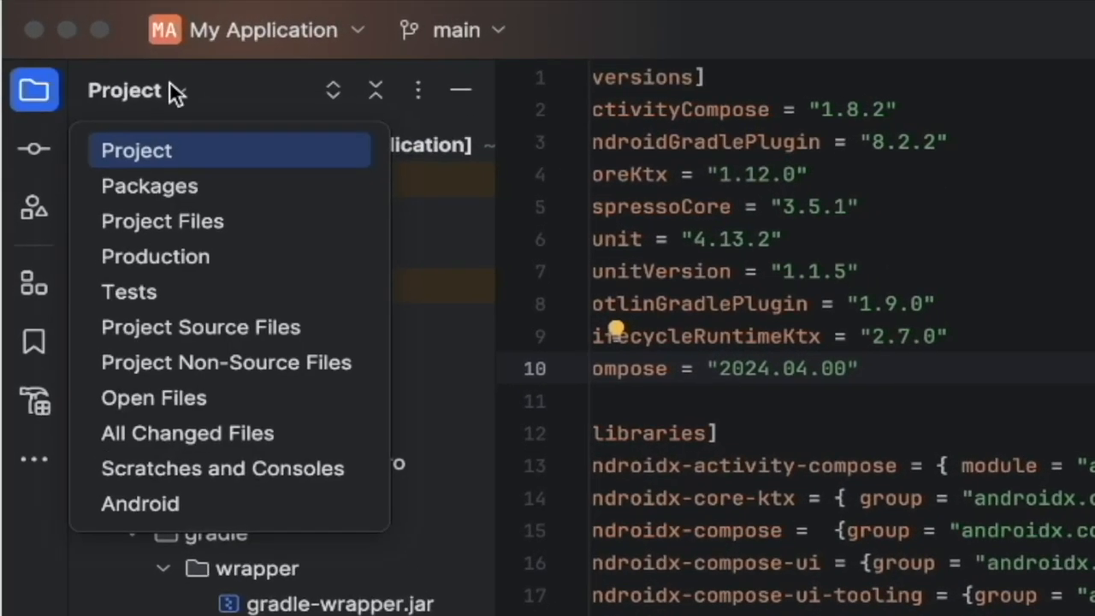
# Switch the project tree to the Android view and select libs.versions.toml under Gradle Scripts.
pyautogui.click(140, 503)
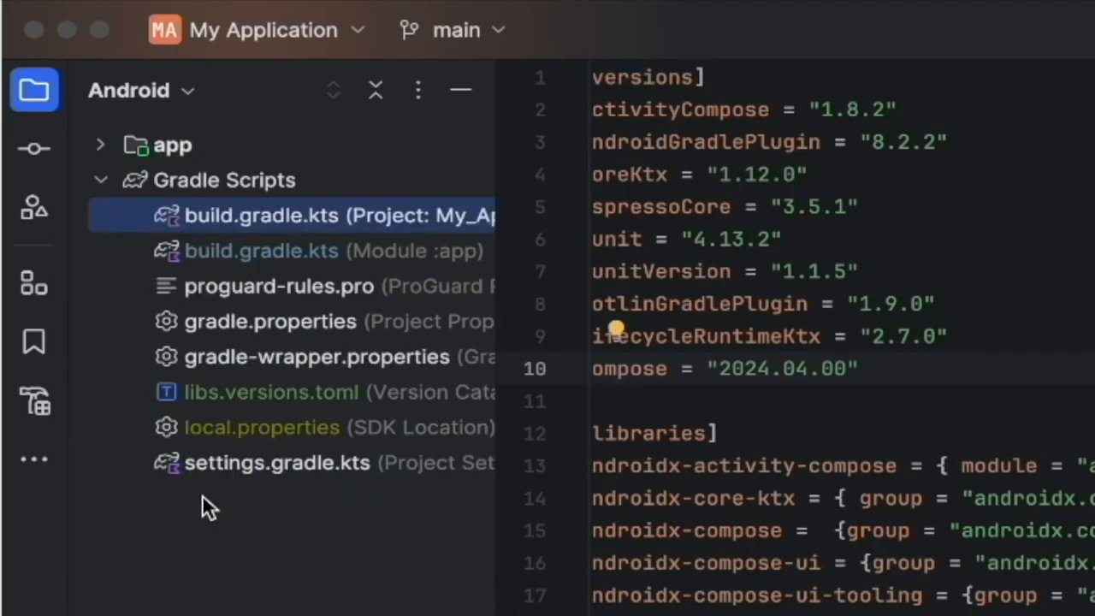
pyautogui.click(272, 392)
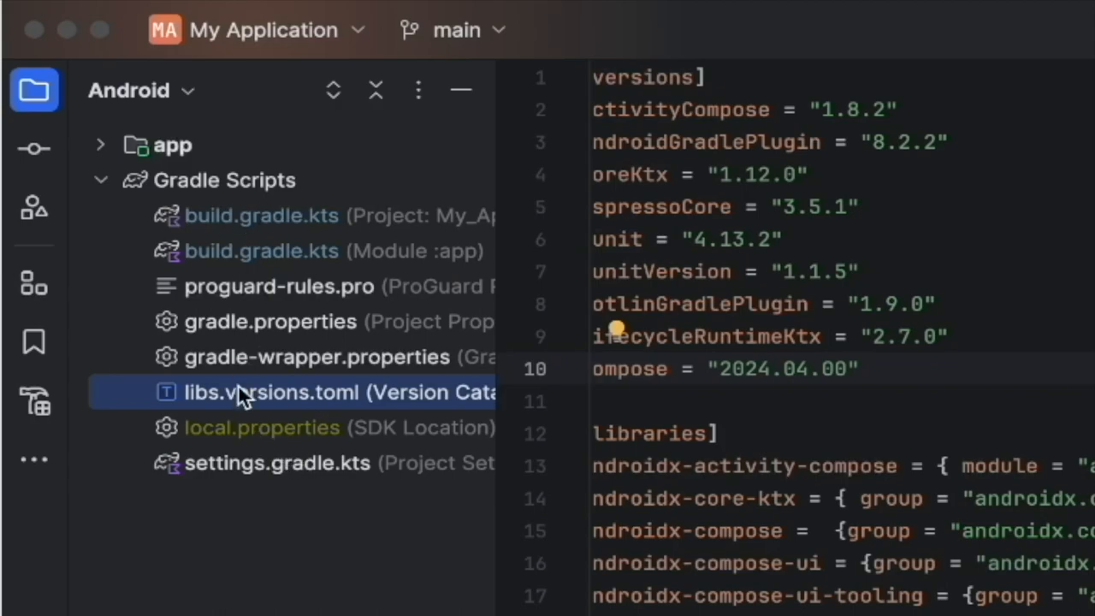
pyautogui.moveTo(282, 216)
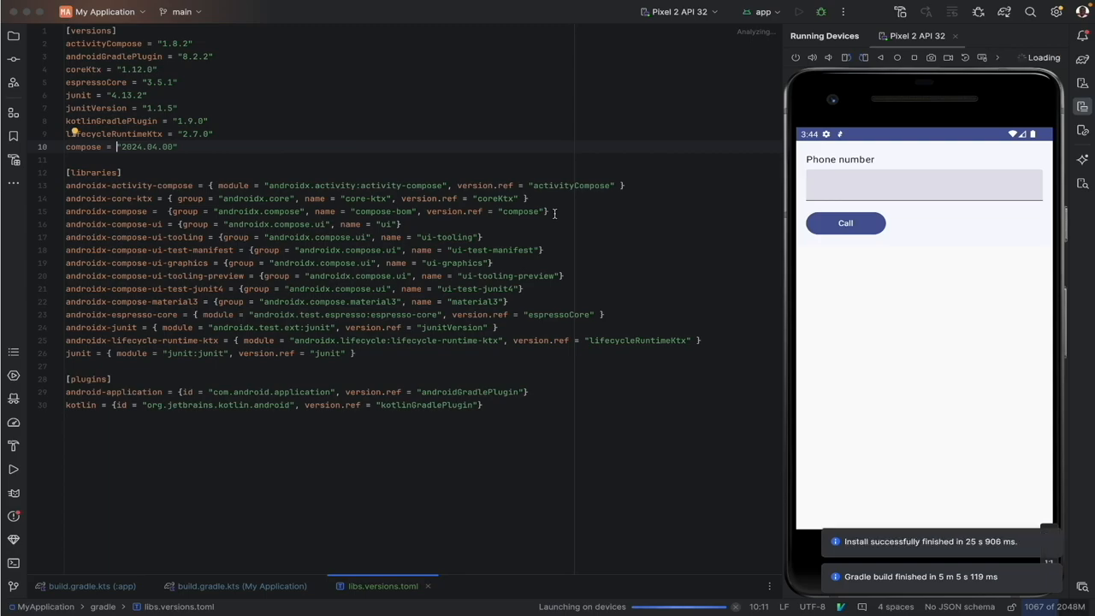
# Show the Run tool window with the app's launch output on the Pixel 2 API 32 emulator.
pyautogui.click(798, 11)
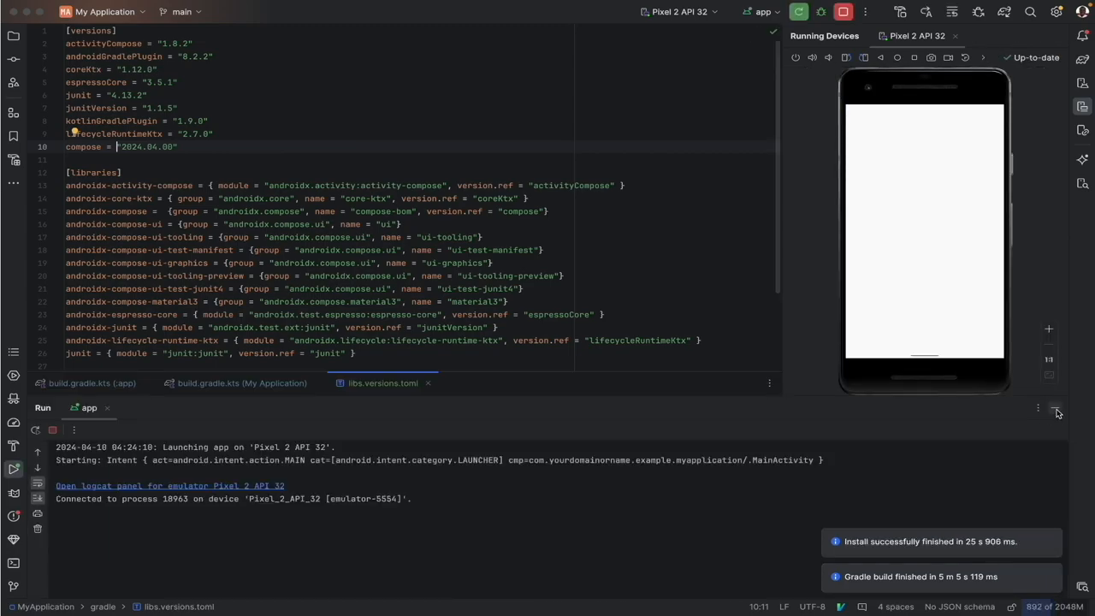